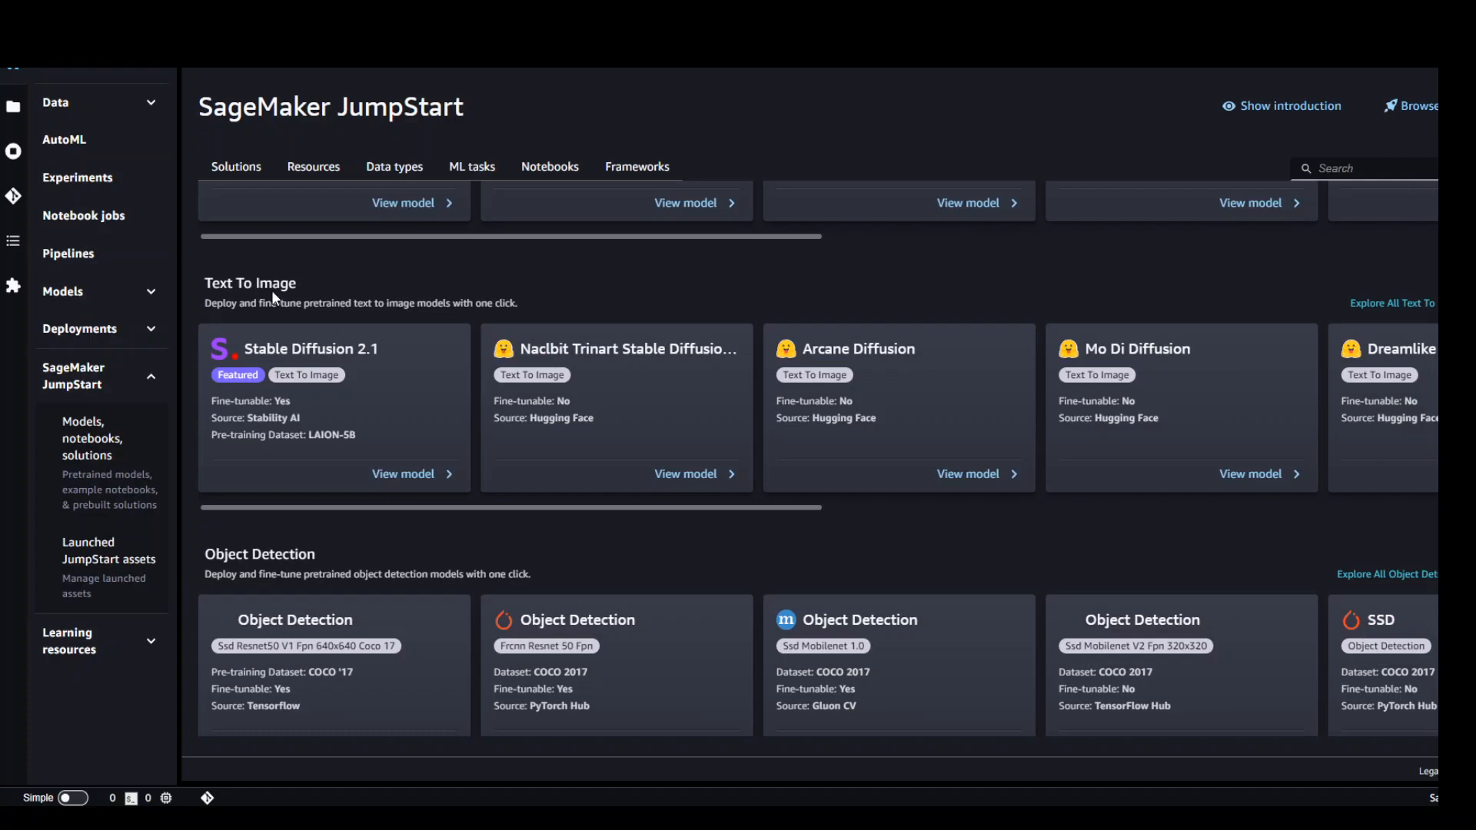
{"action": "mouse_move", "coordinate": [555, 226]}
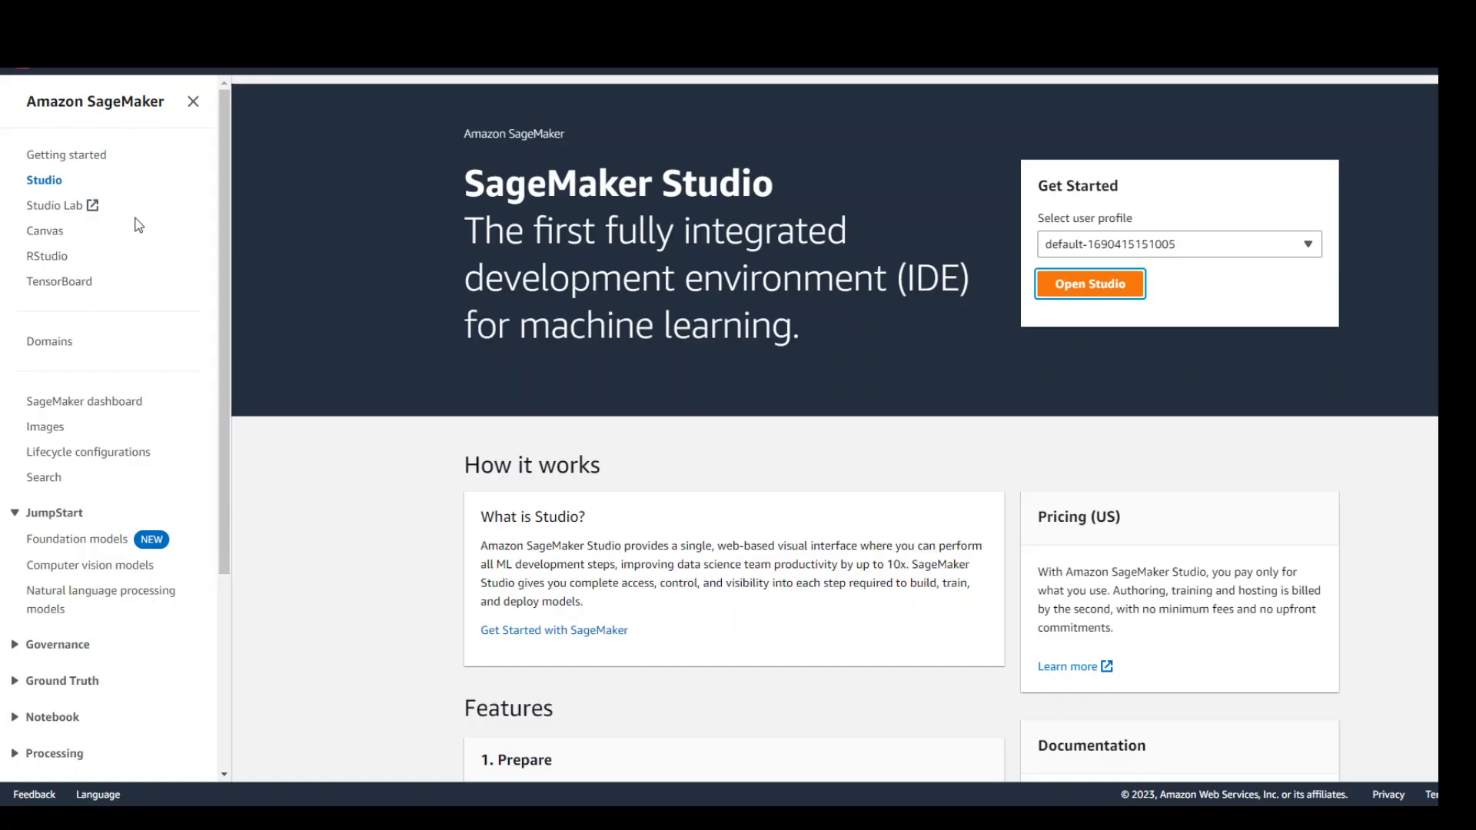
{"action": "mouse_move", "coordinate": [173, 208]}
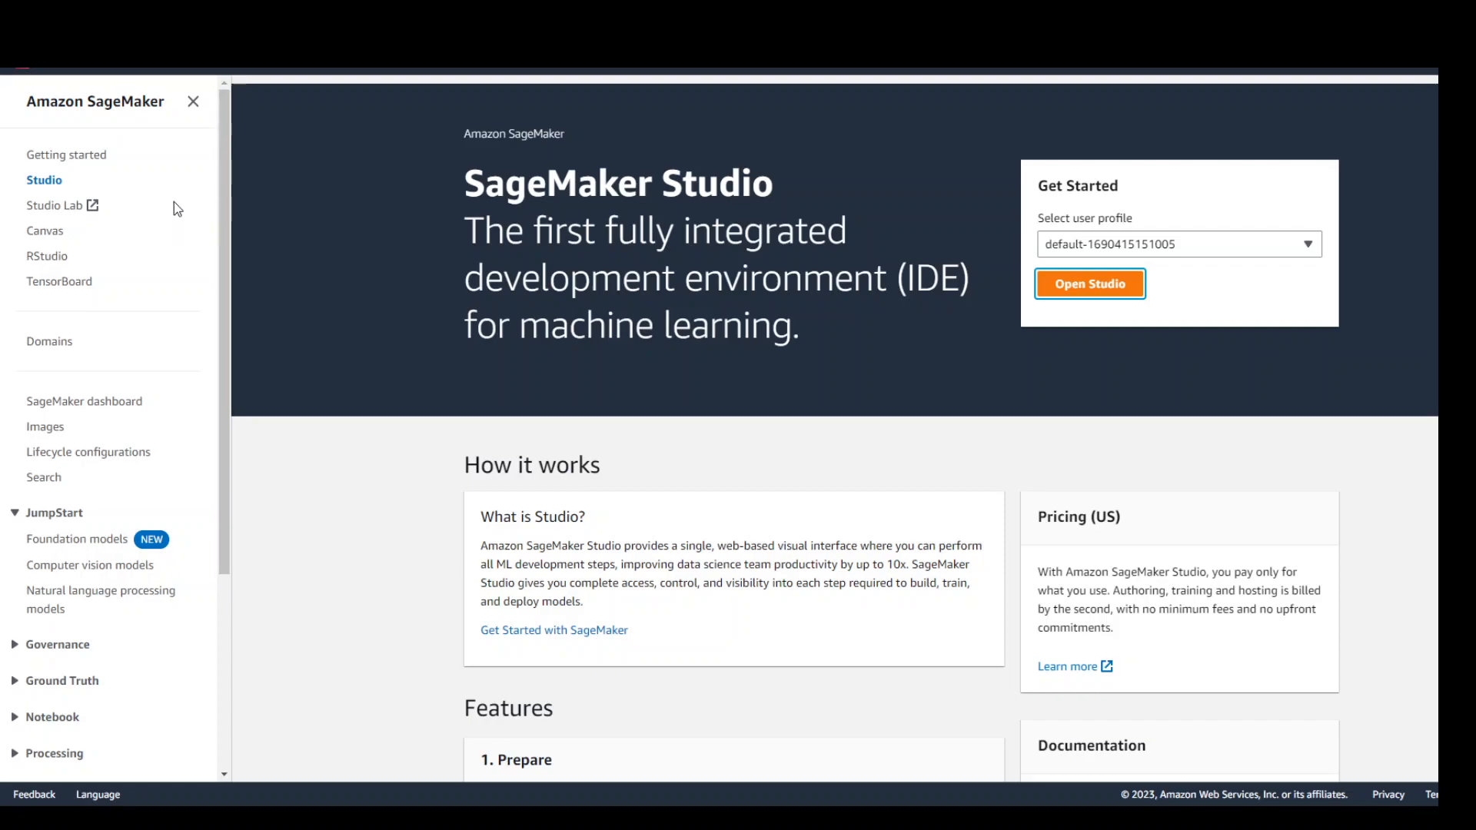
{"action": "mouse_move", "coordinate": [43, 180]}
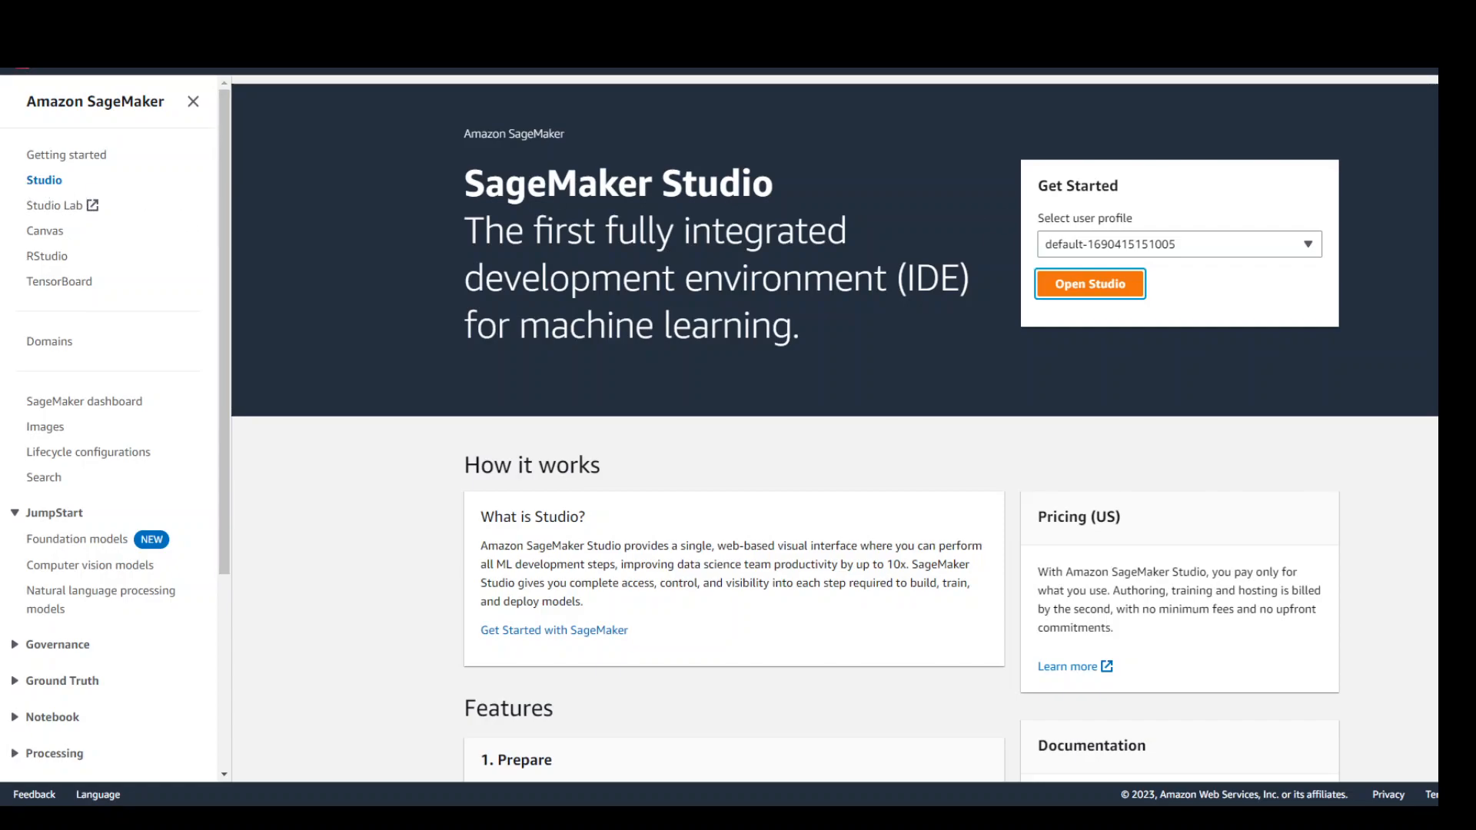
- Launch SageMaker Studio for the chosen user profile
{"action": "left_click", "coordinate": [1088, 283]}
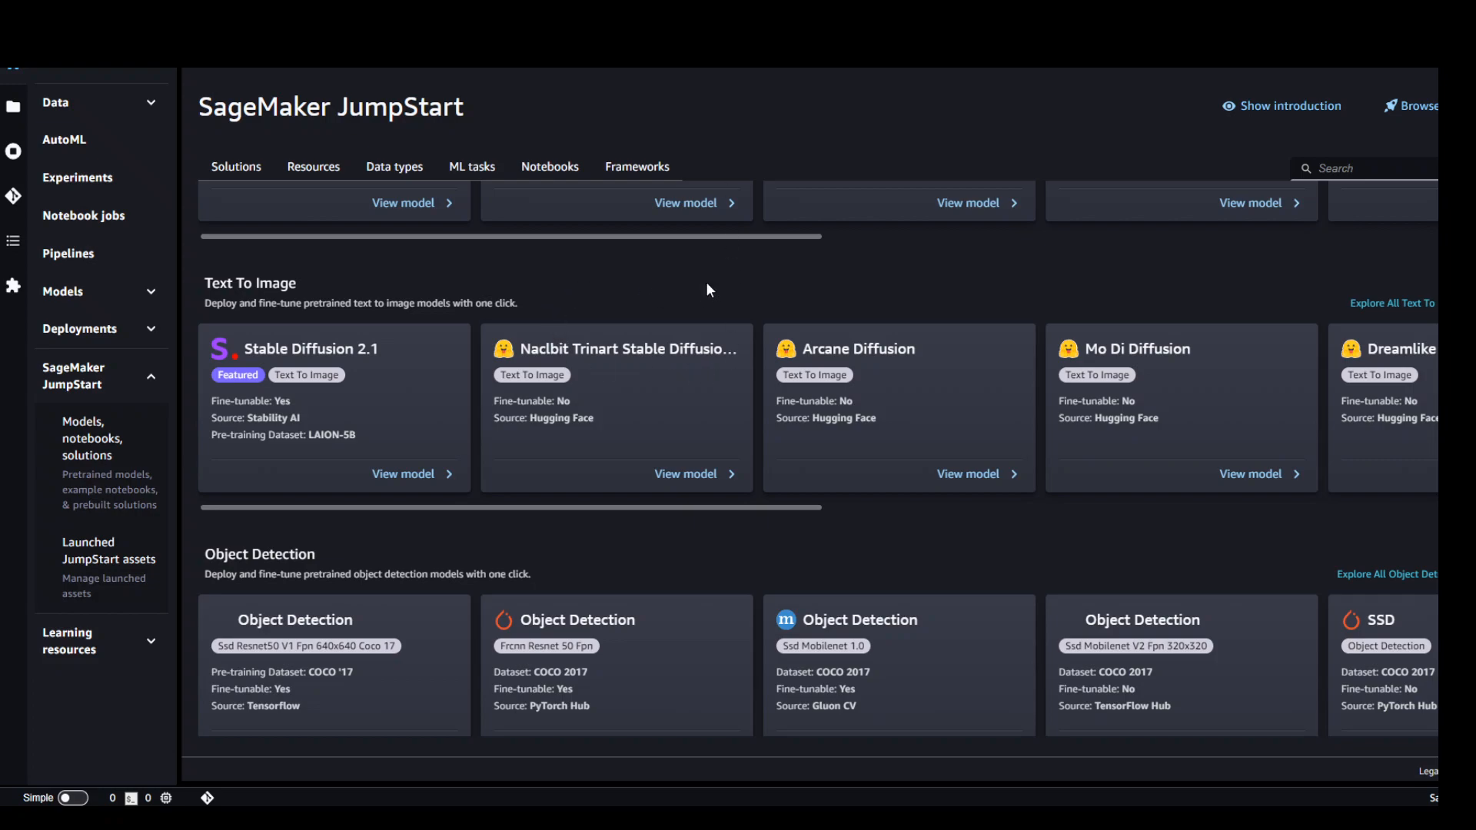
{"action": "mouse_move", "coordinate": [698, 259]}
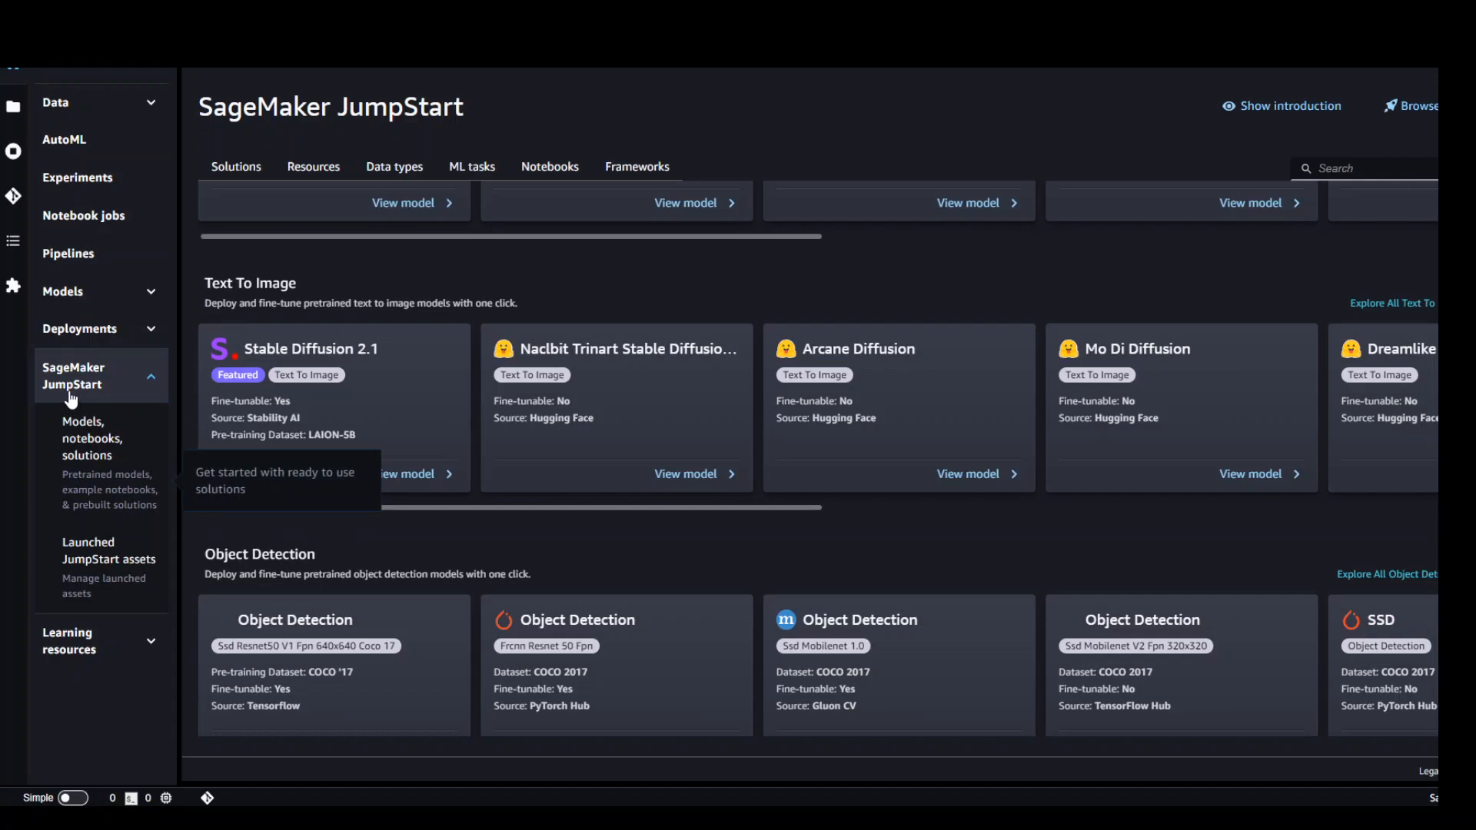
{"action": "mouse_move", "coordinate": [102, 480]}
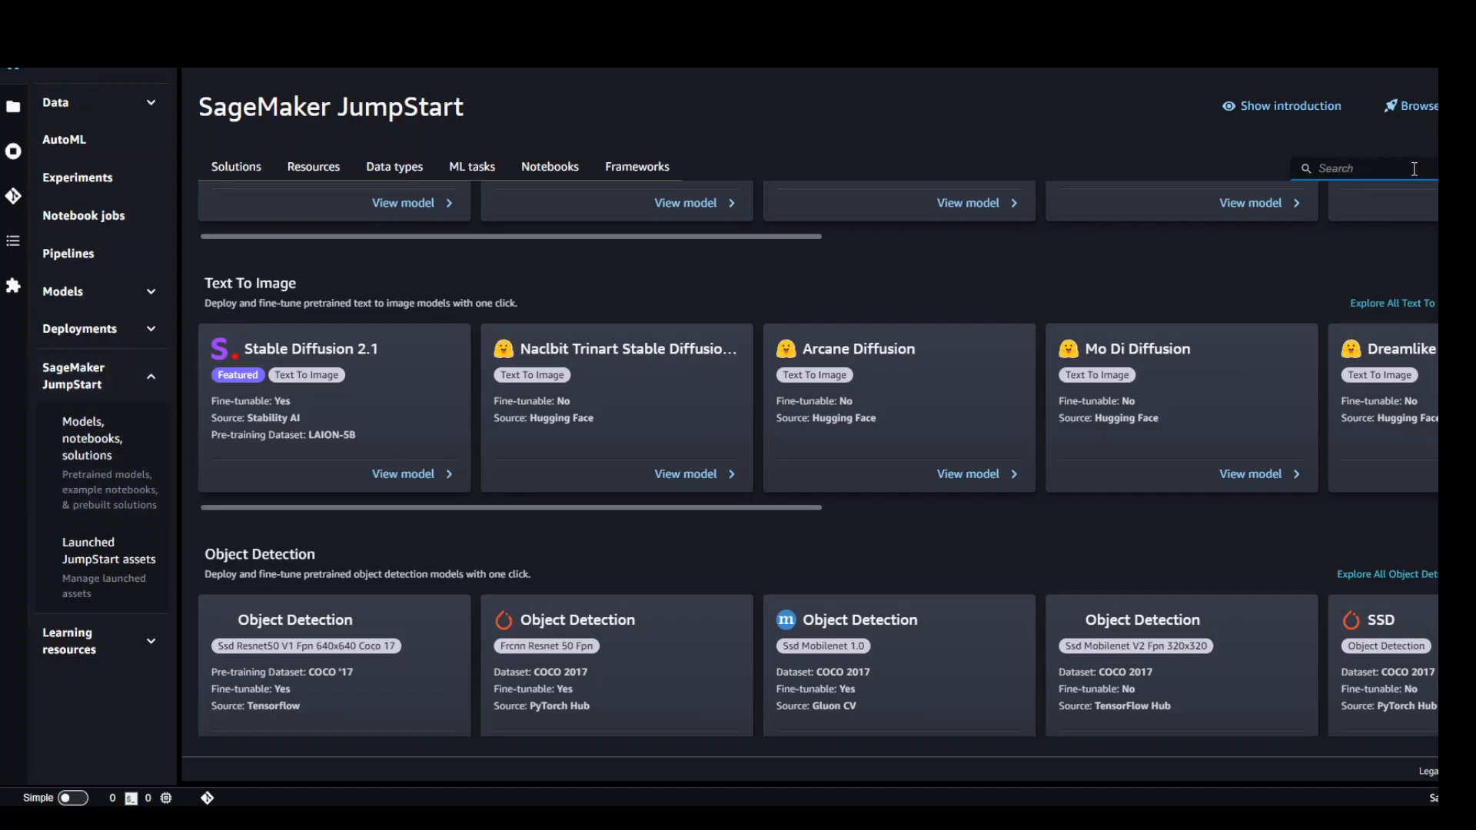
{"action": "mouse_move", "coordinate": [372, 406]}
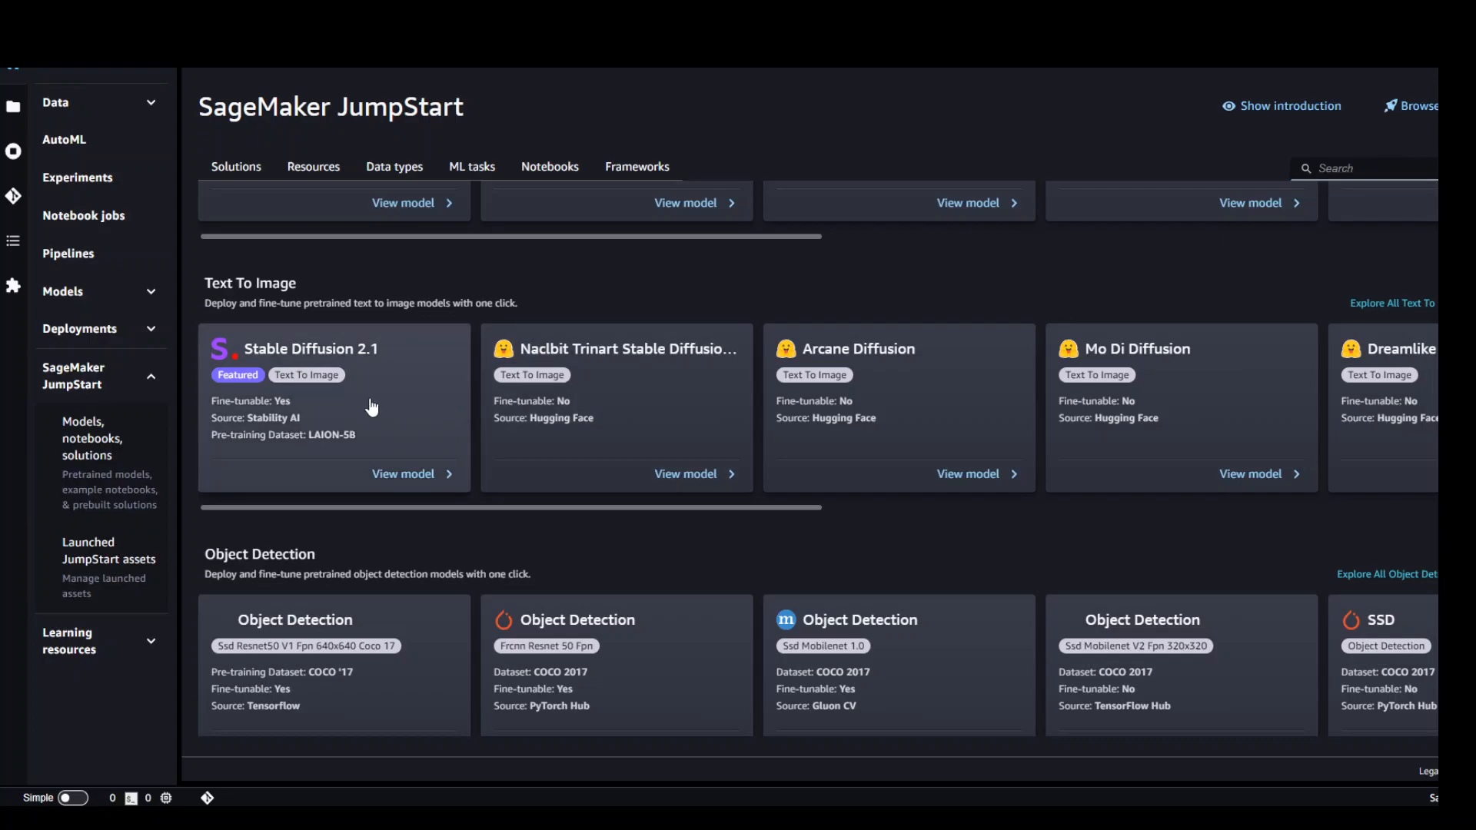
{"action": "mouse_move", "coordinate": [367, 532]}
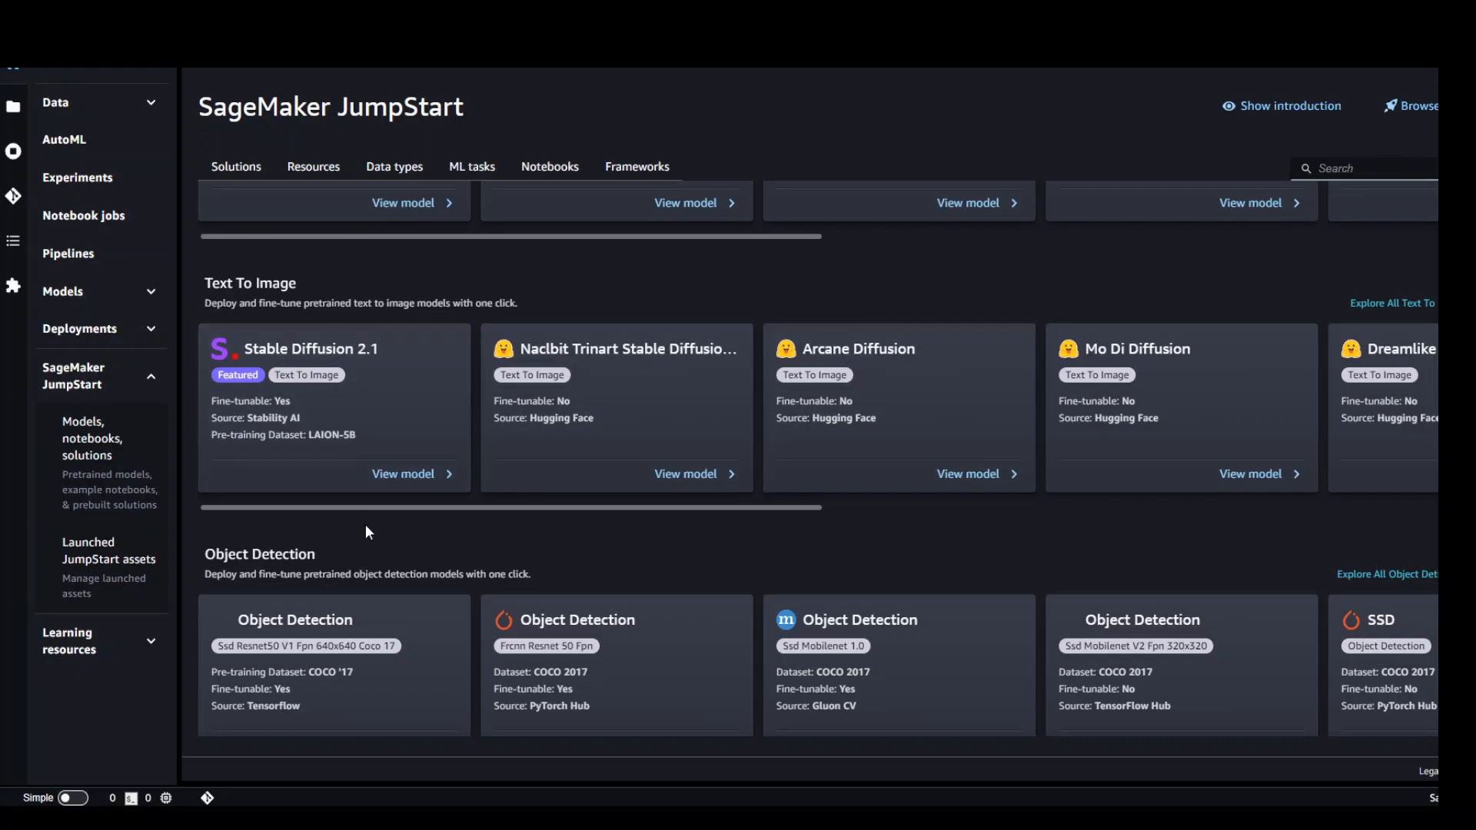
{"action": "mouse_move", "coordinate": [391, 412]}
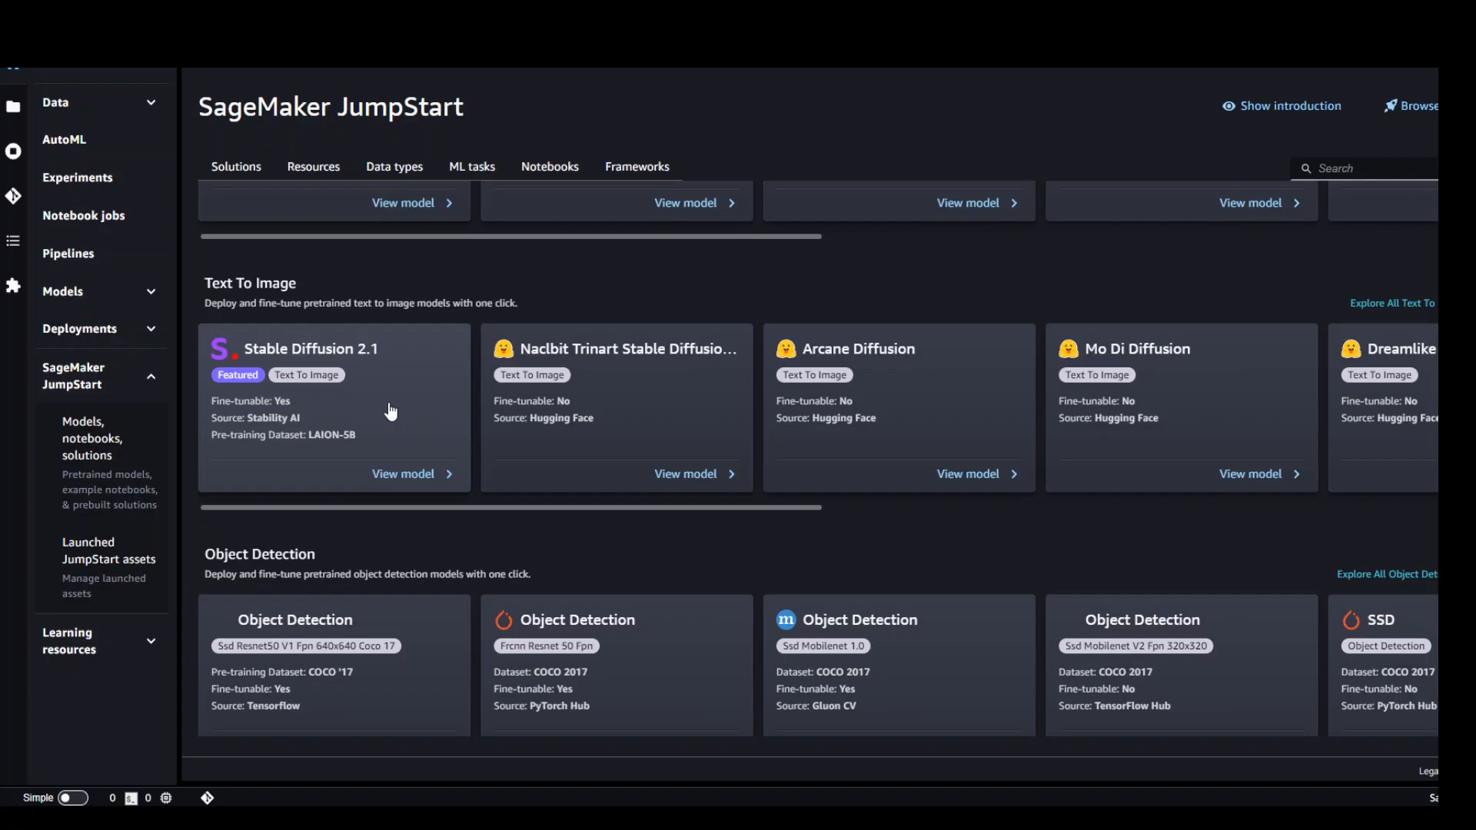
- View the Stable Diffusion 2.1 model page and review its deployment configuration (ml.p3.2xlarge, default endpoint name)
{"action": "left_click", "coordinate": [403, 473]}
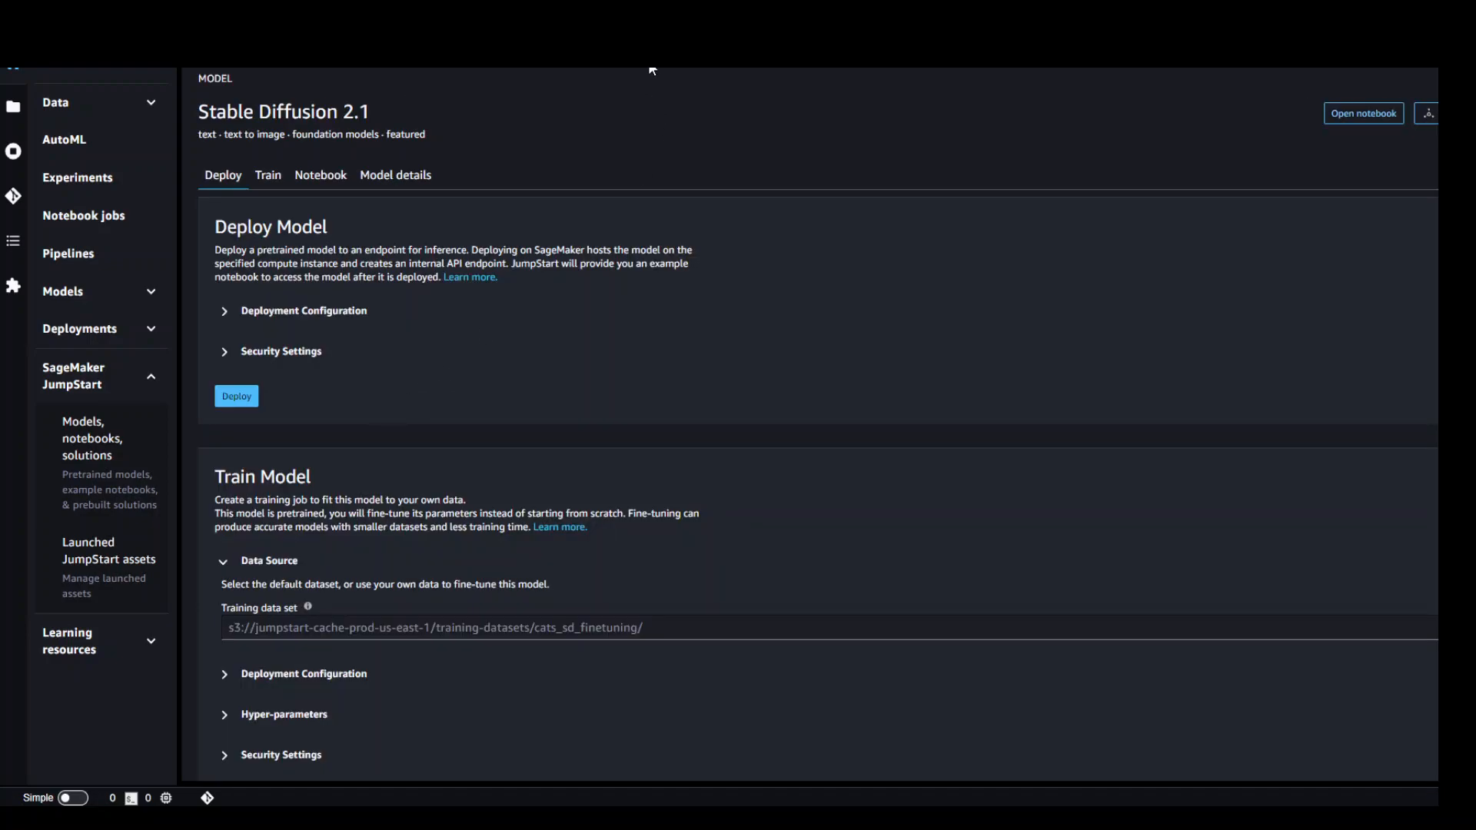
{"action": "mouse_move", "coordinate": [250, 418]}
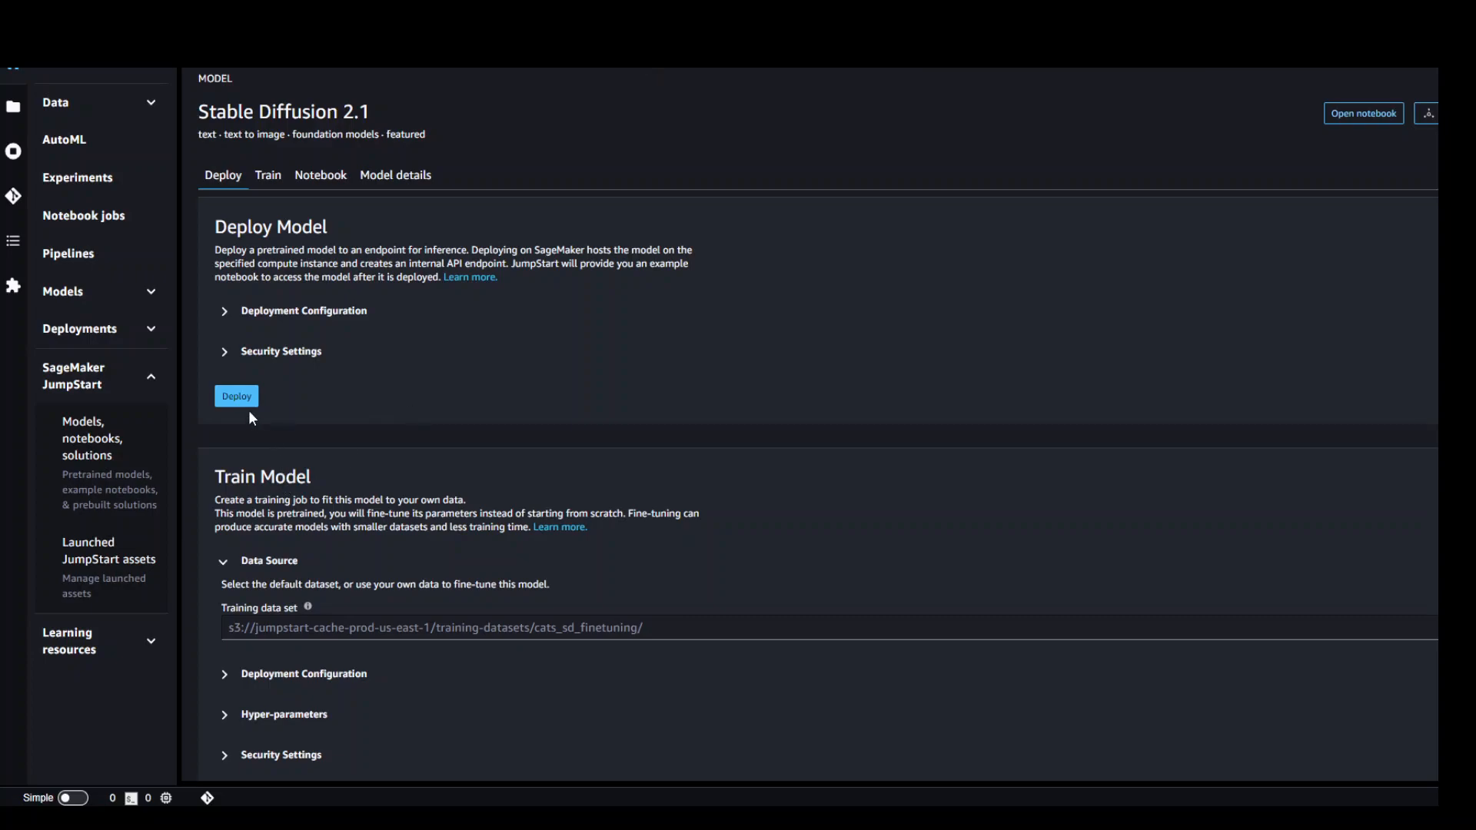
{"action": "mouse_move", "coordinate": [237, 395]}
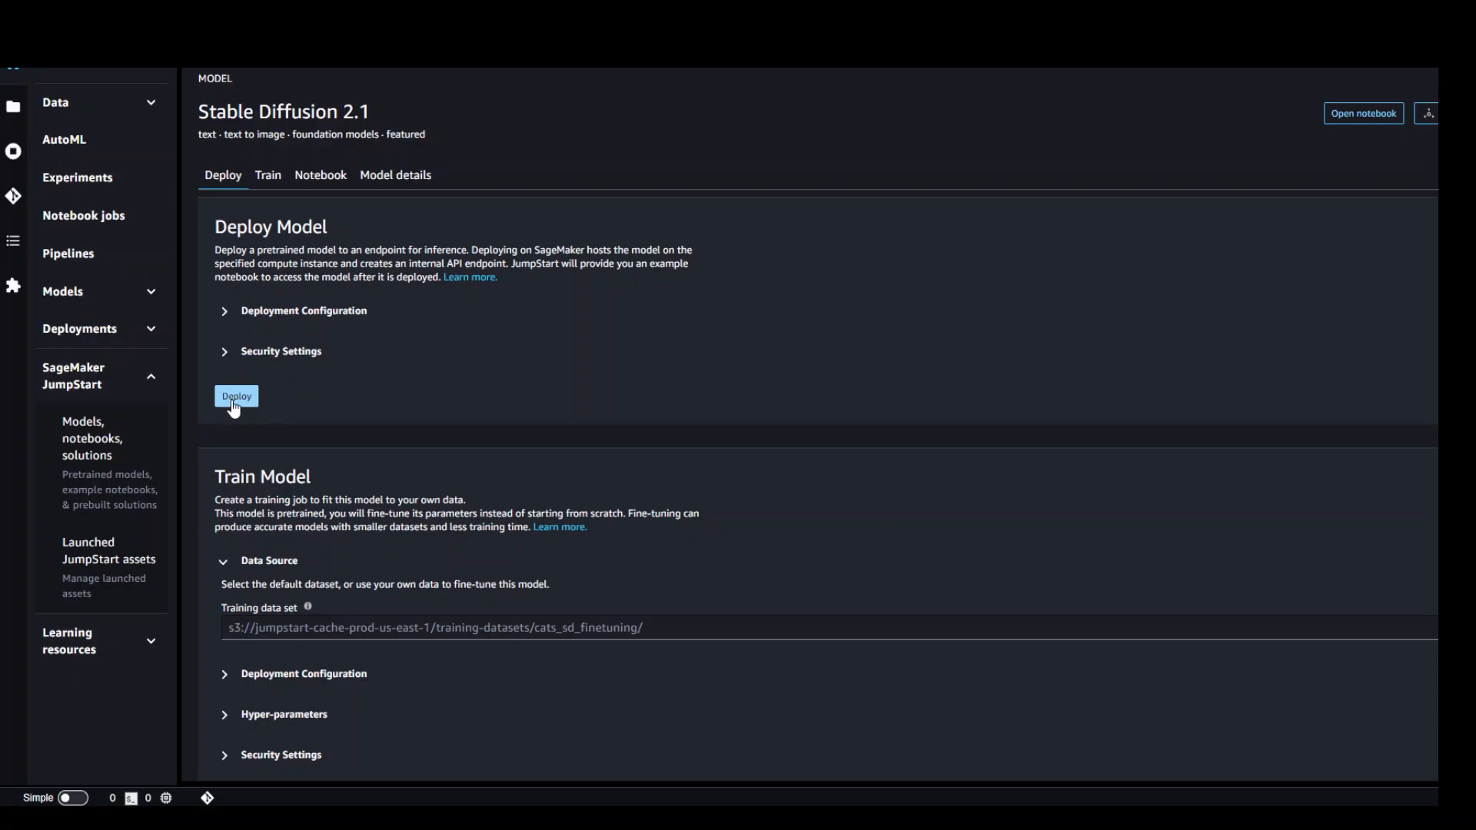
{"action": "mouse_move", "coordinate": [273, 398]}
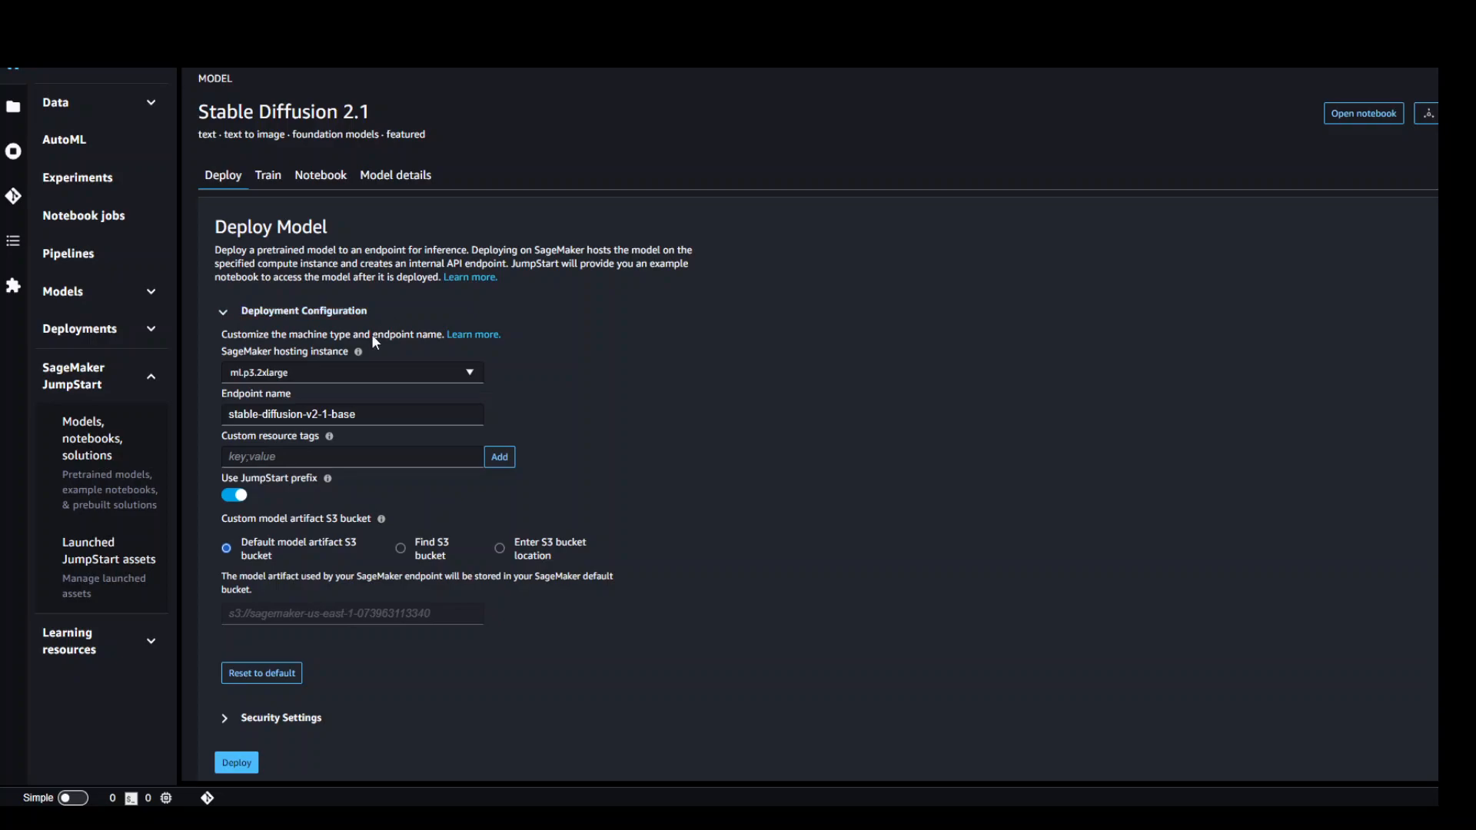
{"action": "mouse_move", "coordinate": [345, 389]}
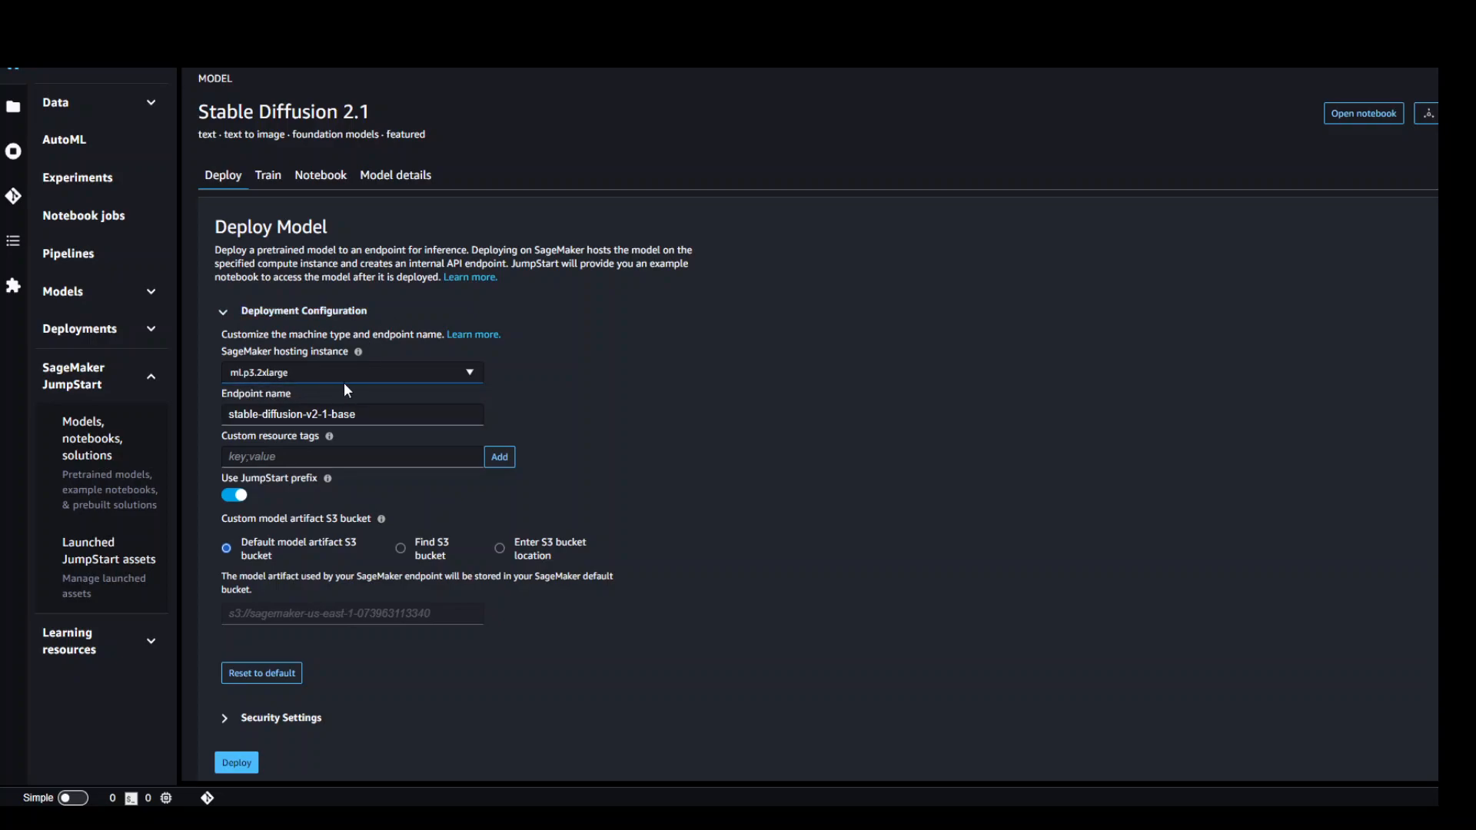
{"action": "mouse_move", "coordinate": [303, 388]}
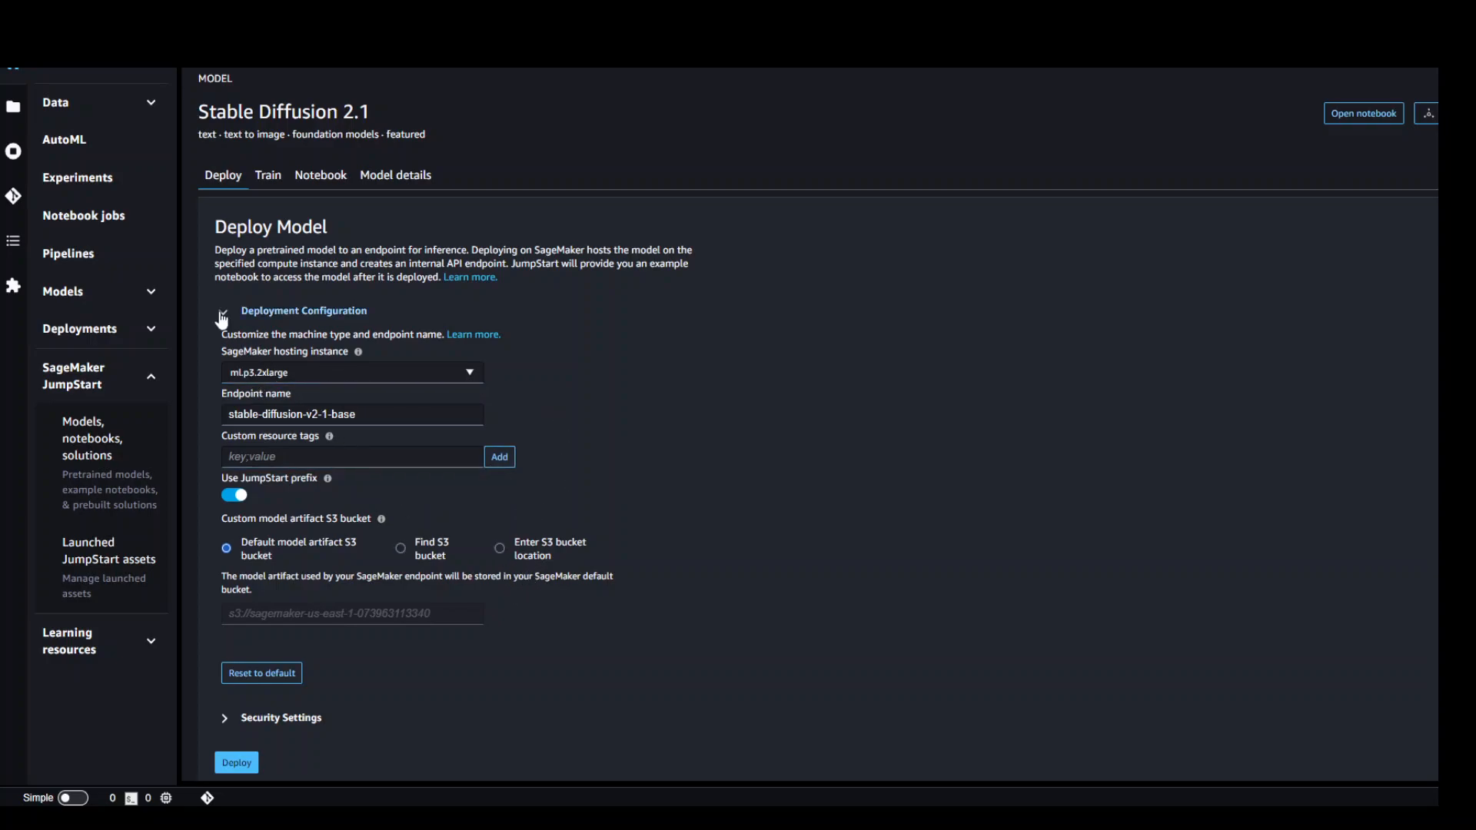
{"action": "left_click", "coordinate": [224, 311]}
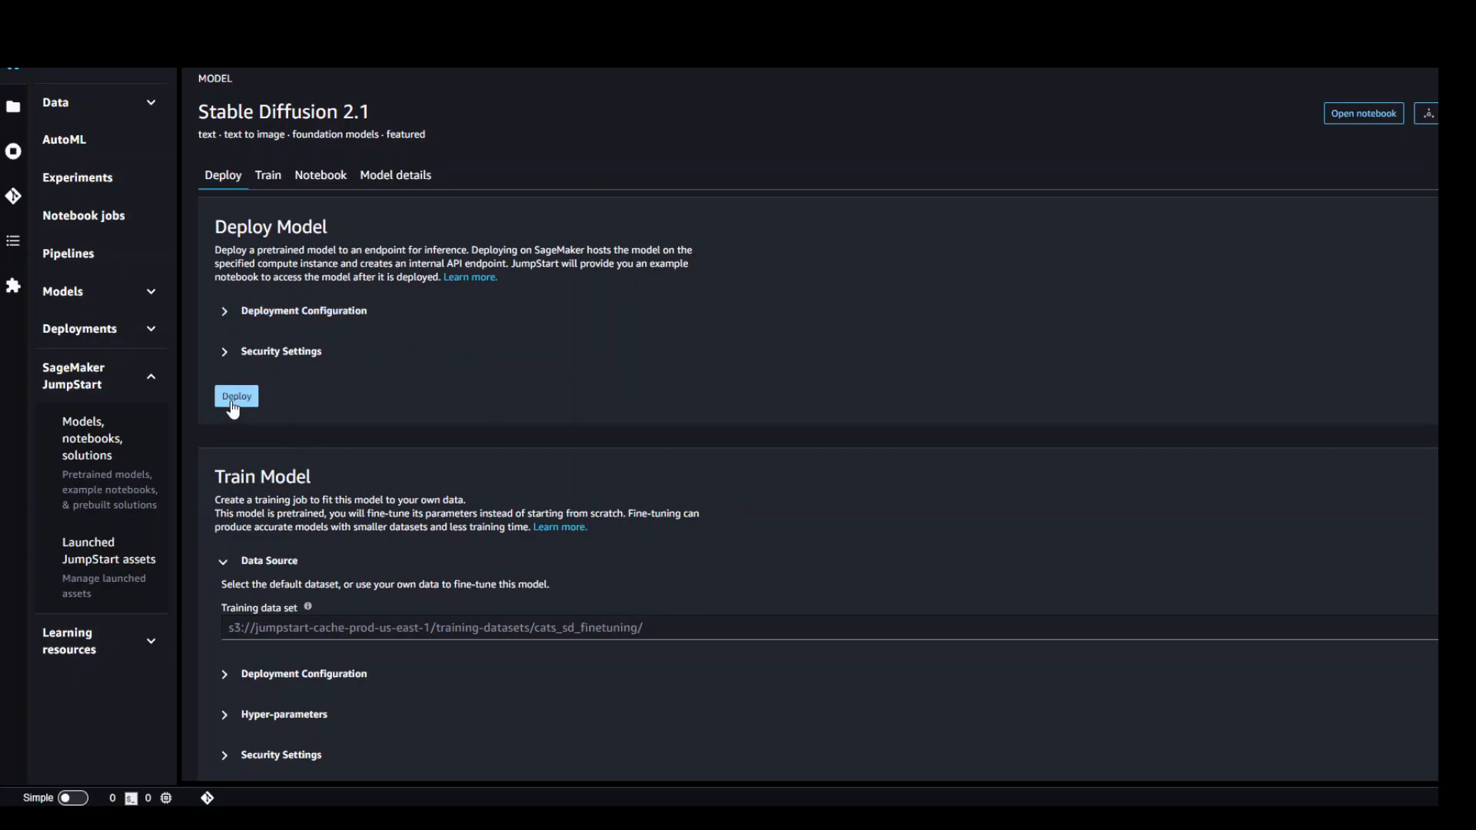
{"action": "left_click", "coordinate": [236, 396]}
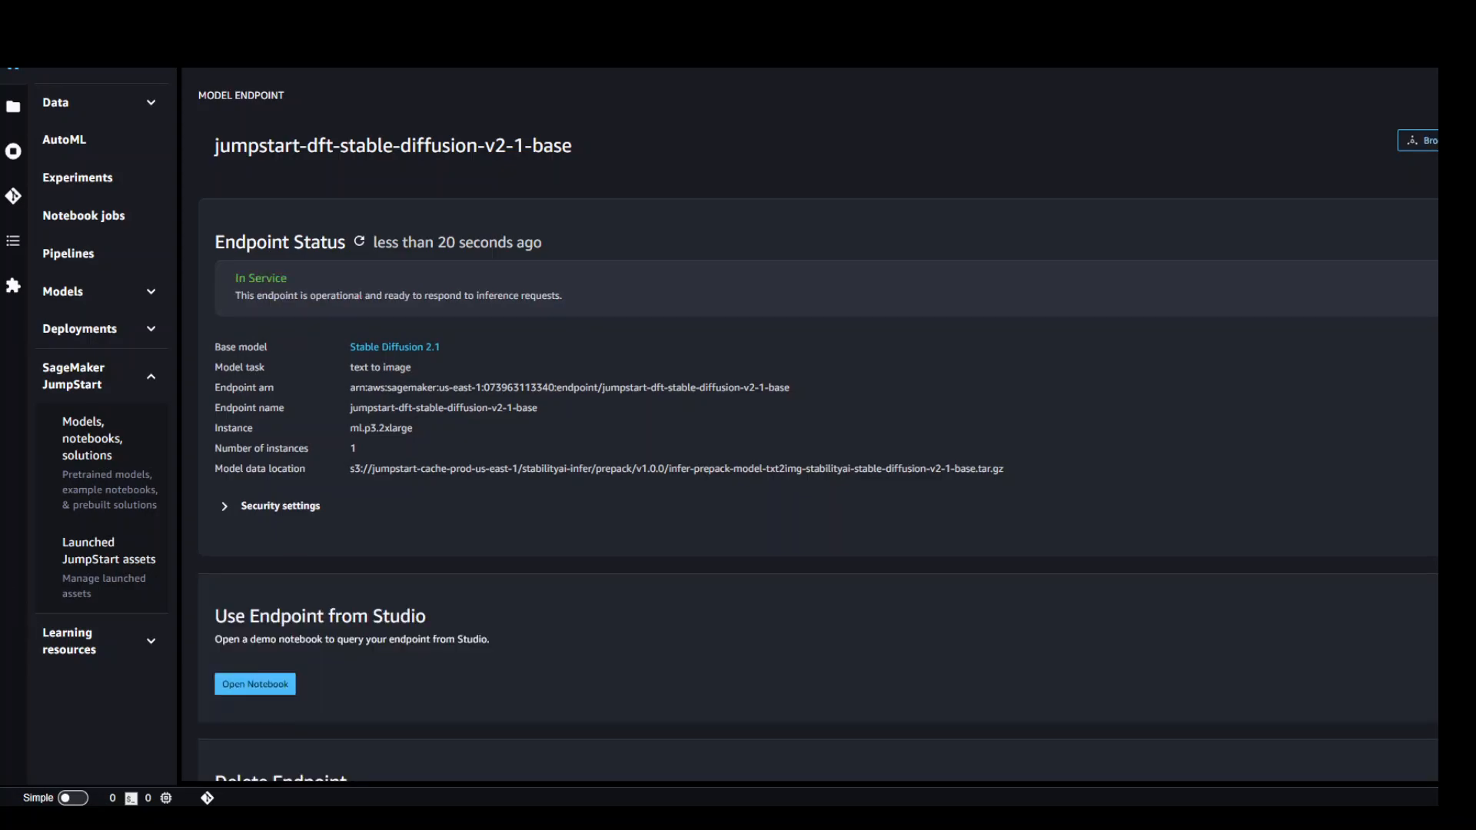
{"action": "mouse_move", "coordinate": [530, 441]}
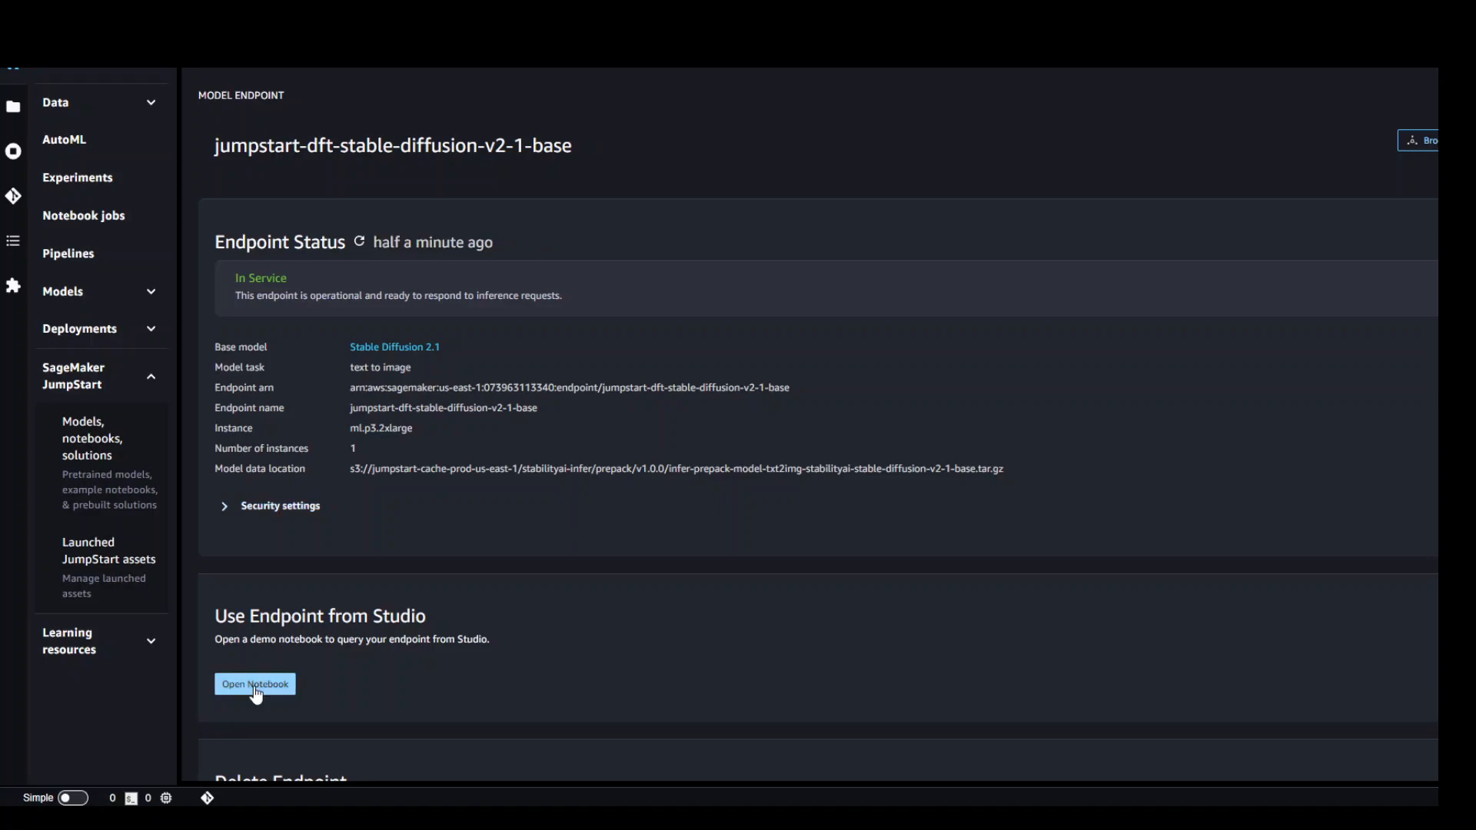
- Load the demo notebook for querying the Stable Diffusion endpoint
{"action": "left_click", "coordinate": [254, 682]}
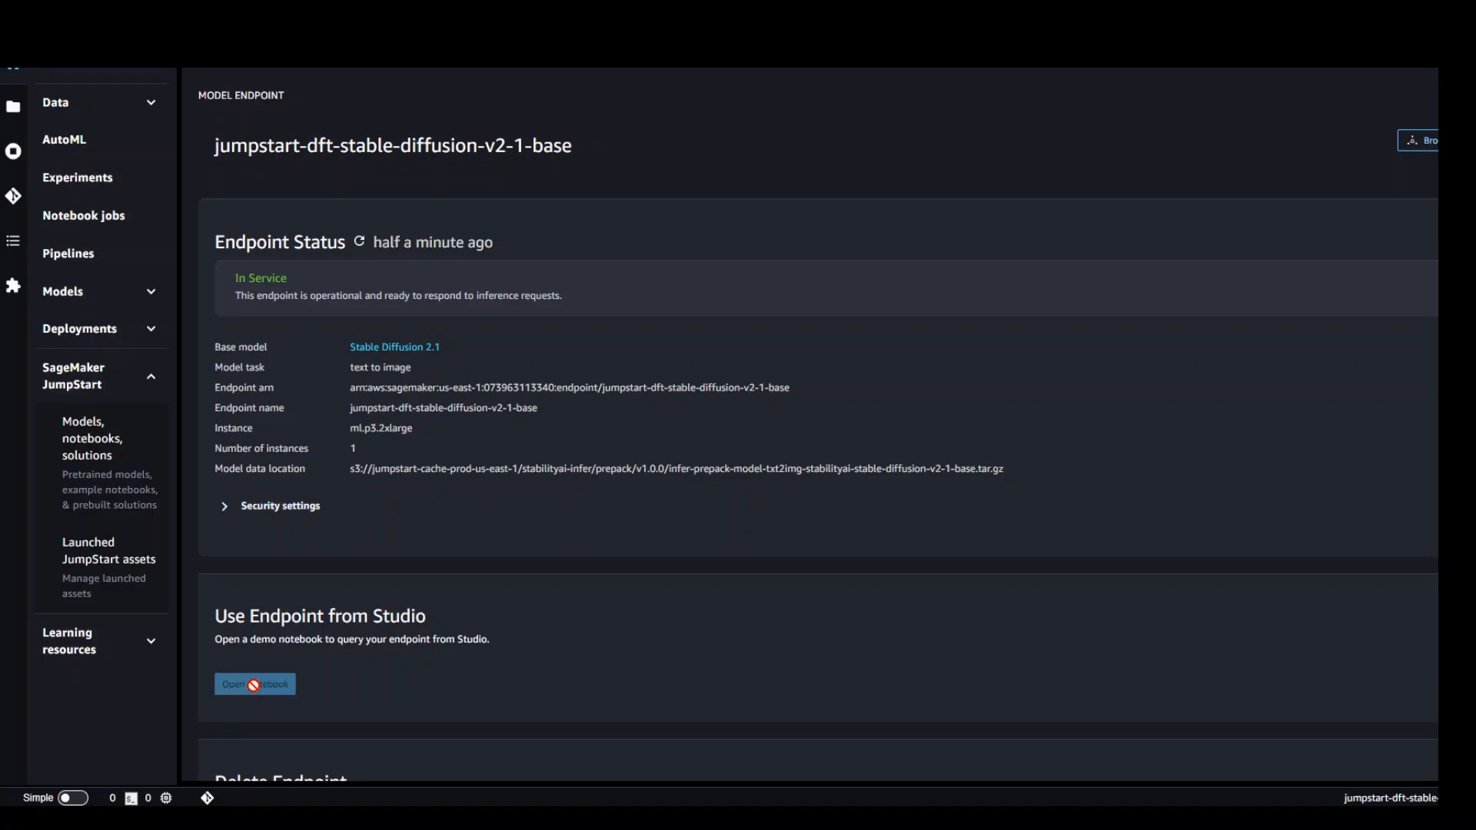
{"action": "left_click", "coordinate": [254, 684]}
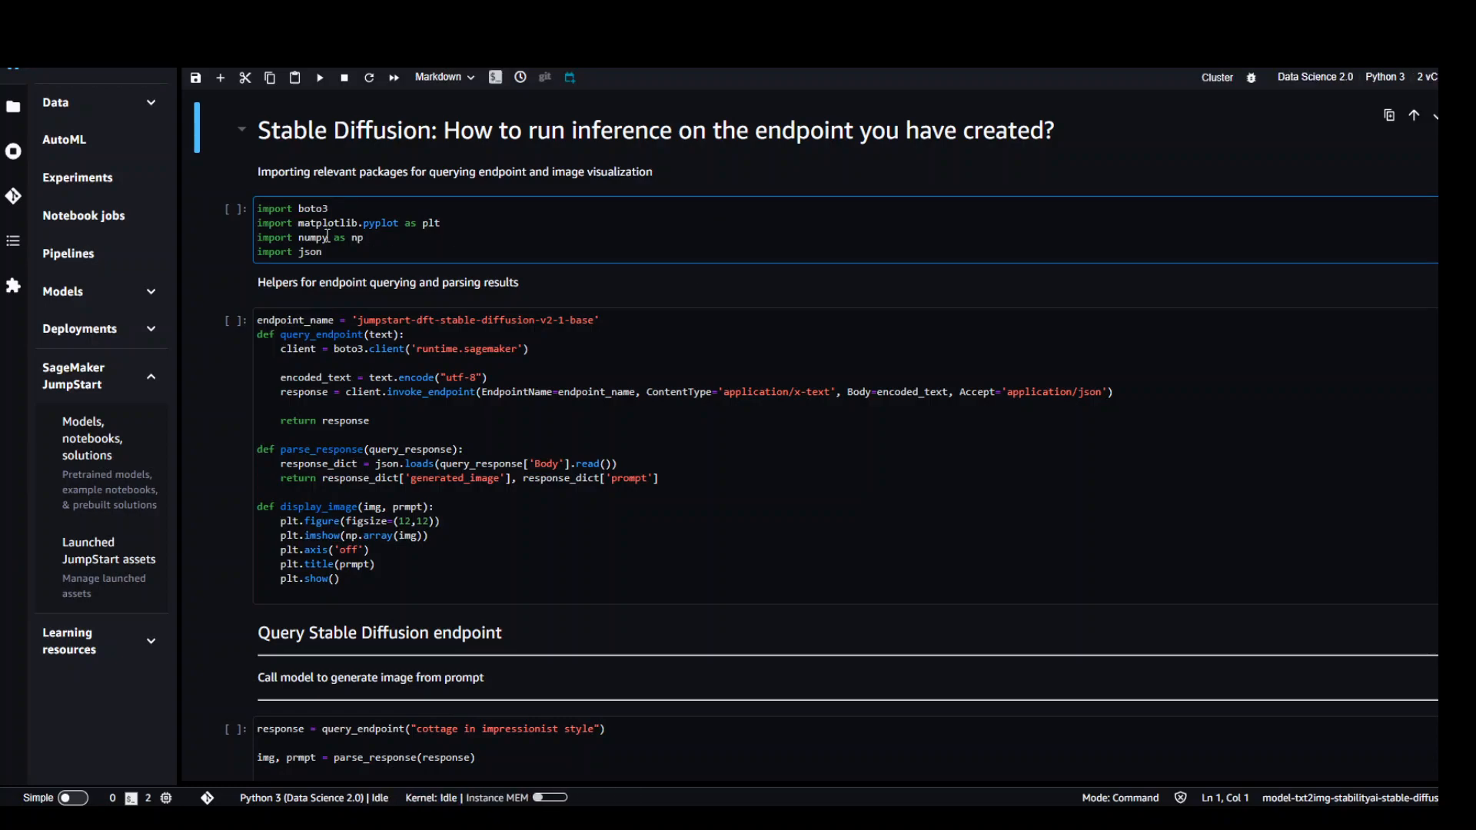
- Run the import cell and select the query_endpoint/parse_response/display_image helper cell
{"action": "left_click", "coordinate": [807, 443]}
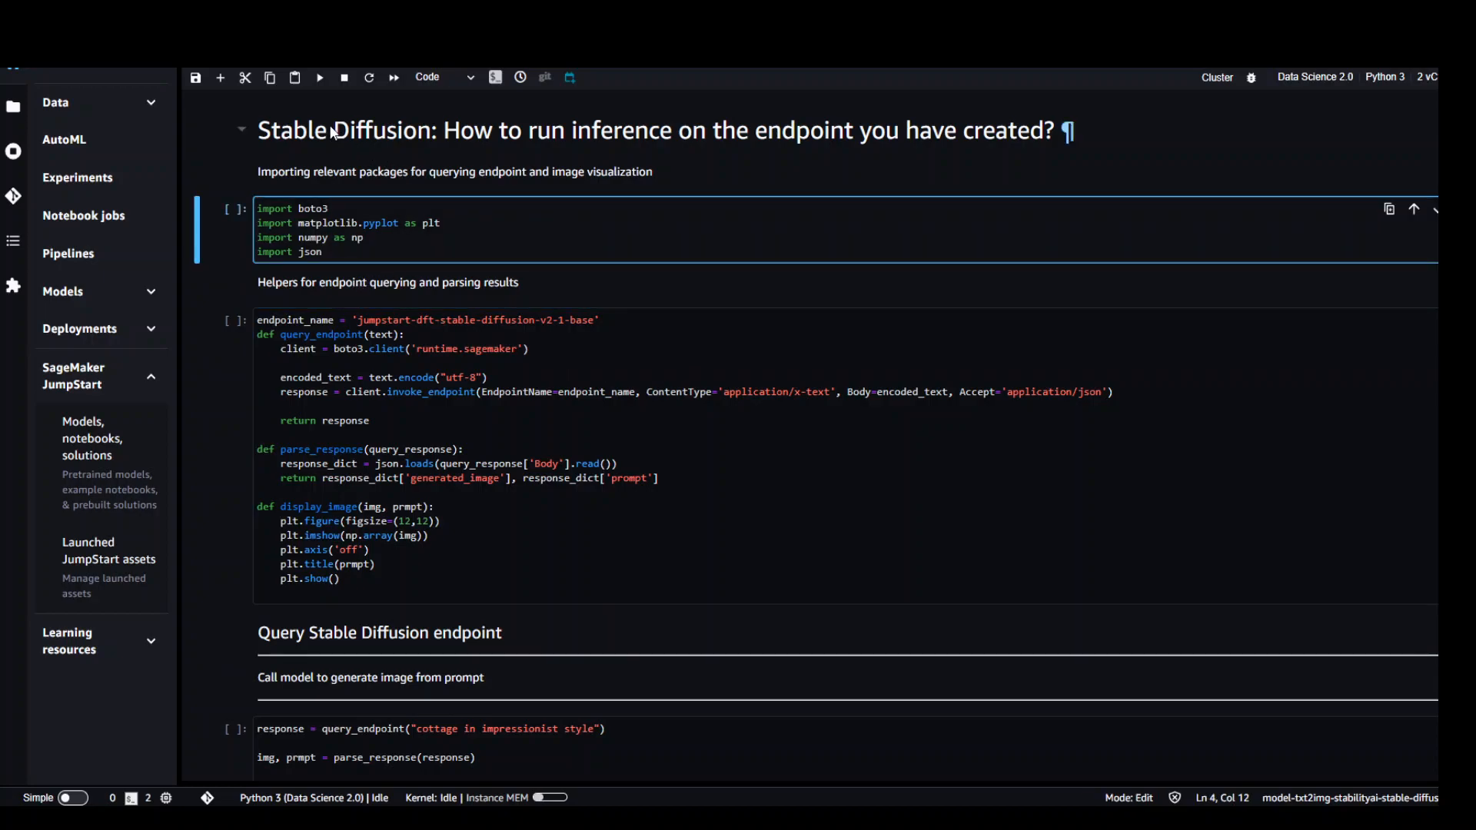
{"action": "mouse_move", "coordinate": [338, 143]}
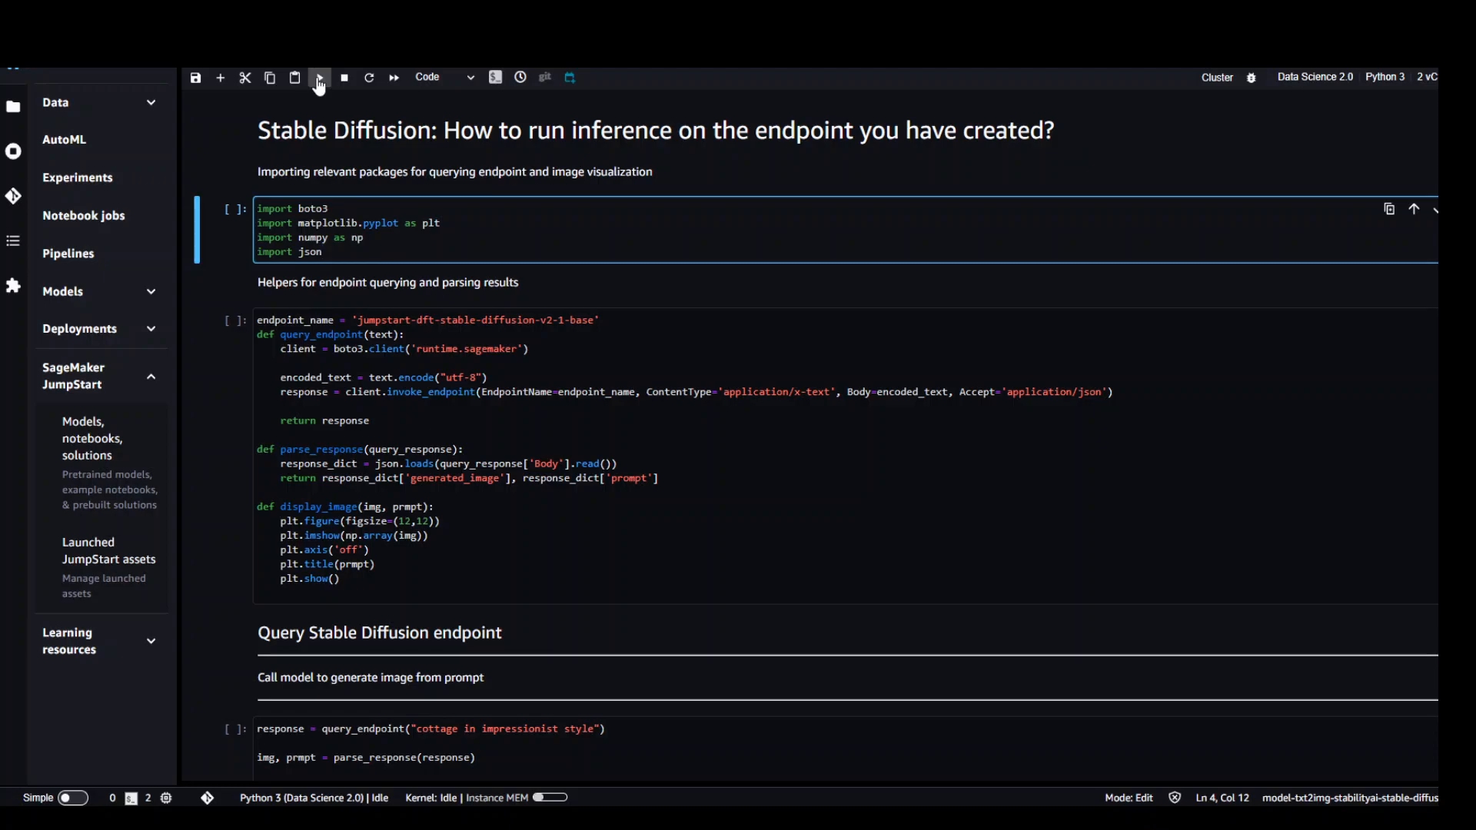
{"action": "left_click", "coordinate": [320, 77]}
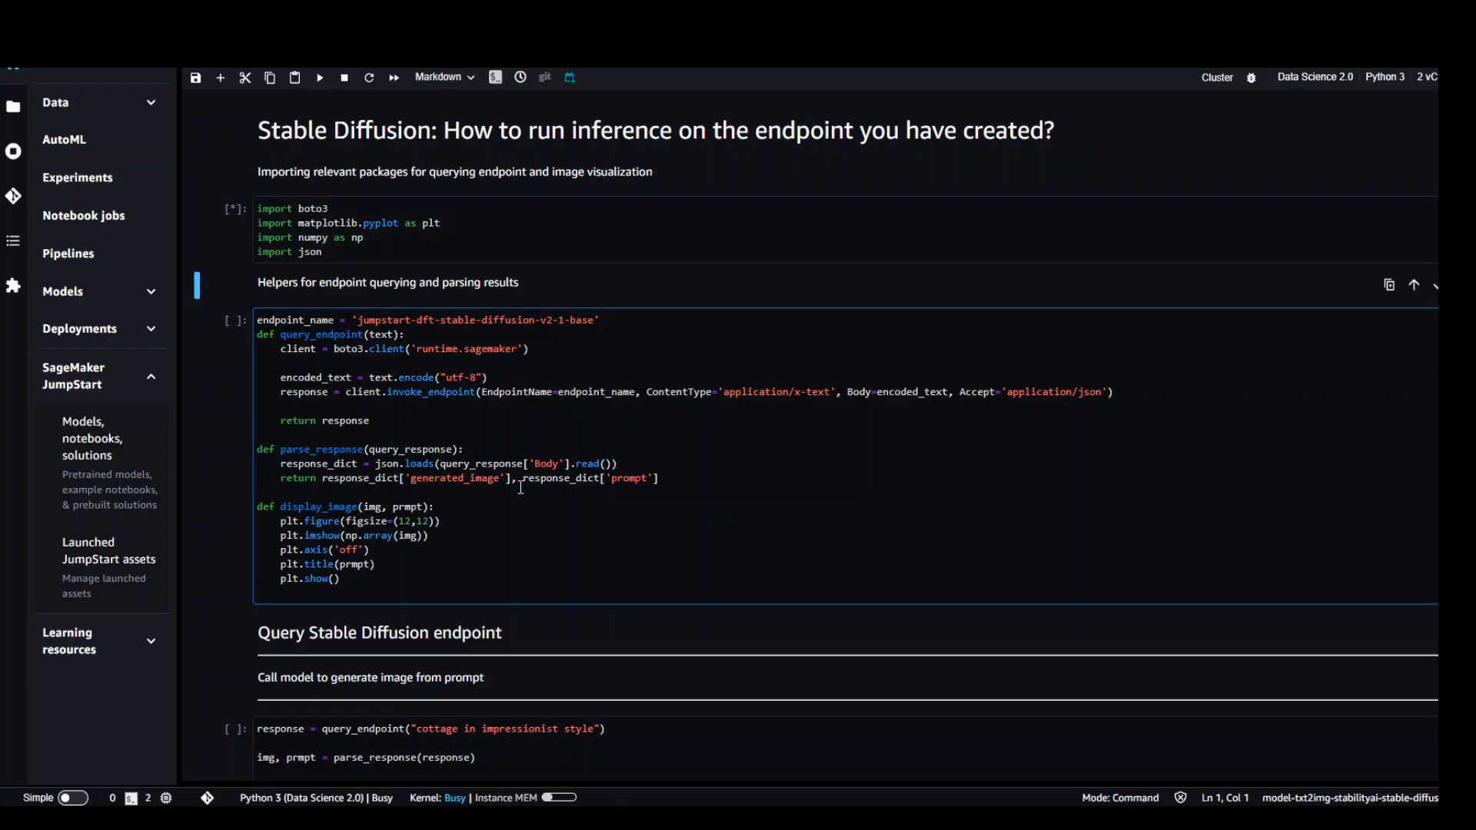
{"action": "left_click", "coordinate": [527, 550]}
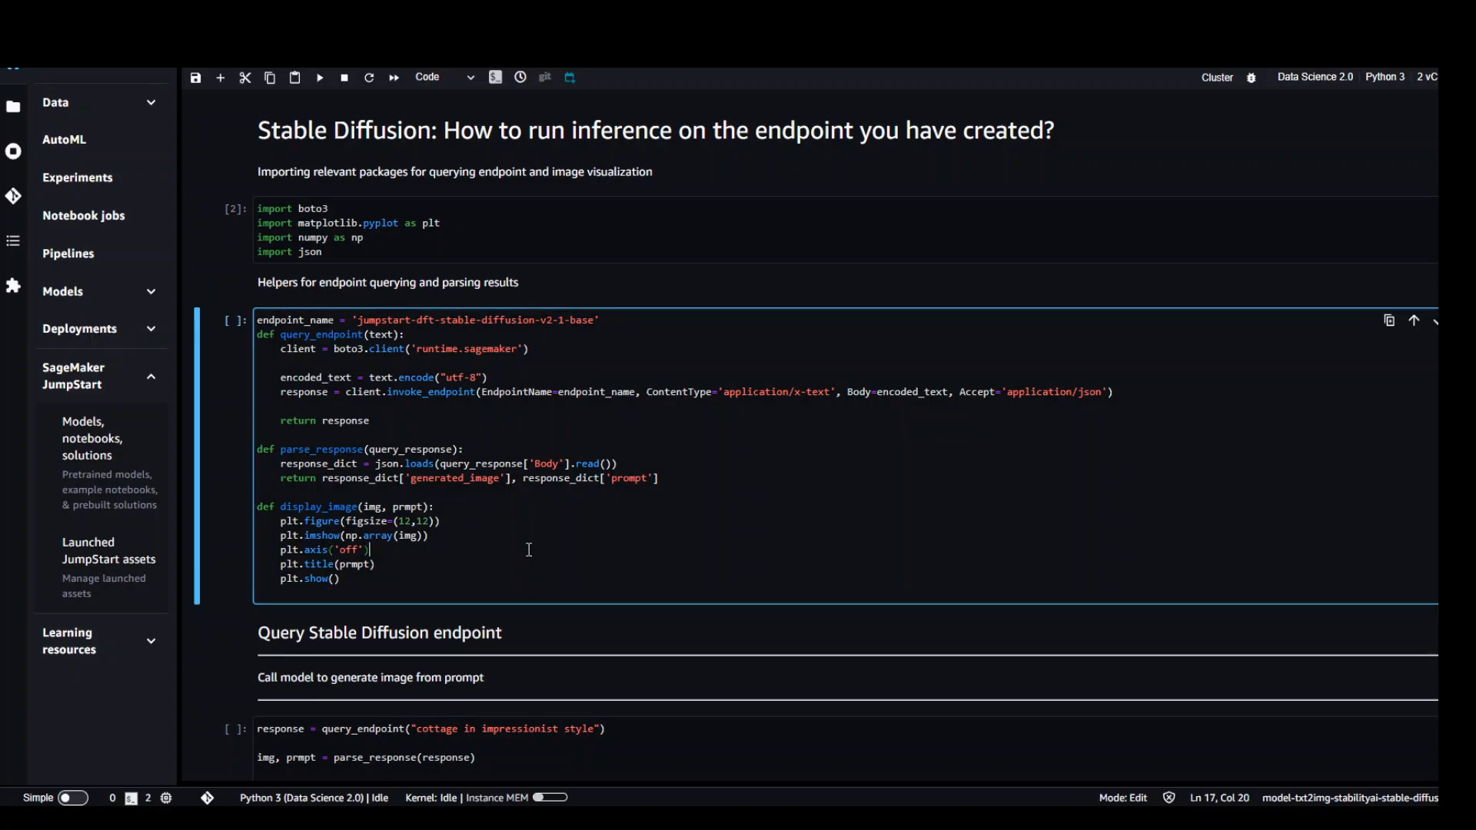
{"action": "mouse_move", "coordinate": [550, 547]}
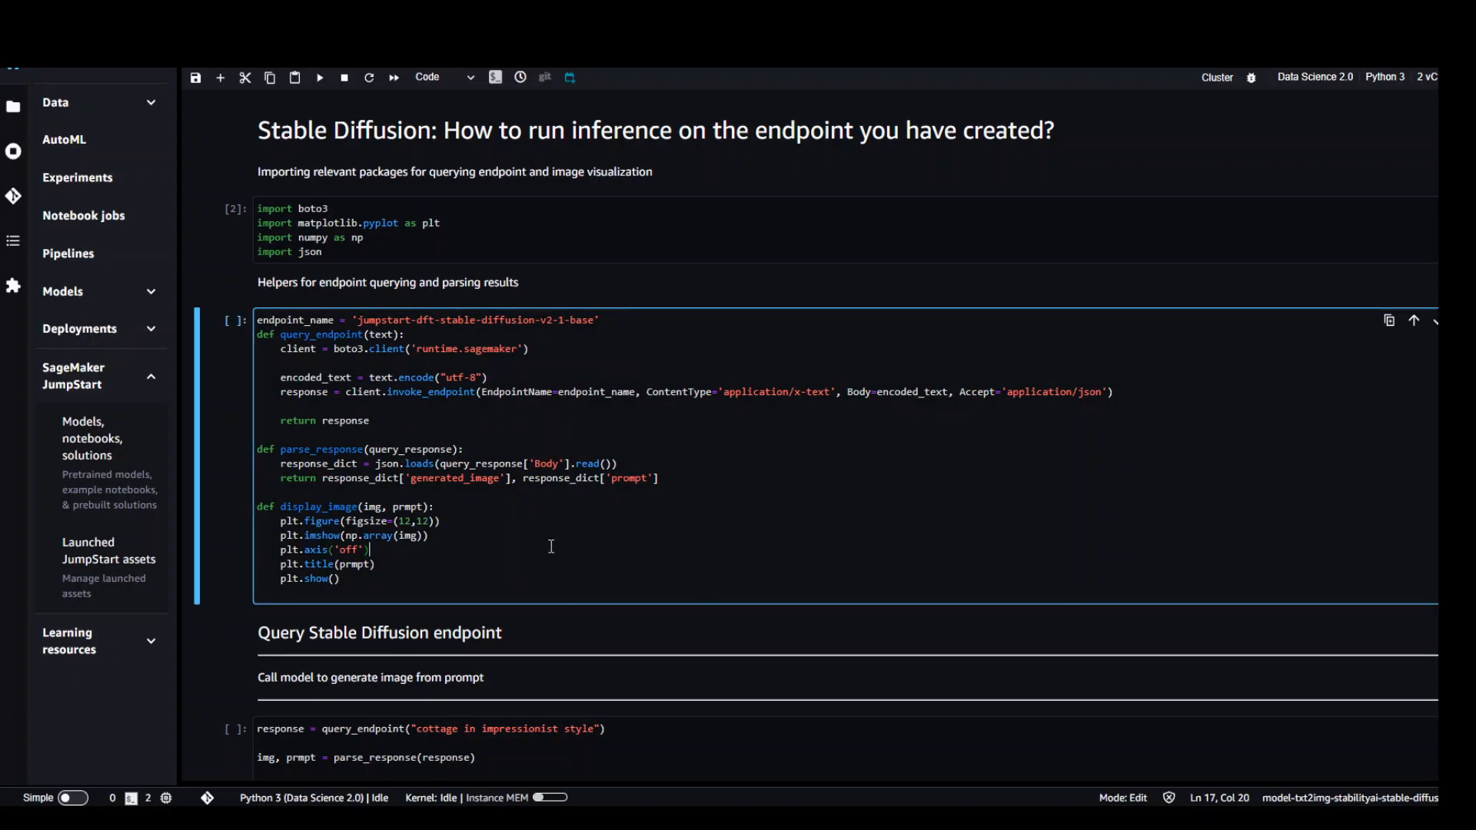
{"action": "mouse_move", "coordinate": [389, 73]}
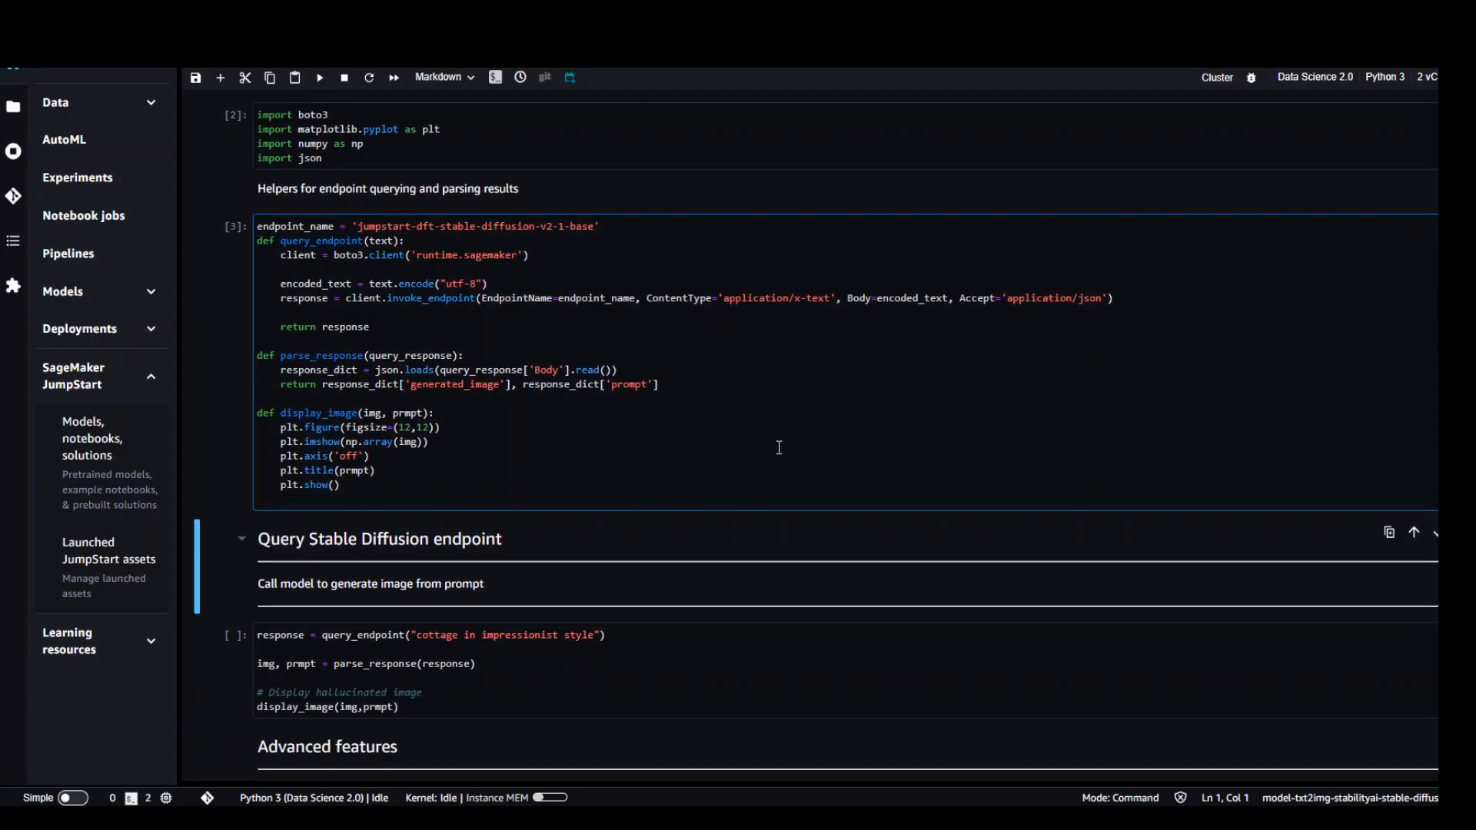
- Run the 'cottage in impressionist style' query cell and view the generated cottage painting
{"action": "scroll", "scroll_direction": "down", "scroll_amount": 3}
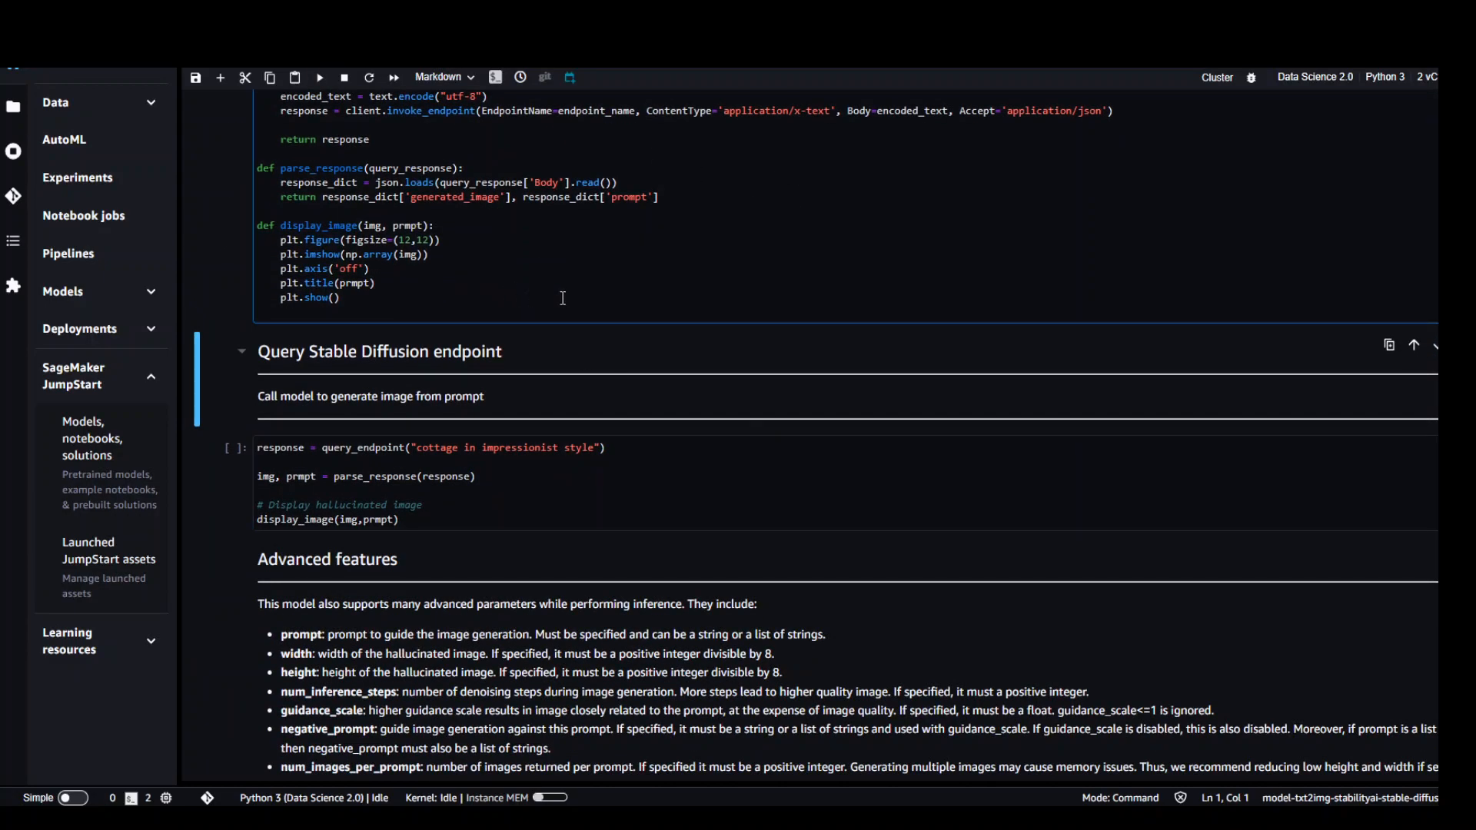
{"action": "left_click", "coordinate": [527, 511]}
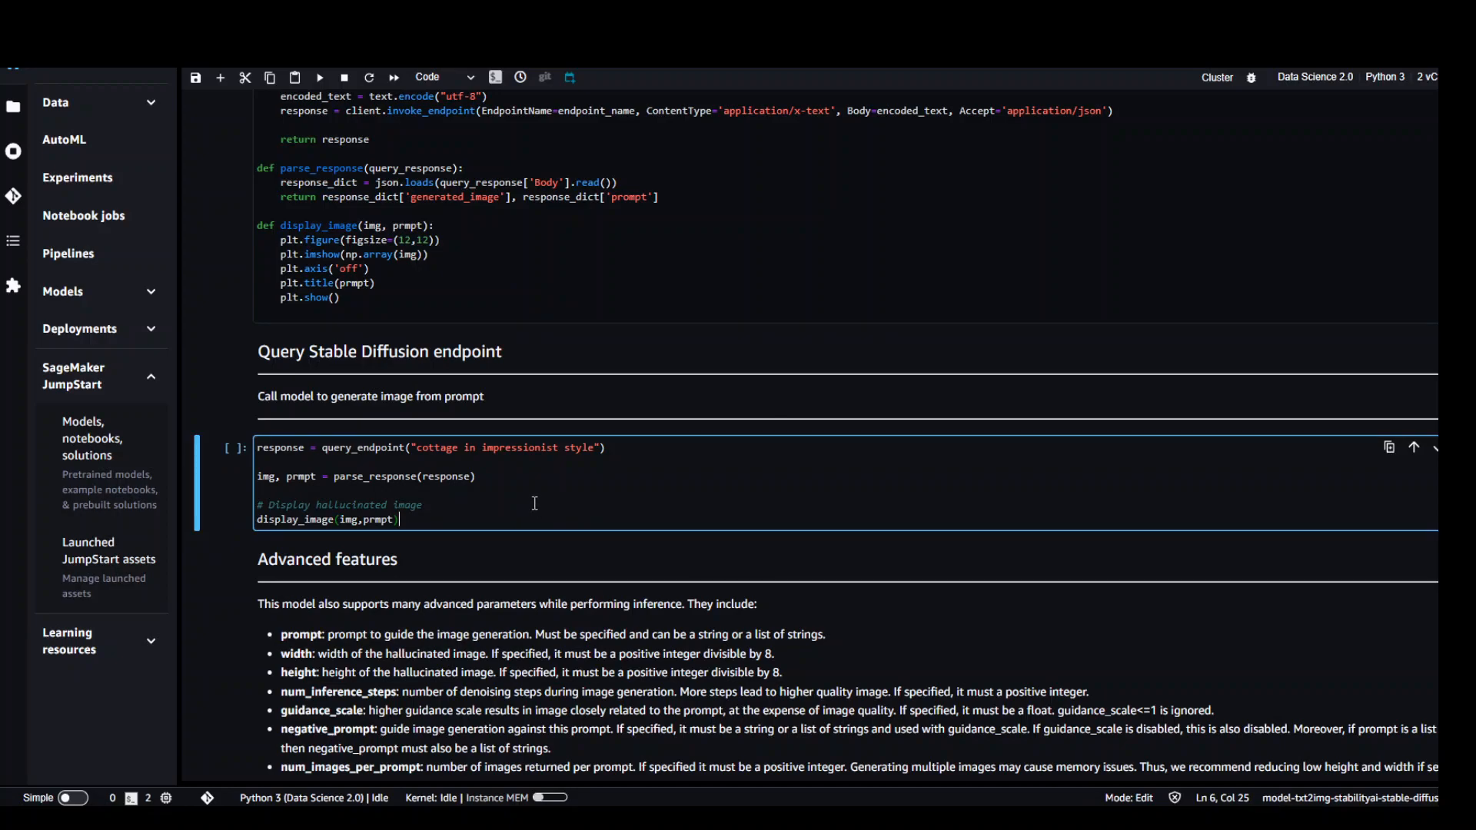
{"action": "mouse_move", "coordinate": [438, 424]}
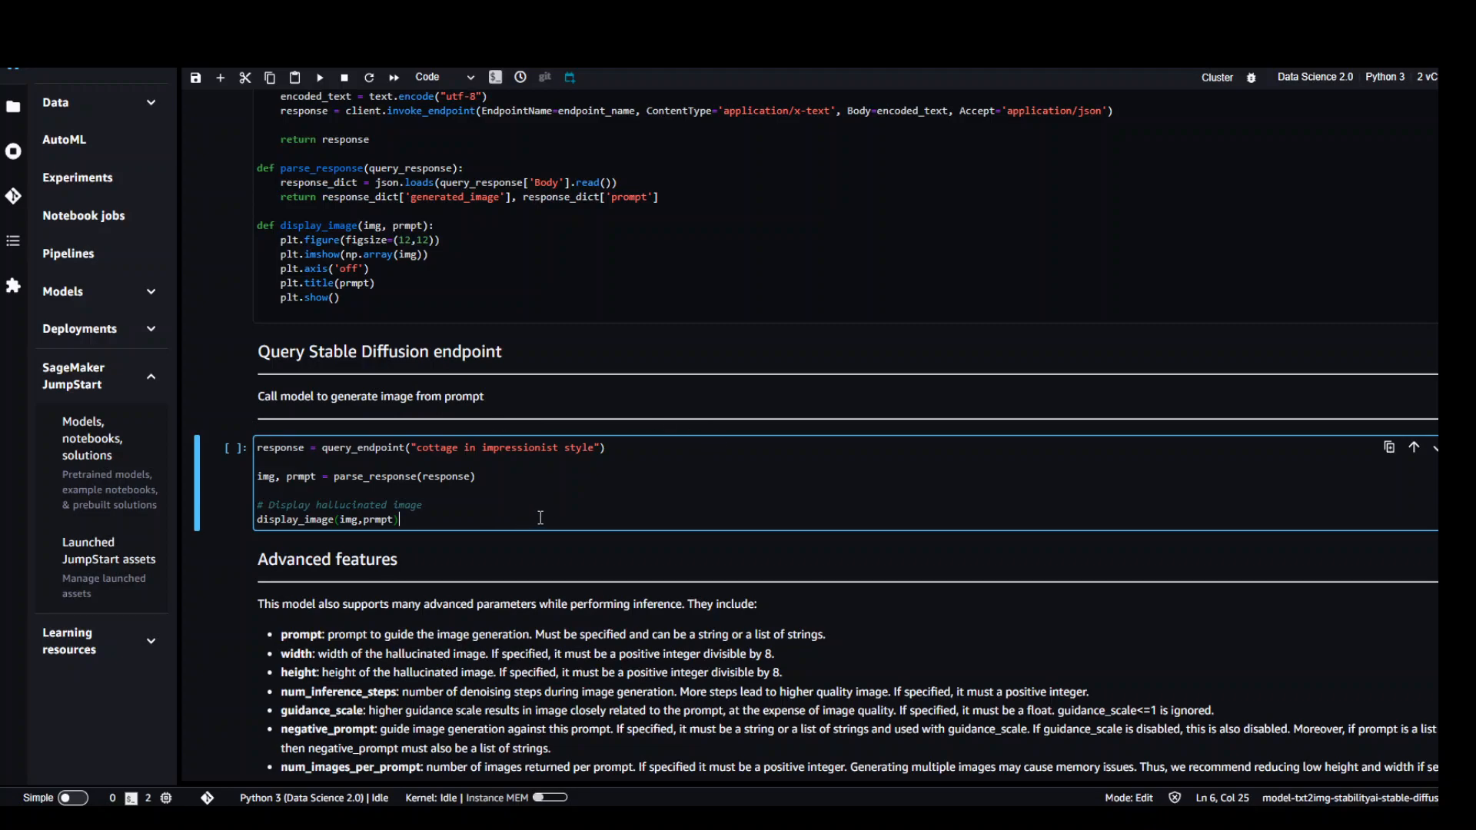
{"action": "mouse_move", "coordinate": [452, 467]}
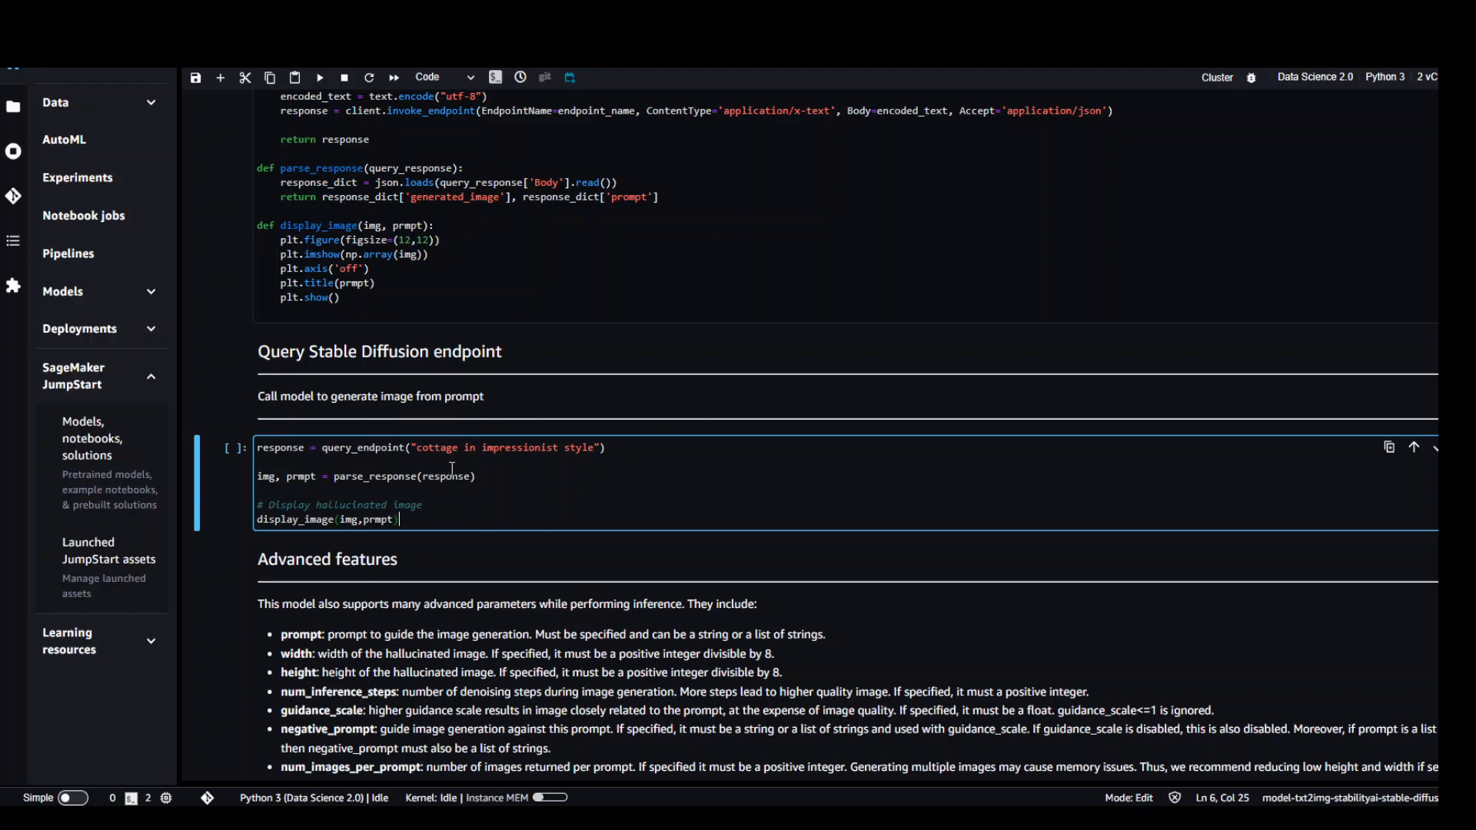
{"action": "mouse_move", "coordinate": [584, 463]}
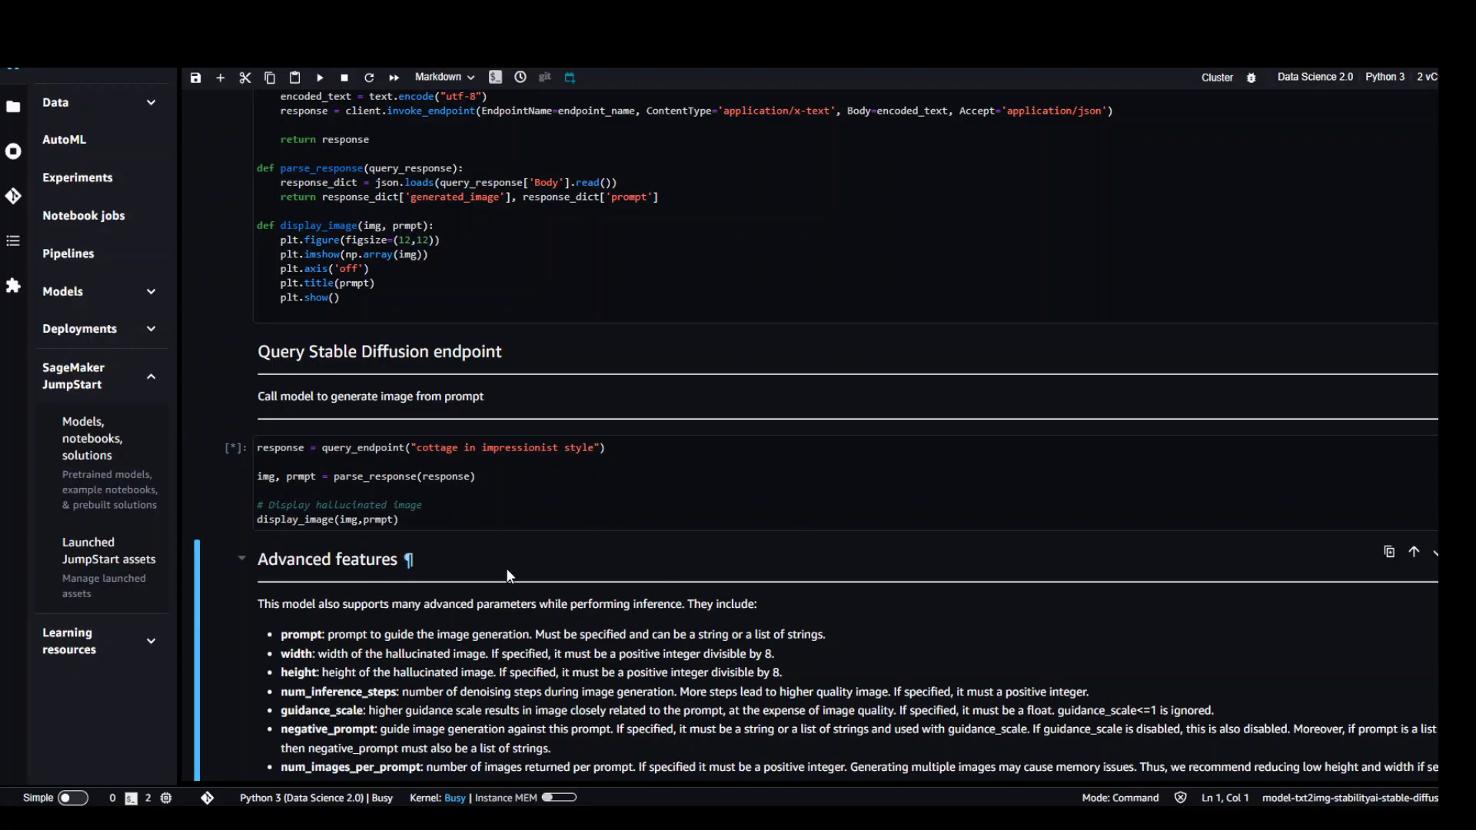
{"action": "mouse_move", "coordinate": [509, 577]}
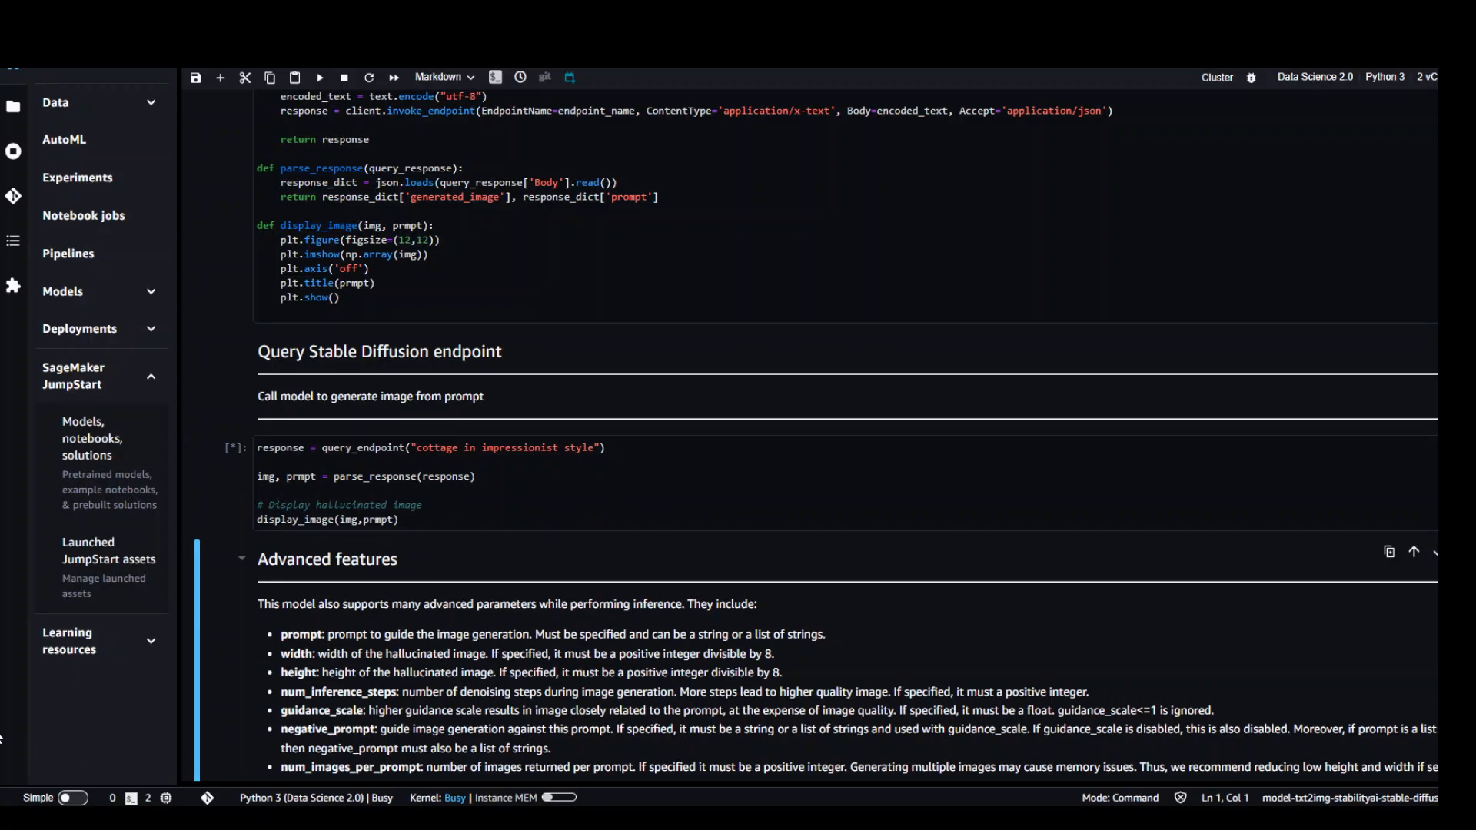
{"action": "scroll", "scroll_direction": "down", "scroll_amount": 3}
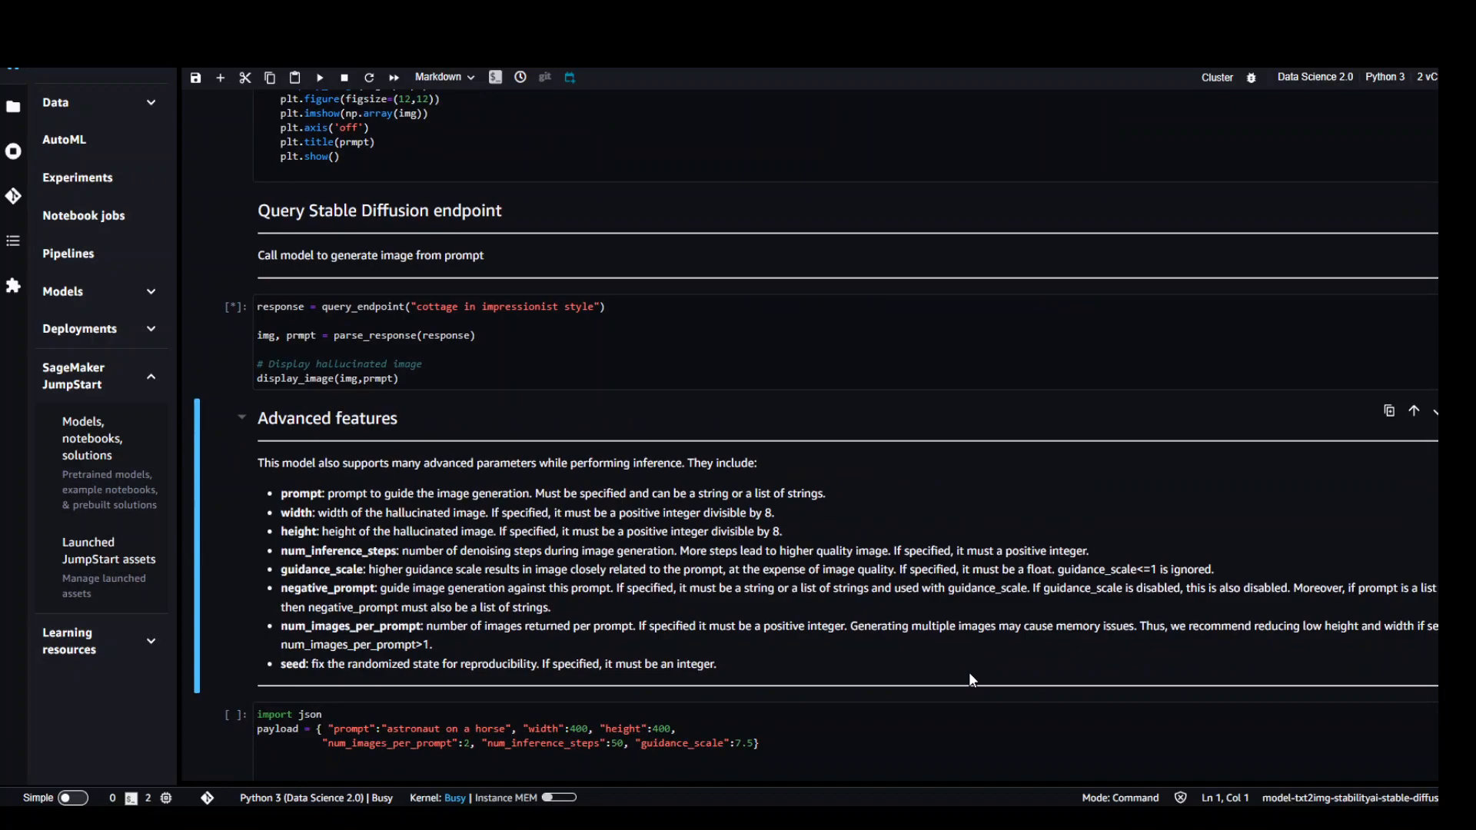
{"action": "mouse_move", "coordinate": [660, 515]}
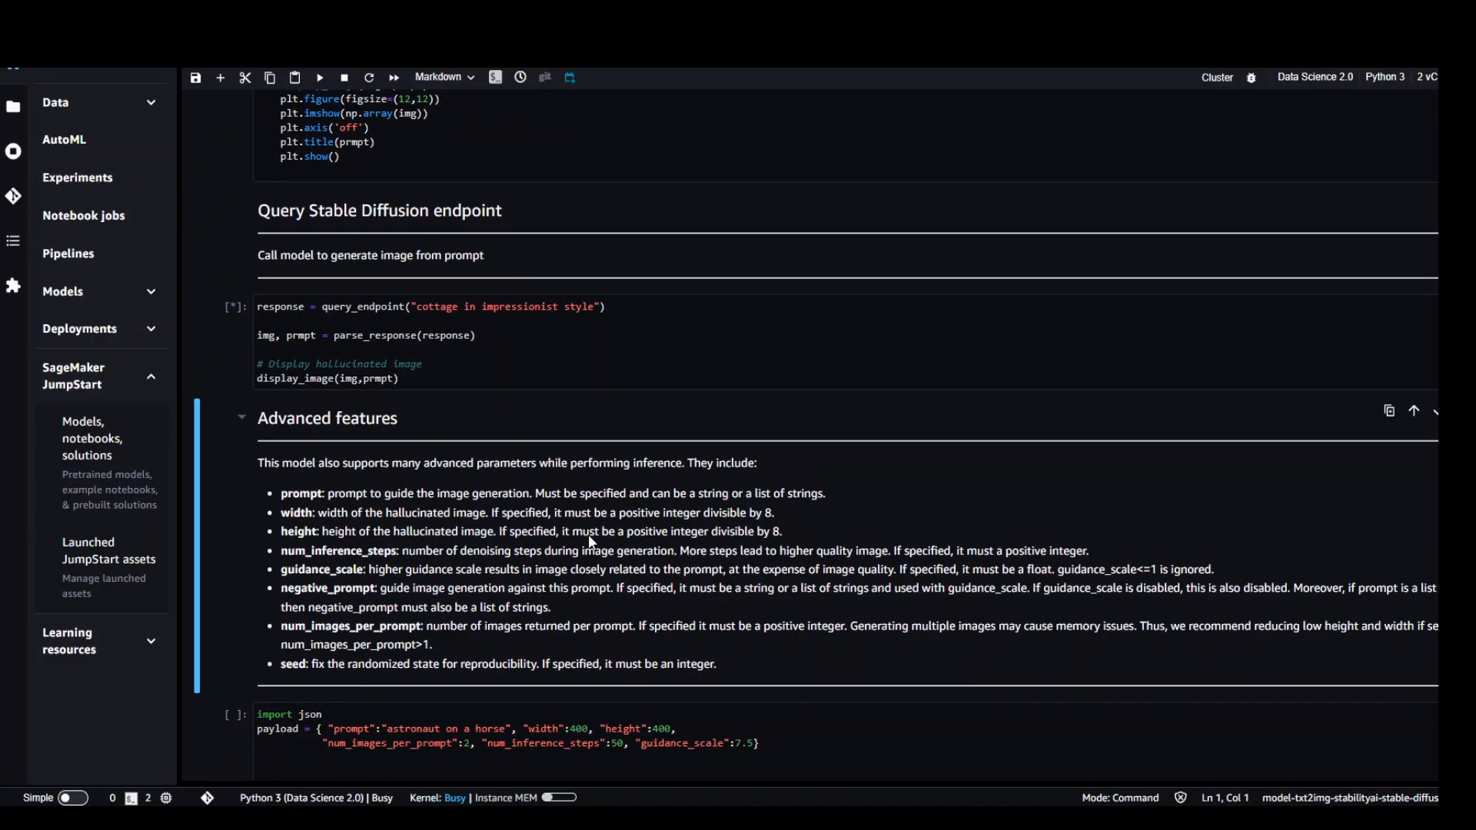
{"action": "mouse_move", "coordinate": [885, 549]}
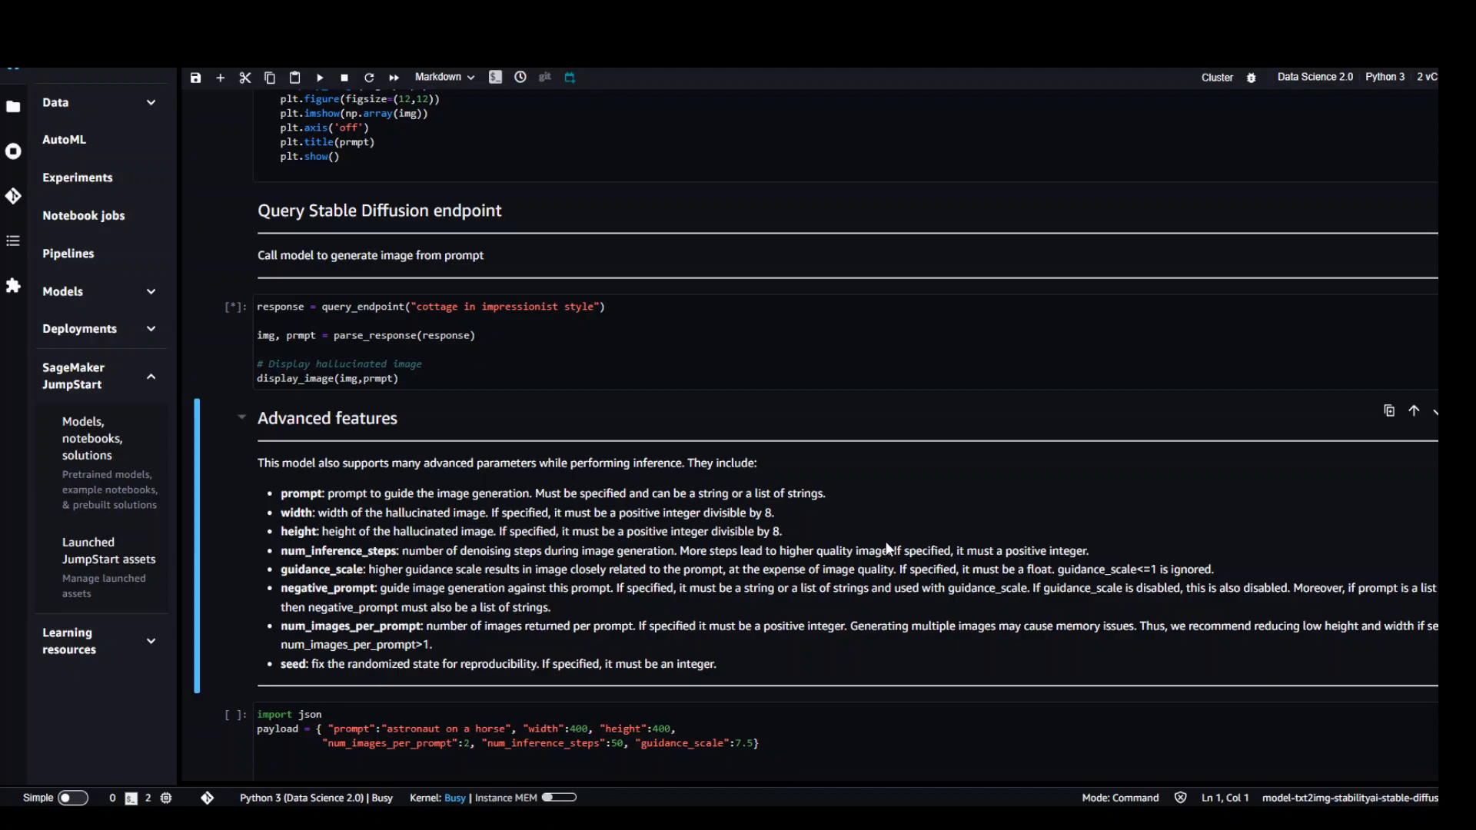
{"action": "mouse_move", "coordinate": [292, 504]}
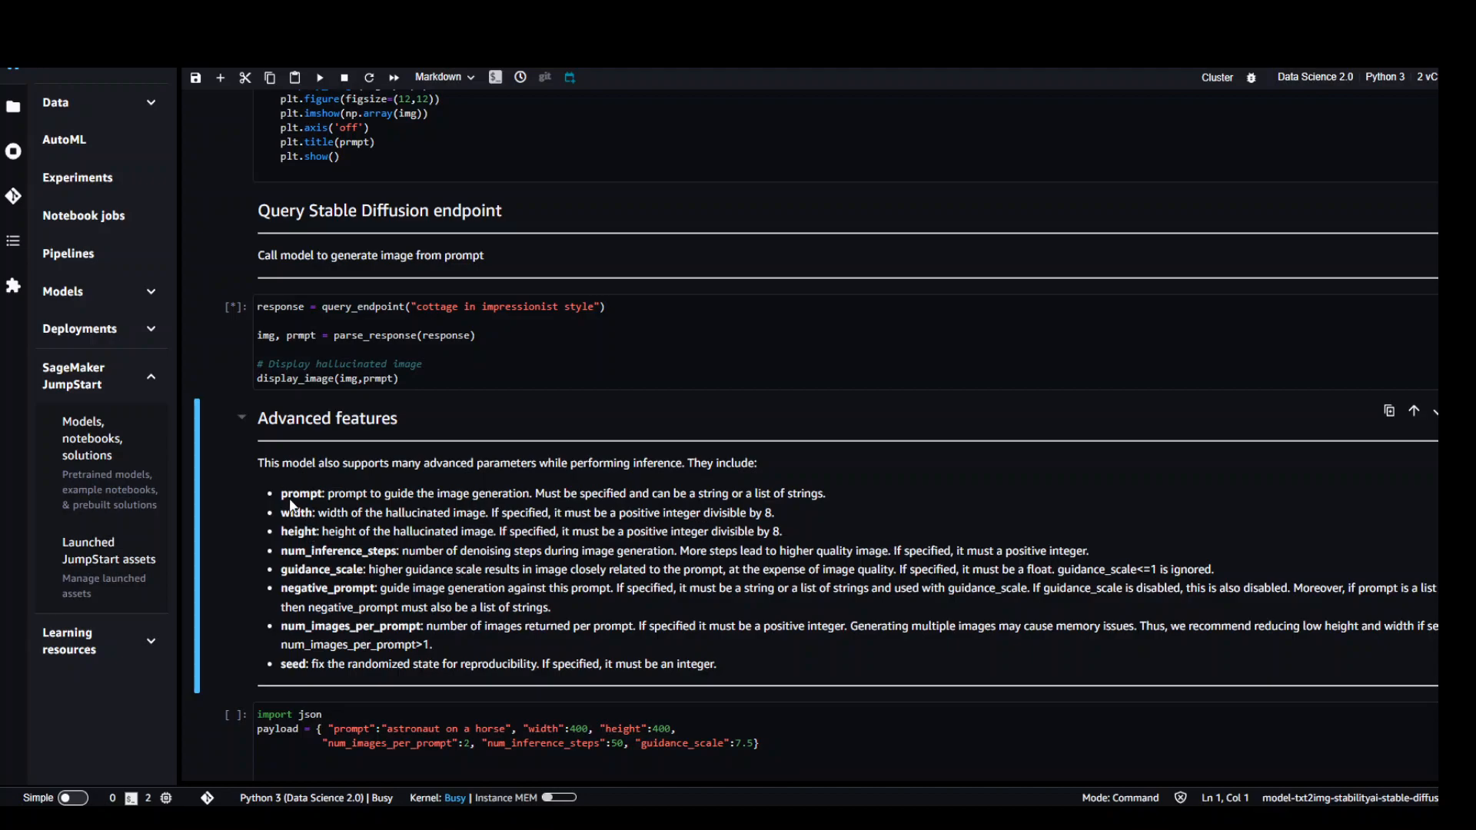
{"action": "left_click", "coordinate": [320, 77]}
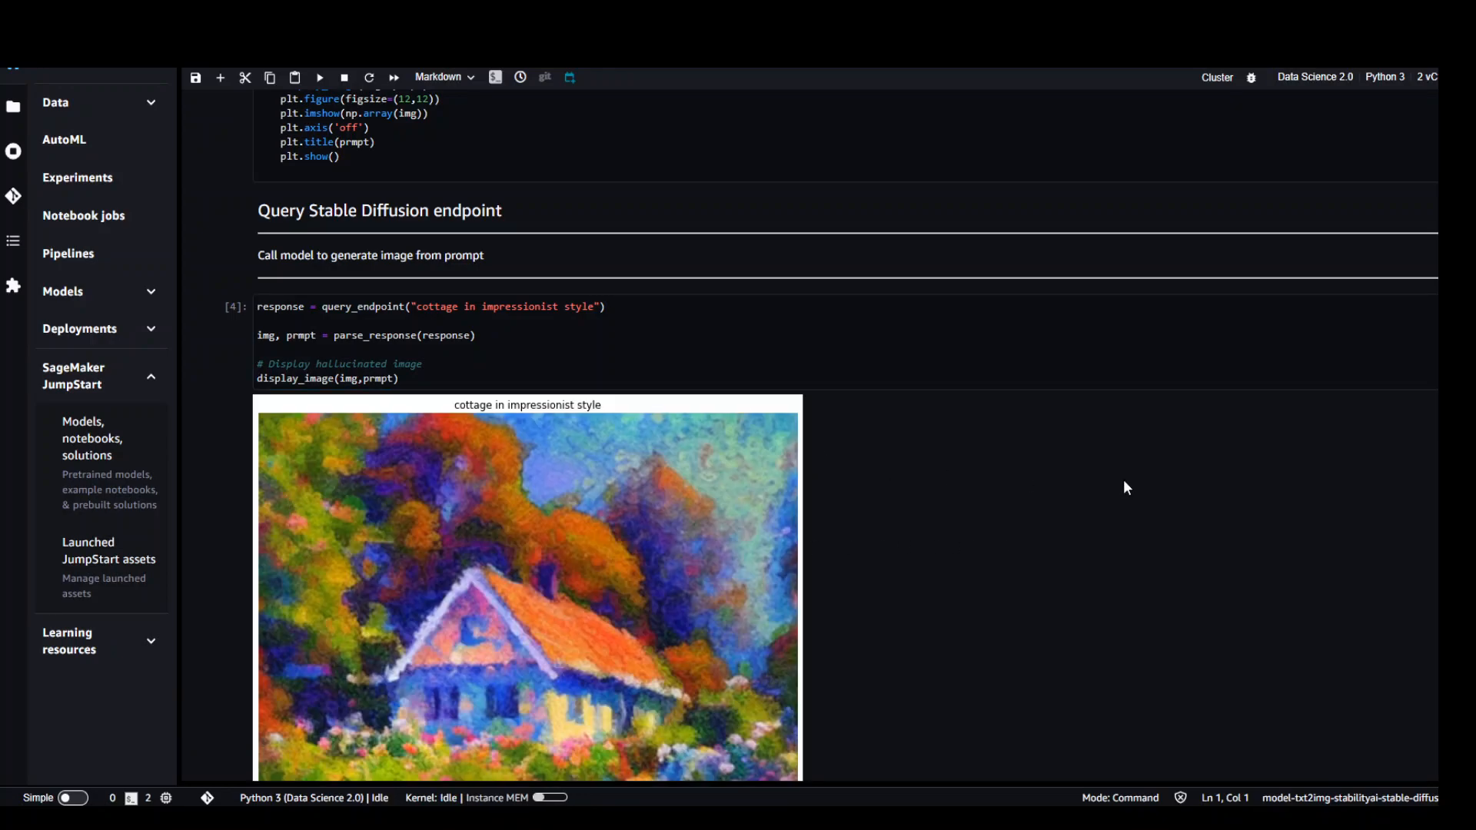
{"action": "scroll", "scroll_direction": "down", "scroll_amount": 3}
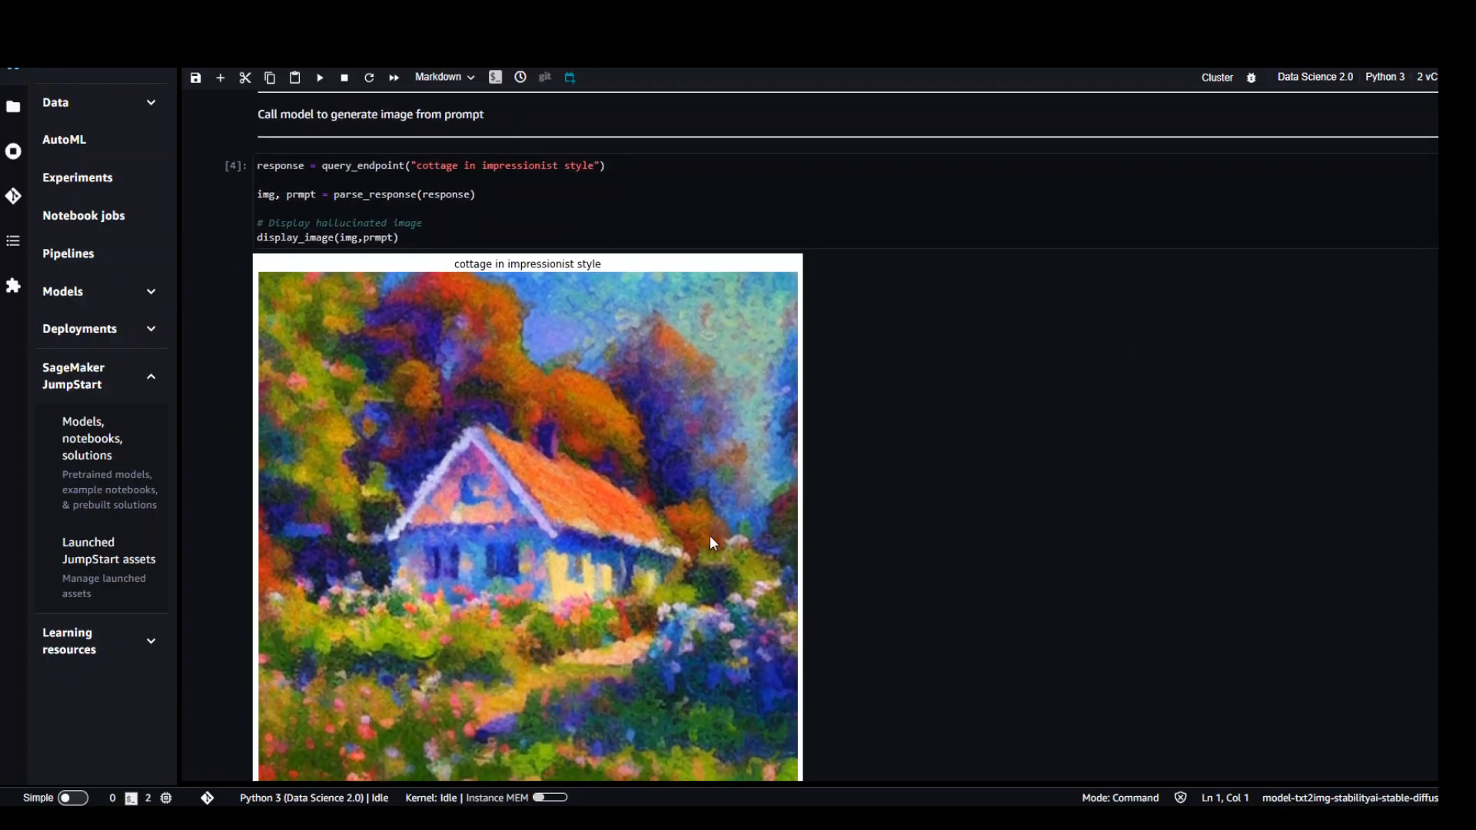
{"action": "scroll", "scroll_direction": "down", "scroll_amount": 3}
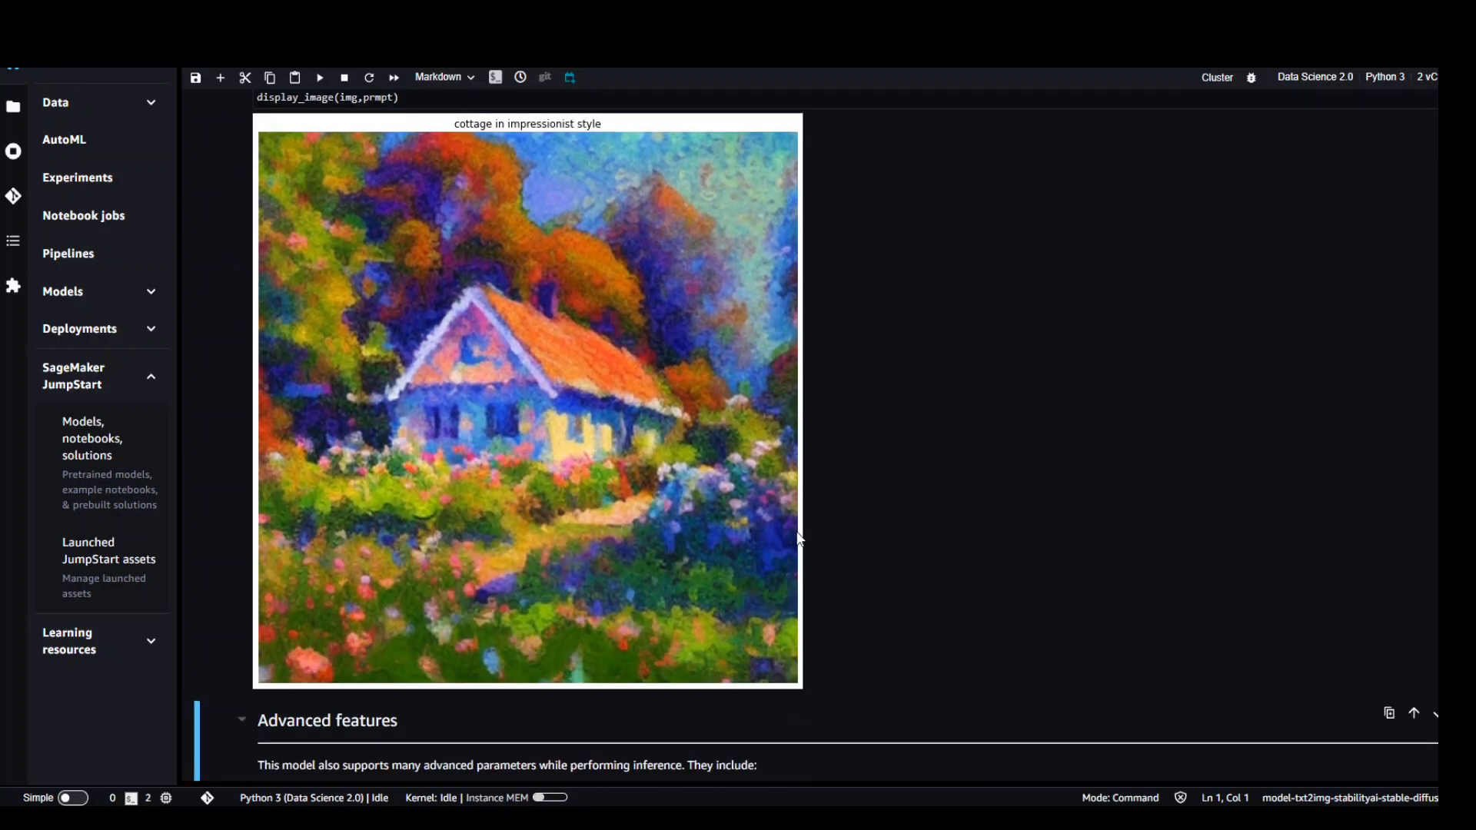
{"action": "scroll", "scroll_direction": "up", "scroll_amount": 3}
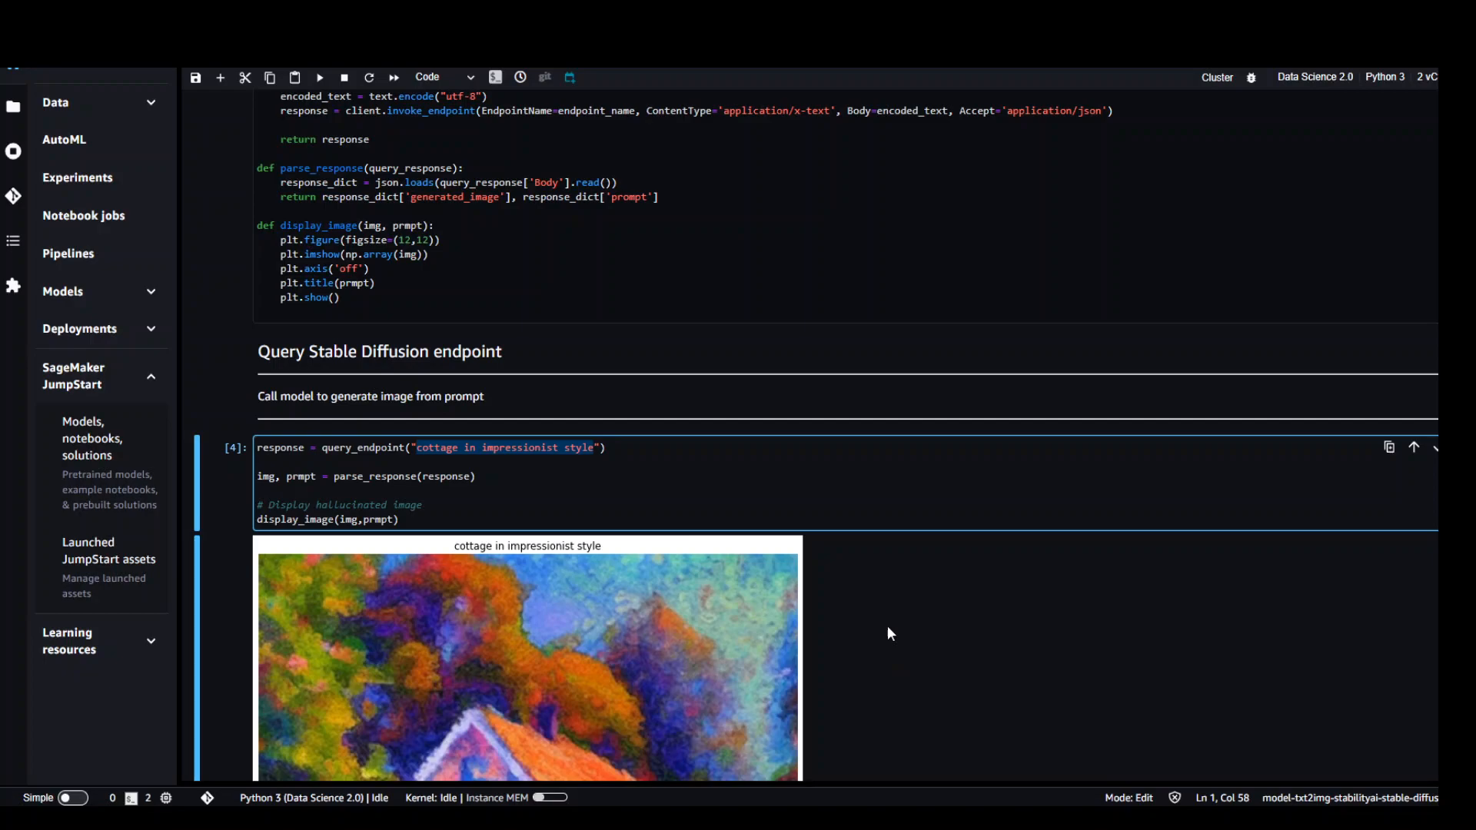
- Change the query prompt to 'white sandy beach with palm trees'
{"action": "type", "text": "beach with p"}
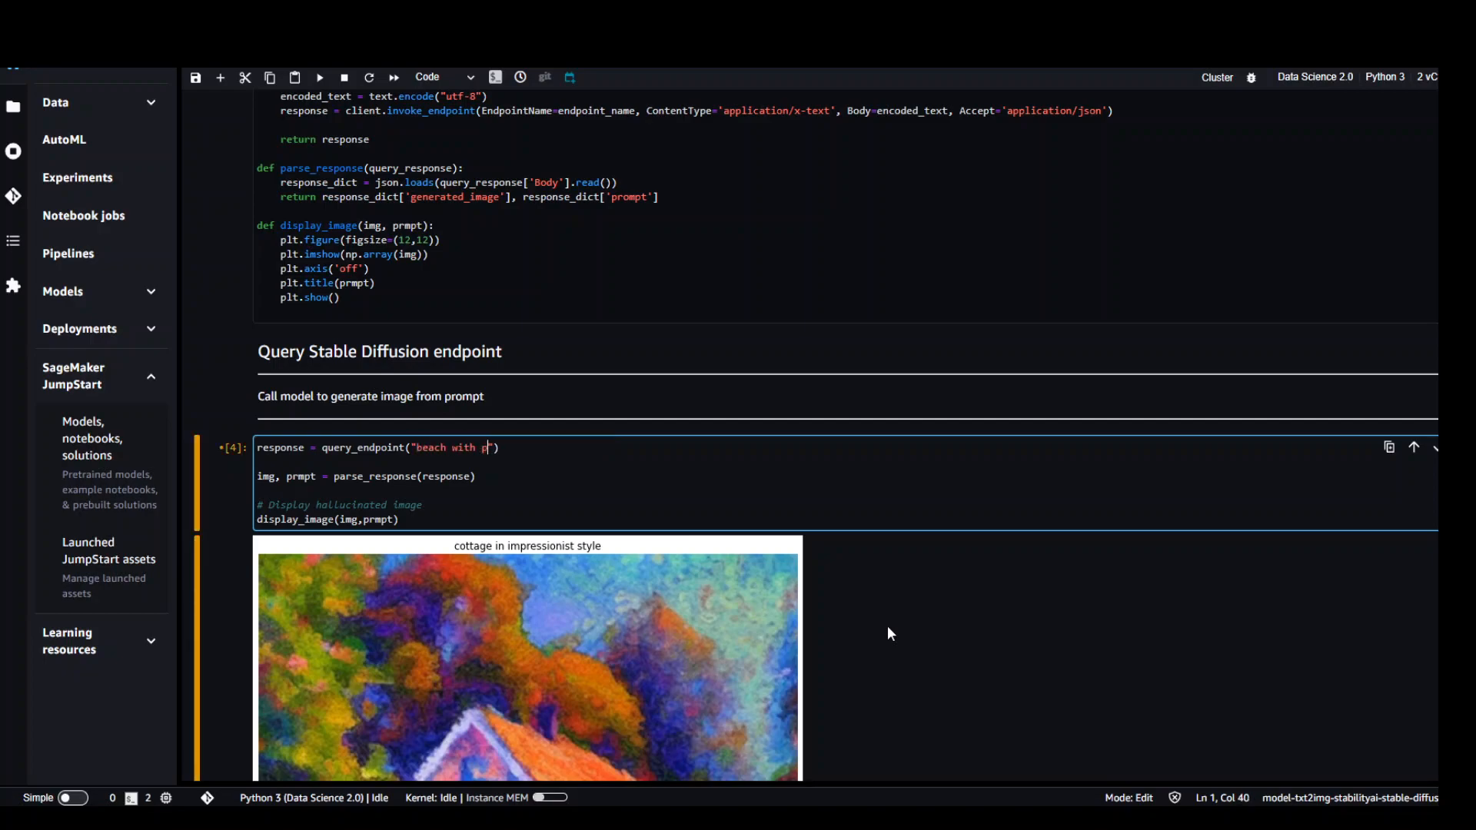
{"action": "type", "text": "alm tree"}
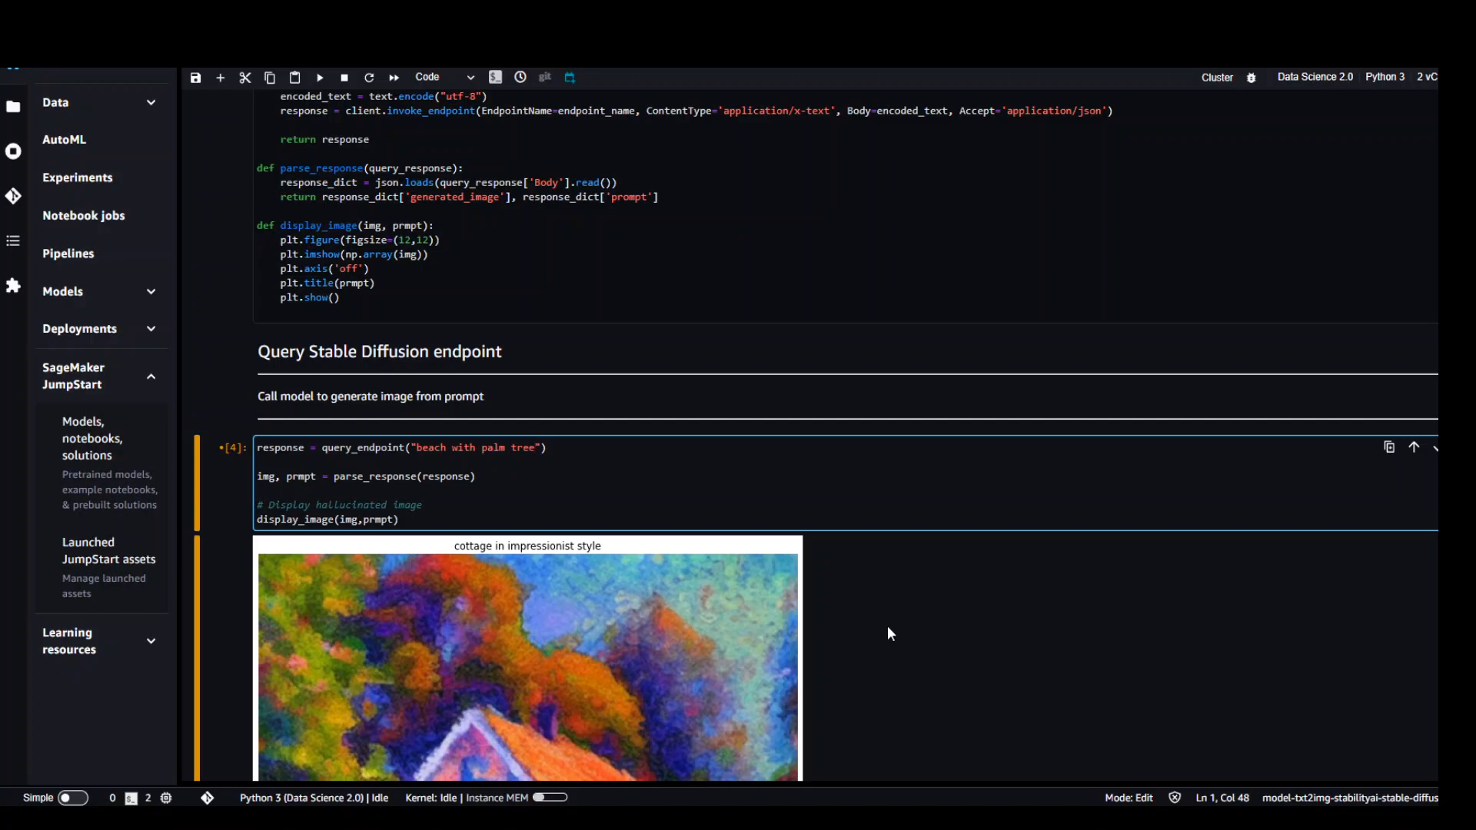
{"action": "type", "text": "s"}
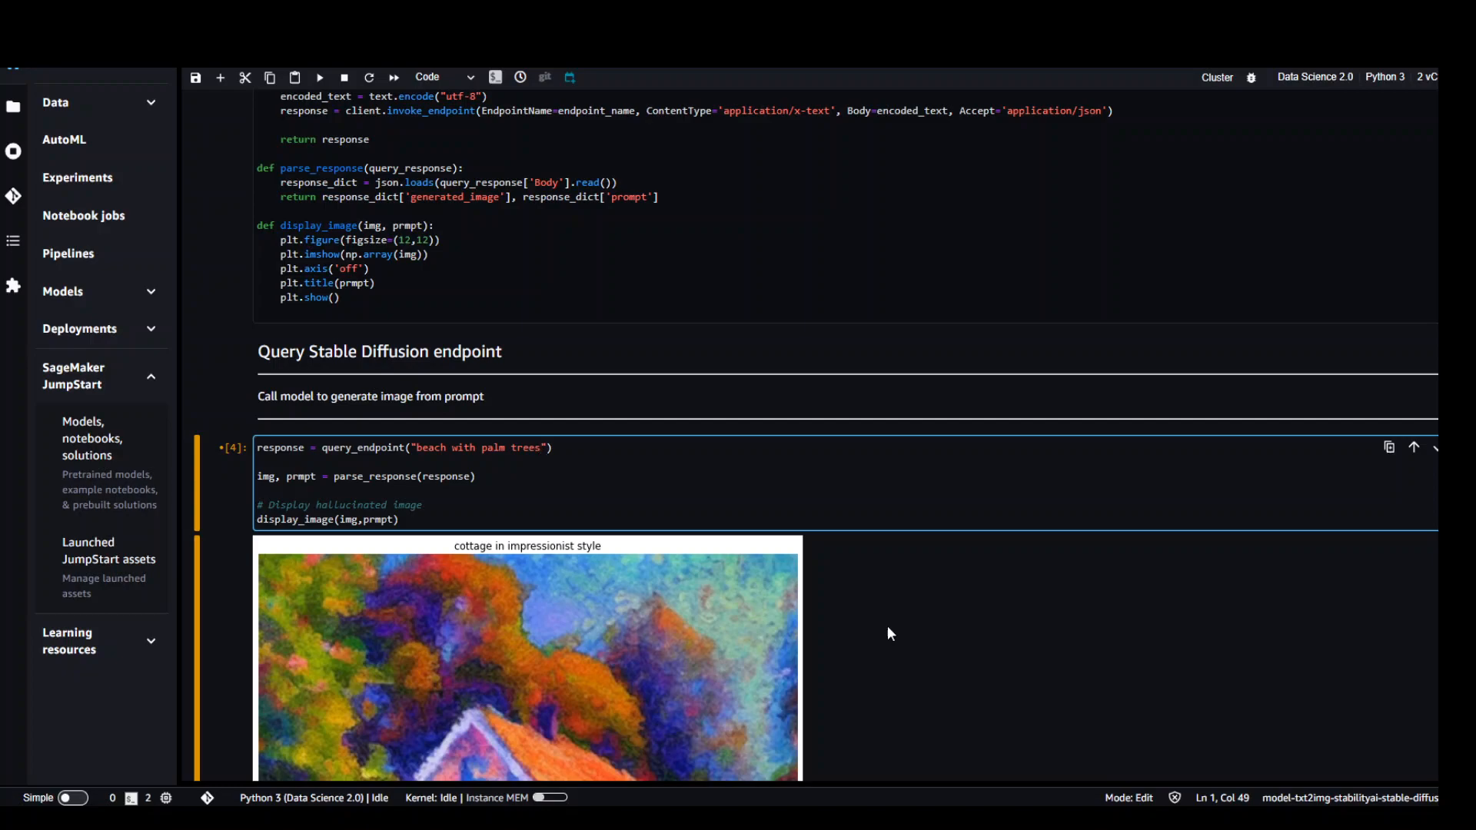
{"action": "left_click", "coordinate": [424, 447]}
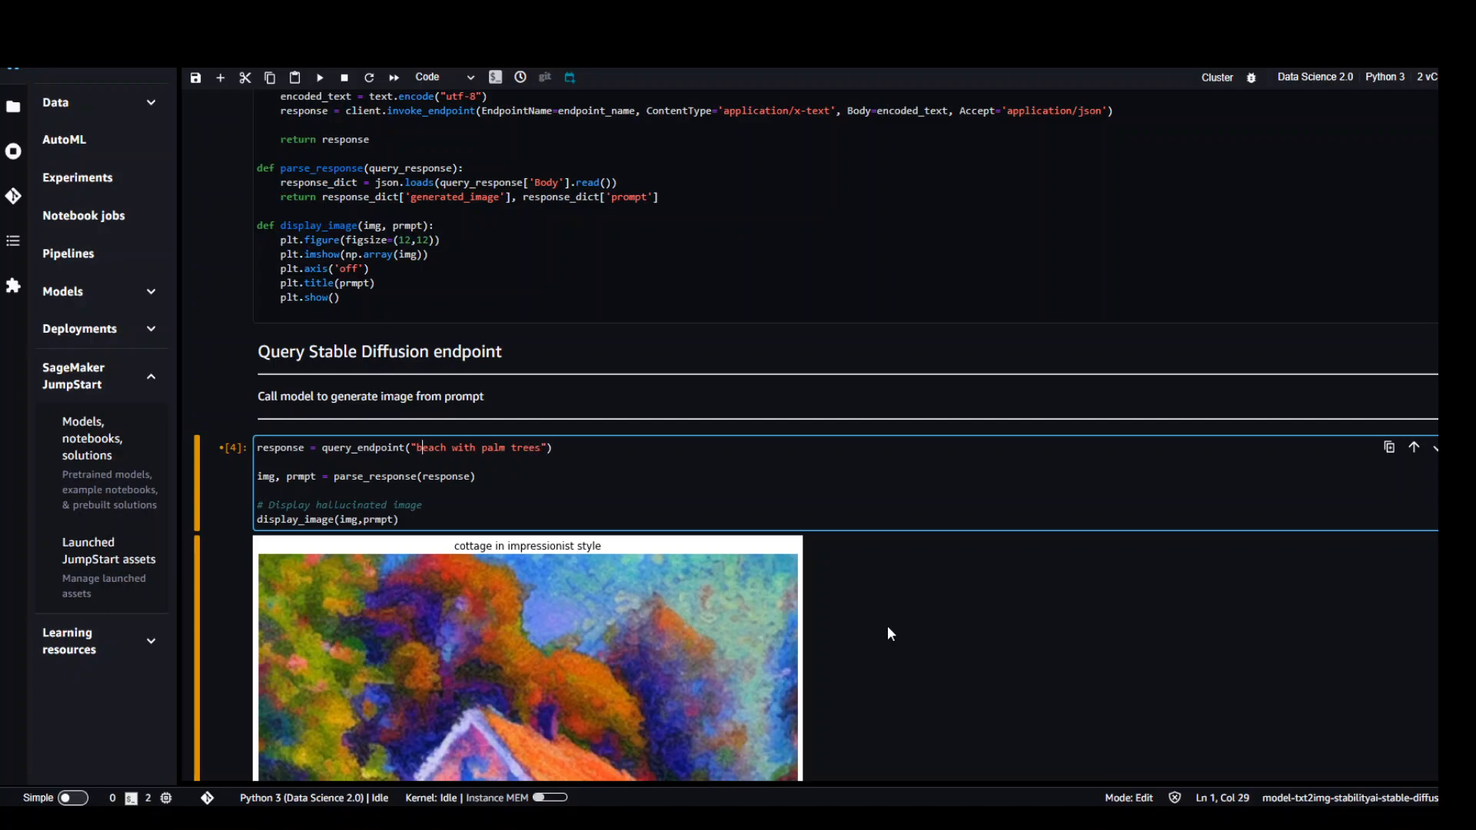
{"action": "type", "text": "white sandy"}
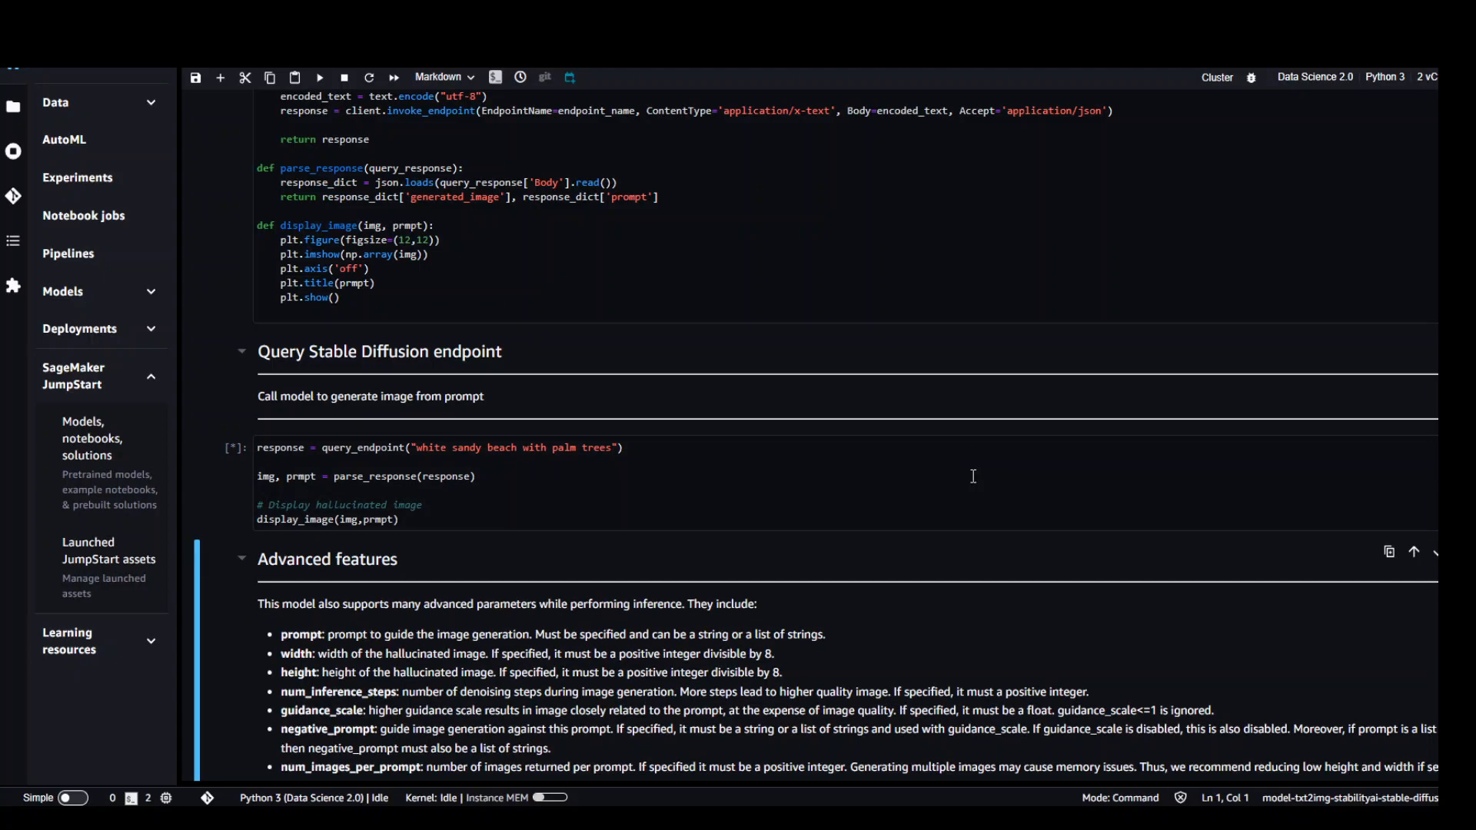
- Scroll to the advanced-parameters 'astronaut on a horse' payload cell while the beach image generates
{"action": "scroll", "scroll_direction": "down", "scroll_amount": 3}
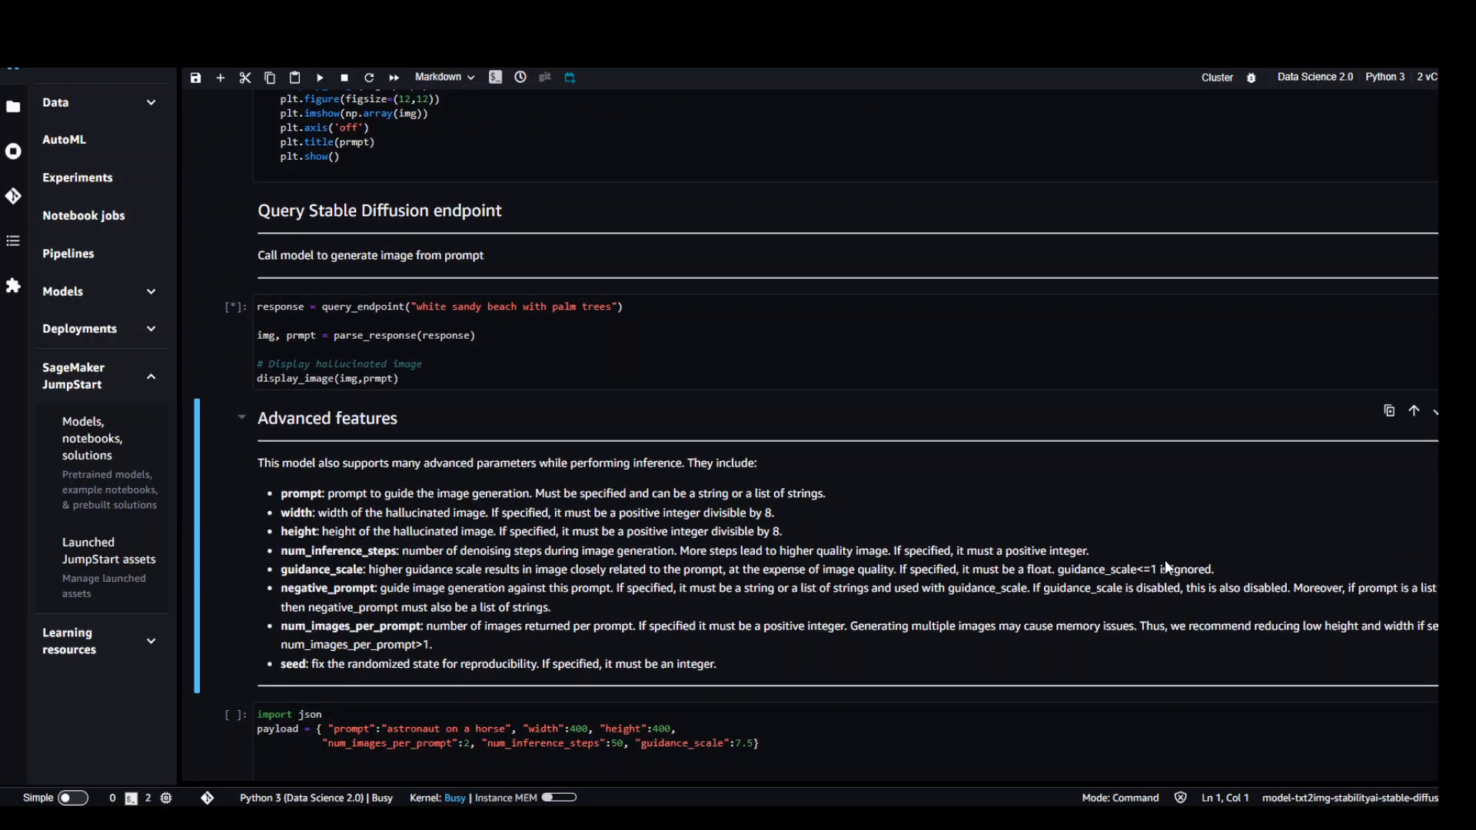
{"action": "mouse_move", "coordinate": [318, 564]}
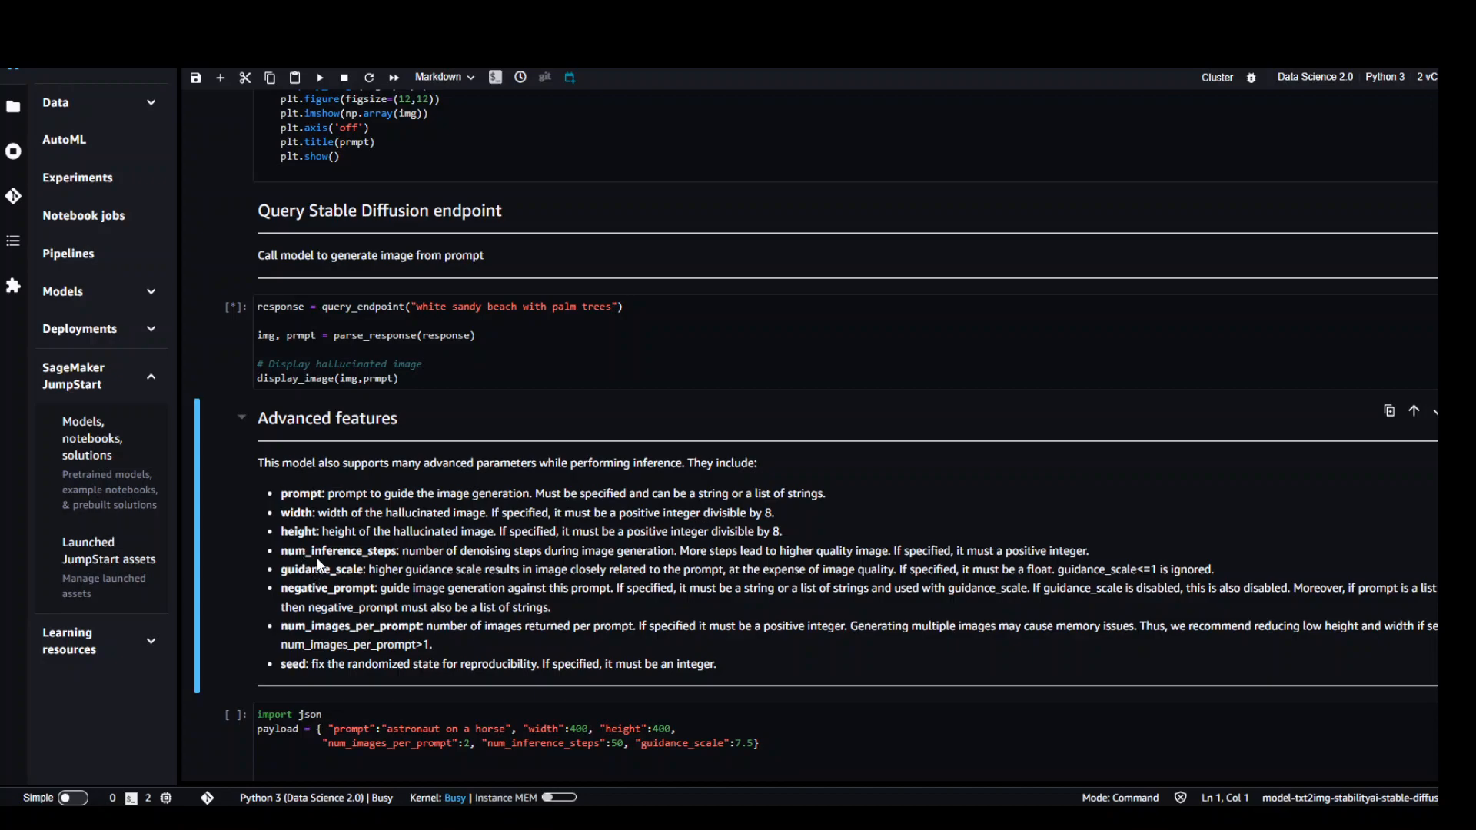
{"action": "mouse_move", "coordinate": [608, 550]}
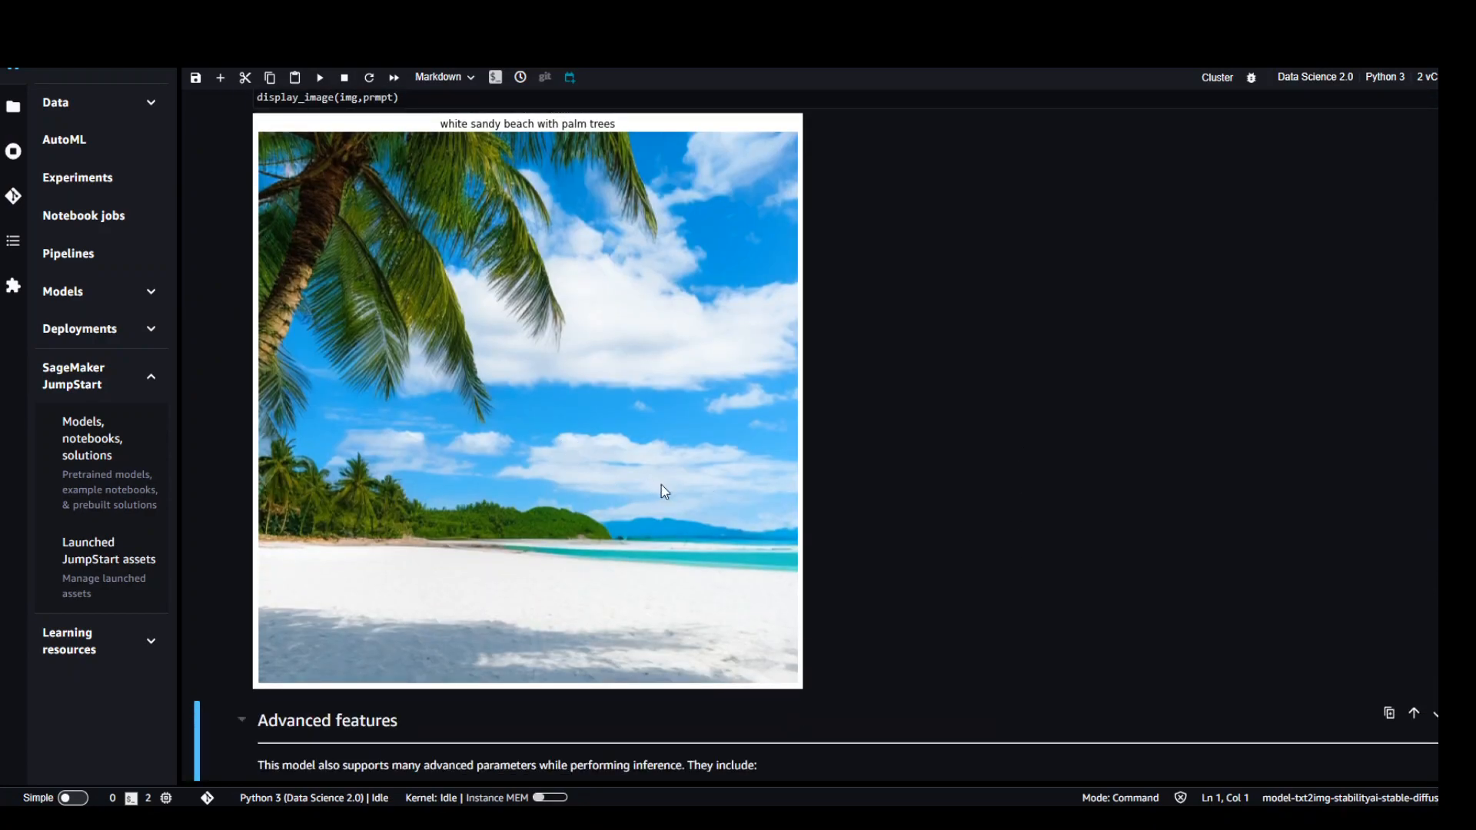
{"action": "mouse_move", "coordinate": [566, 484]}
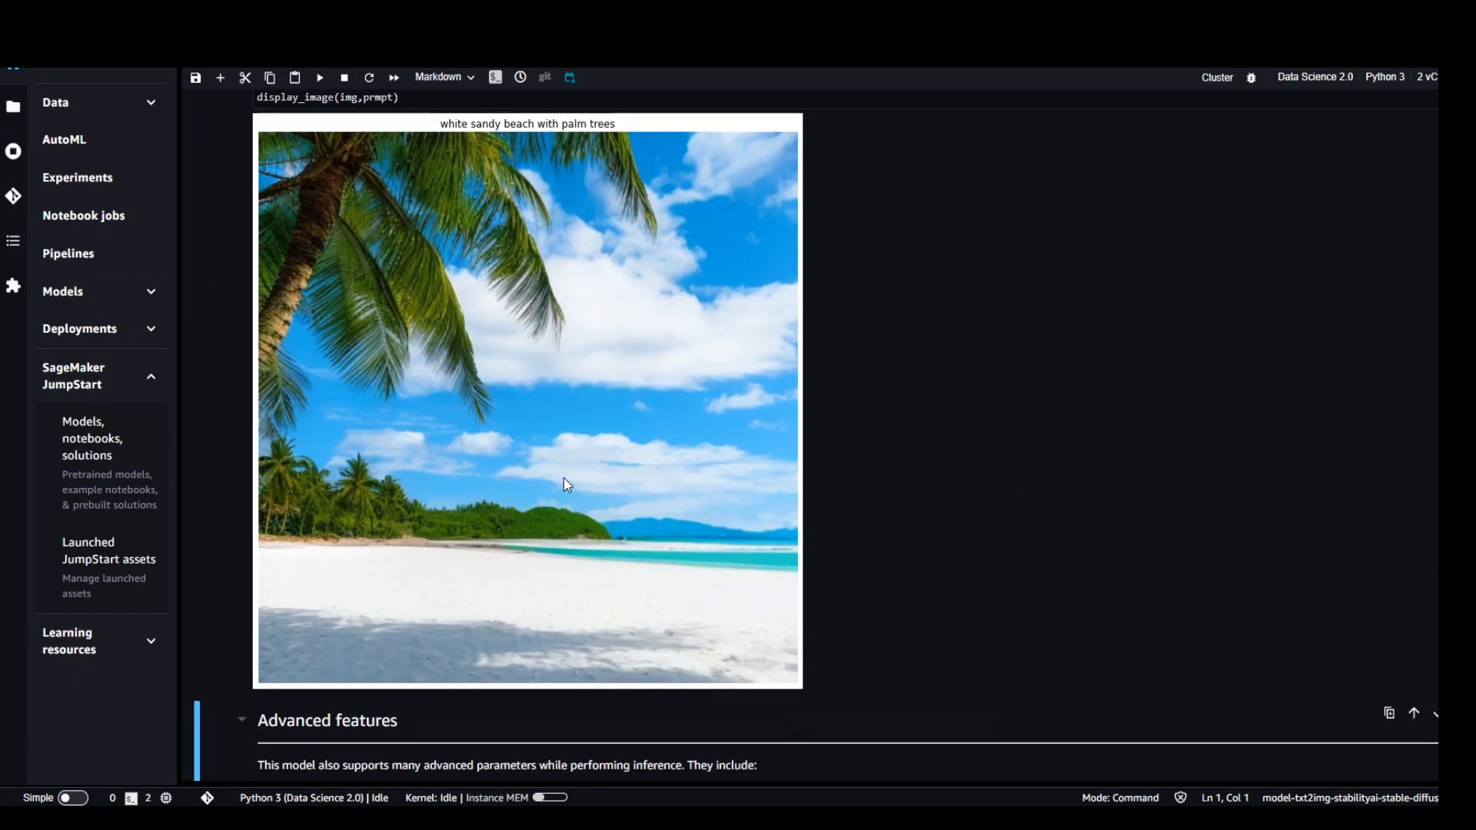
{"action": "mouse_move", "coordinate": [681, 588]}
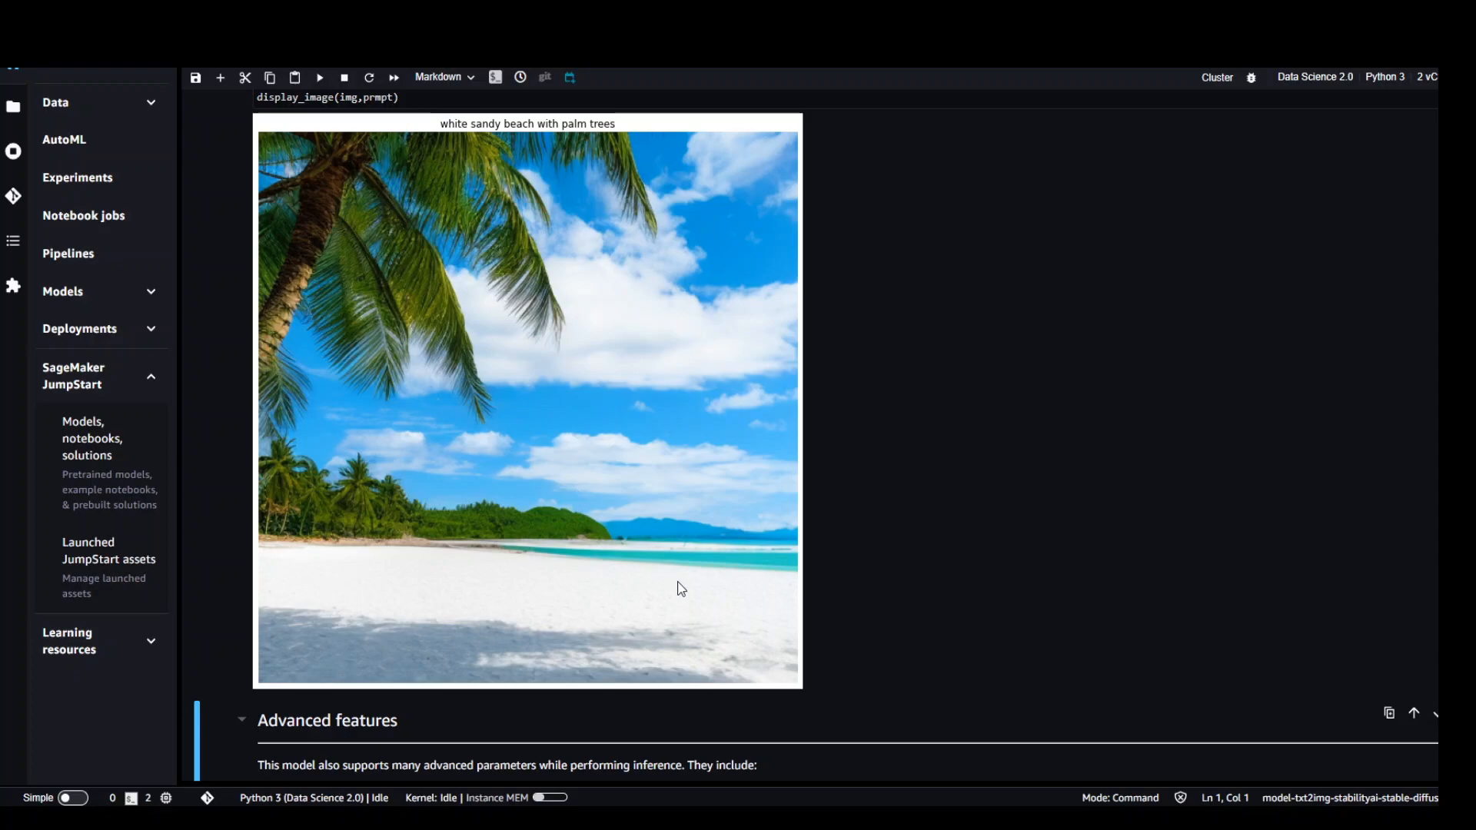
{"action": "mouse_move", "coordinate": [745, 571]}
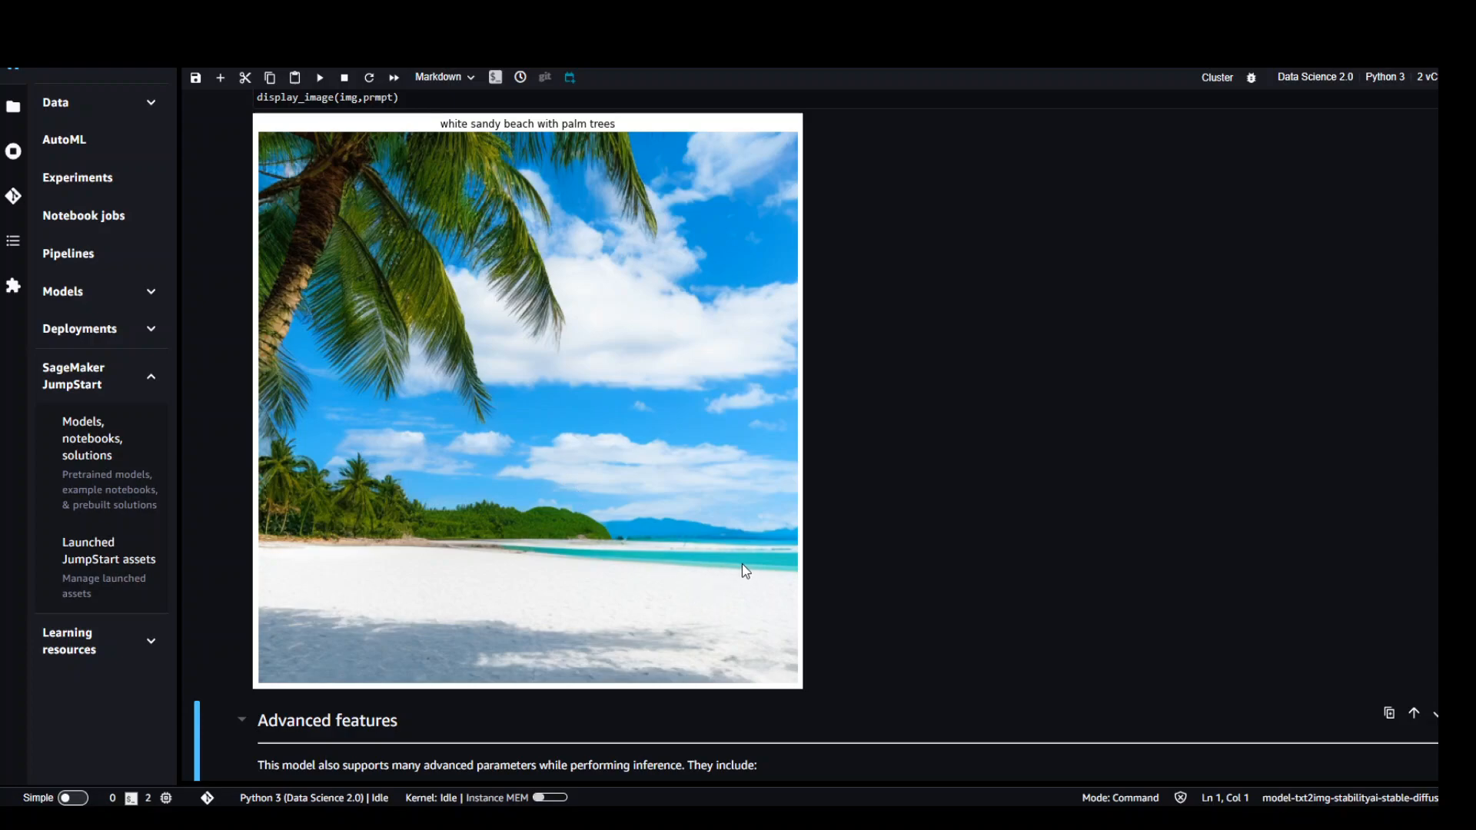
{"action": "mouse_move", "coordinate": [441, 335]}
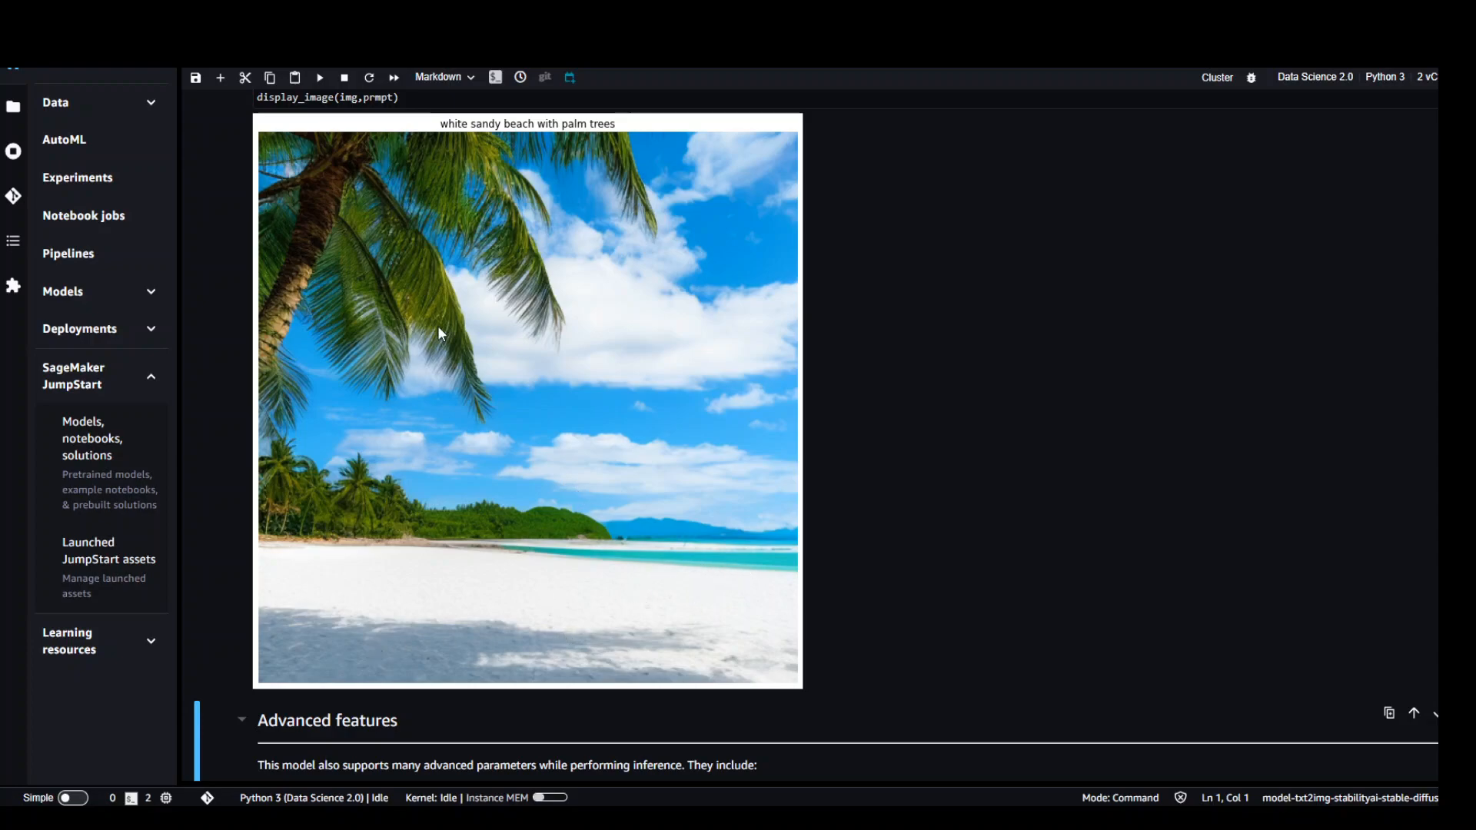
{"action": "mouse_move", "coordinate": [360, 513]}
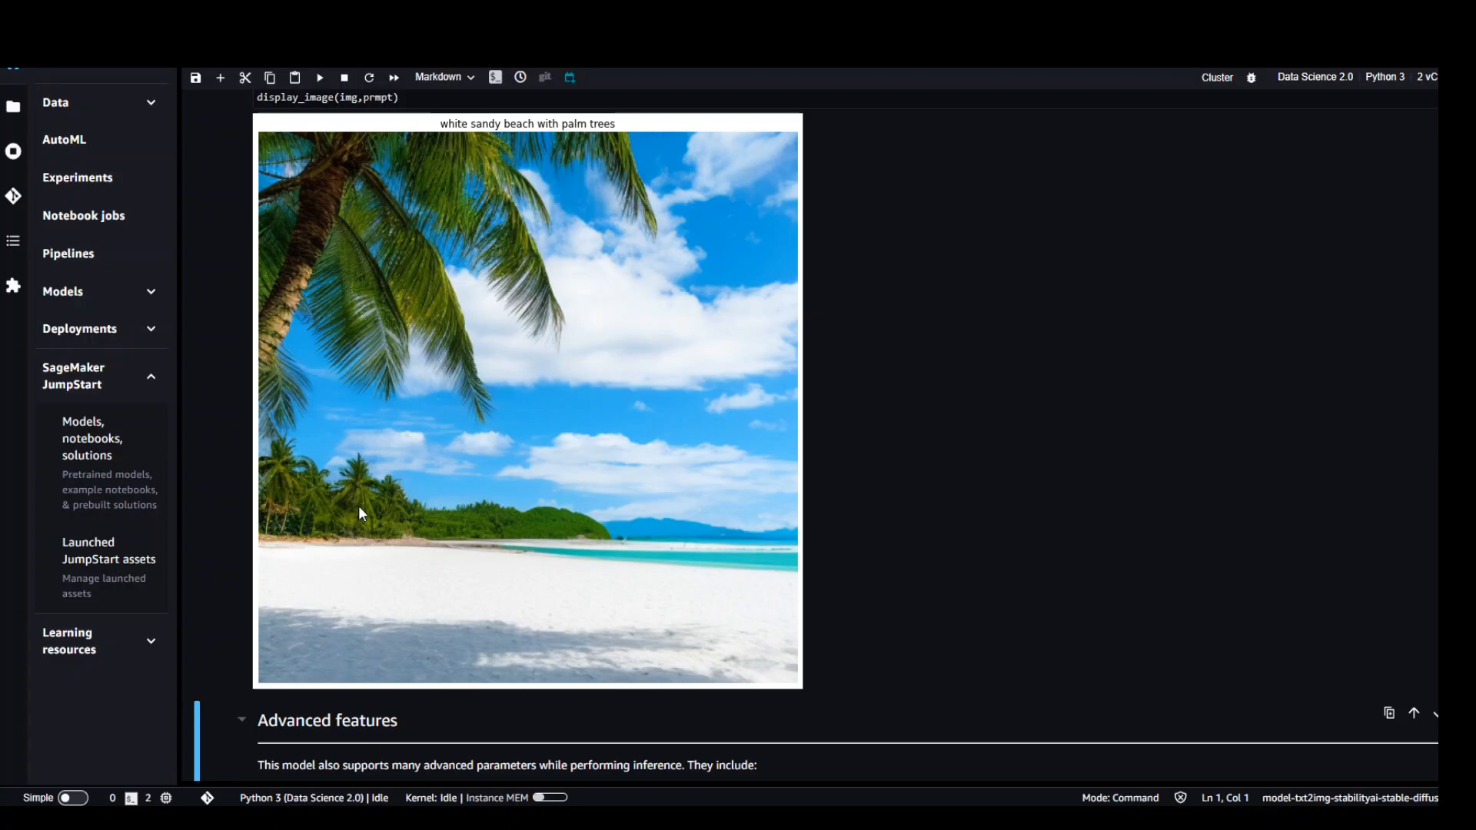
- Run the advanced-features payload cell to generate the astronaut-on-a-horse image
{"action": "scroll", "scroll_direction": "down", "scroll_amount": 3}
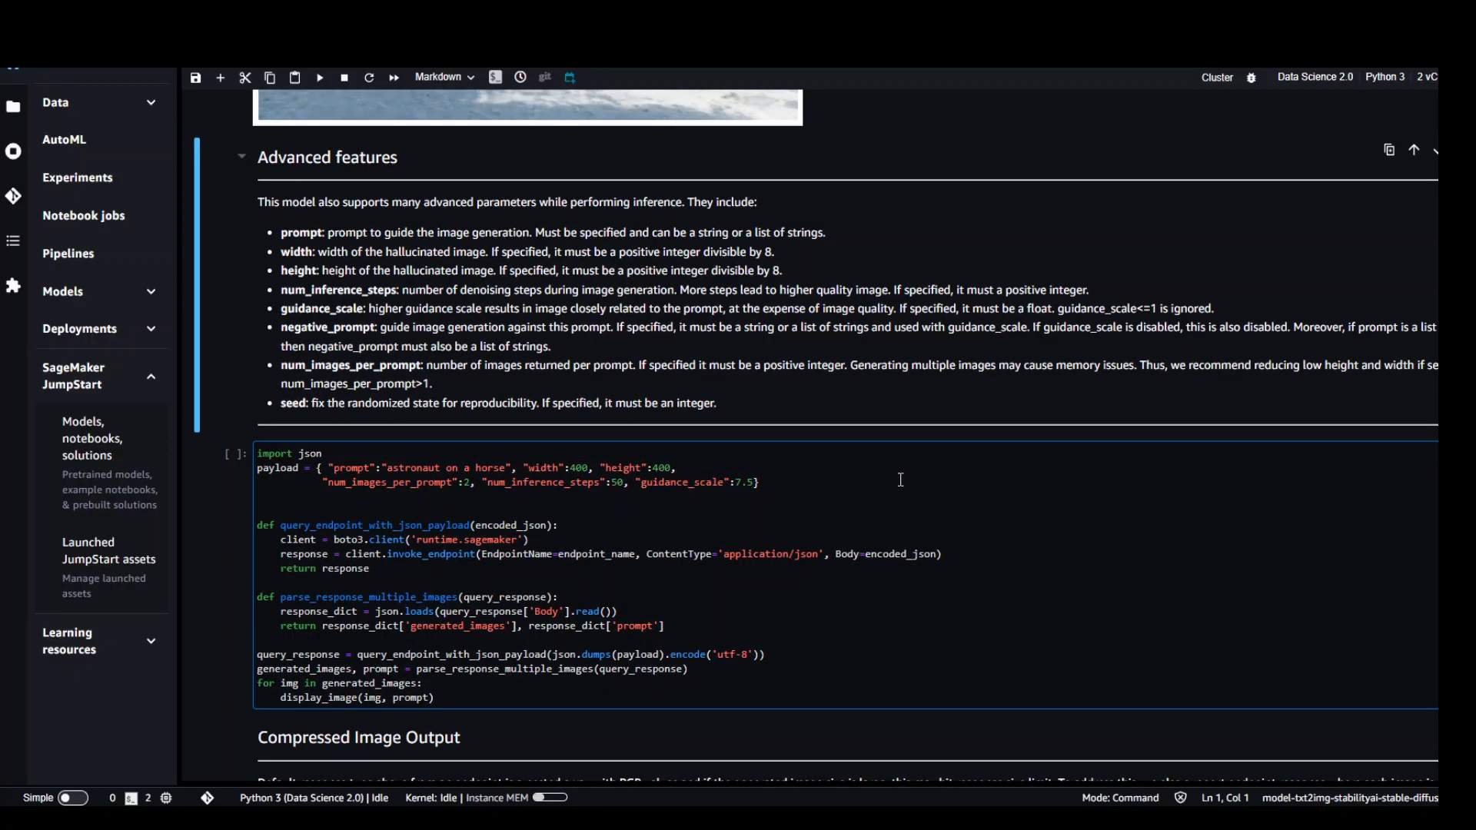
{"action": "scroll", "scroll_direction": "down", "scroll_amount": 3}
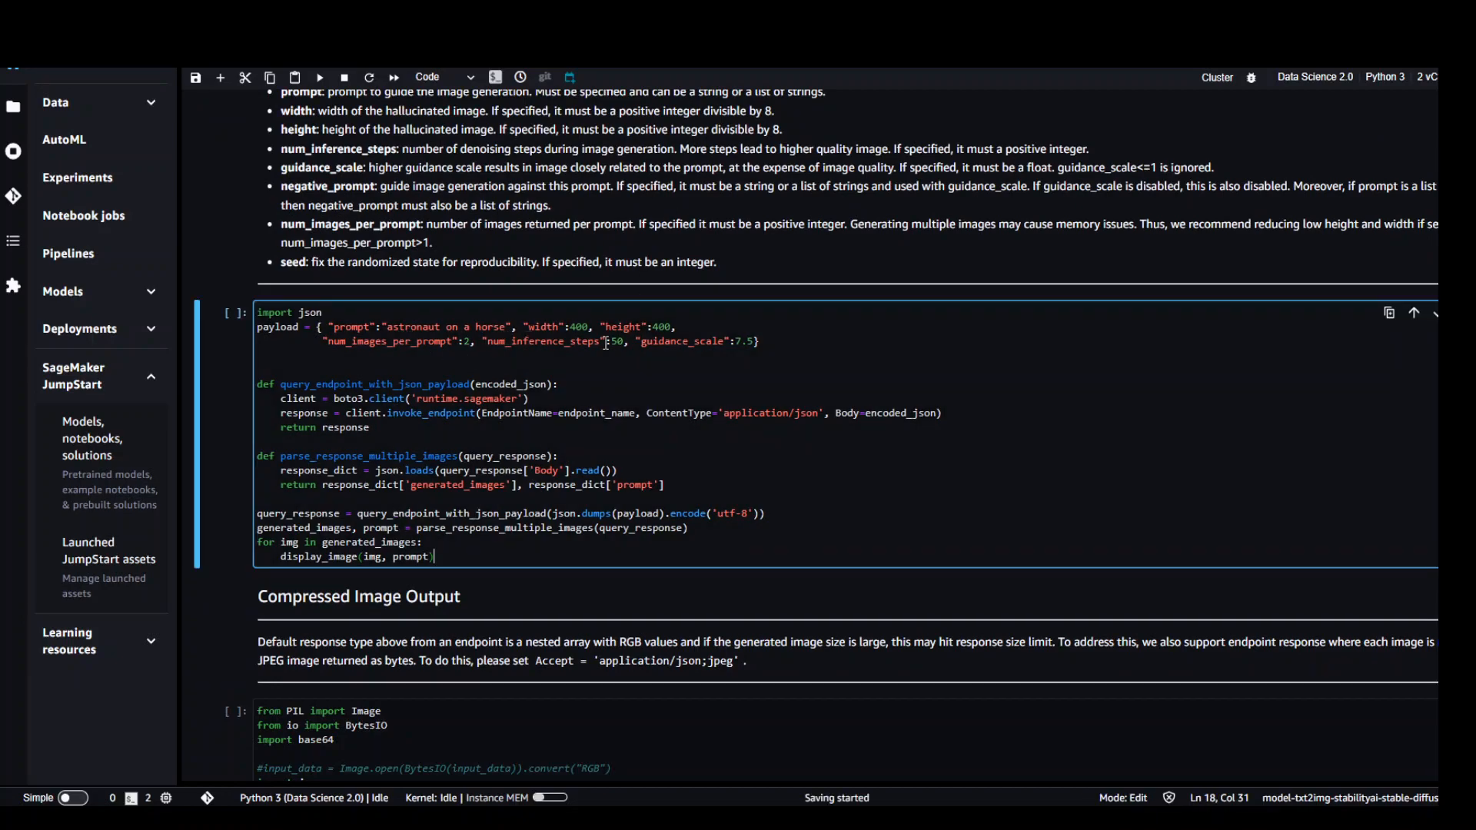
{"action": "left_click", "coordinate": [319, 76]}
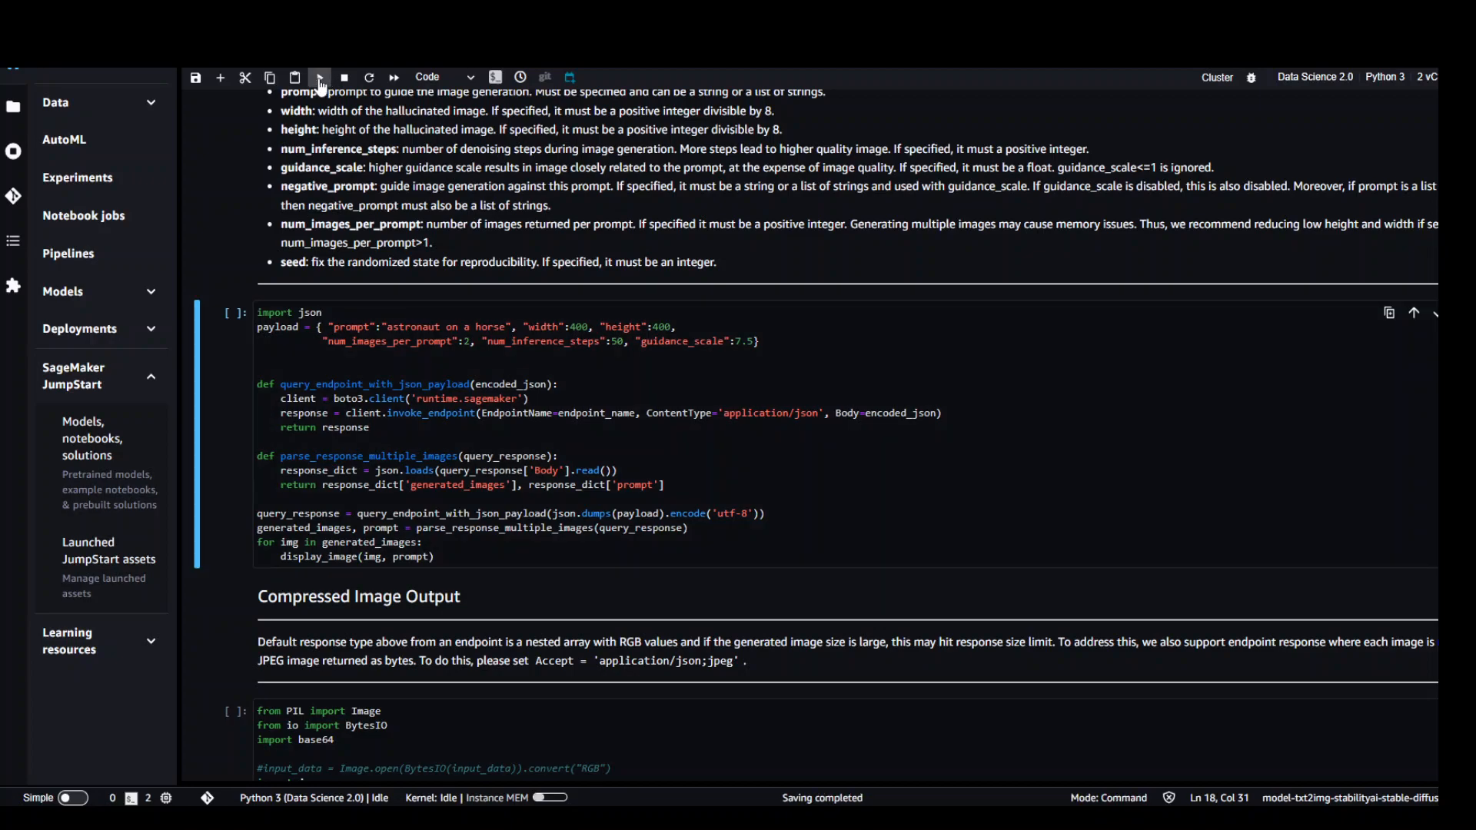
{"action": "left_click", "coordinate": [318, 77]}
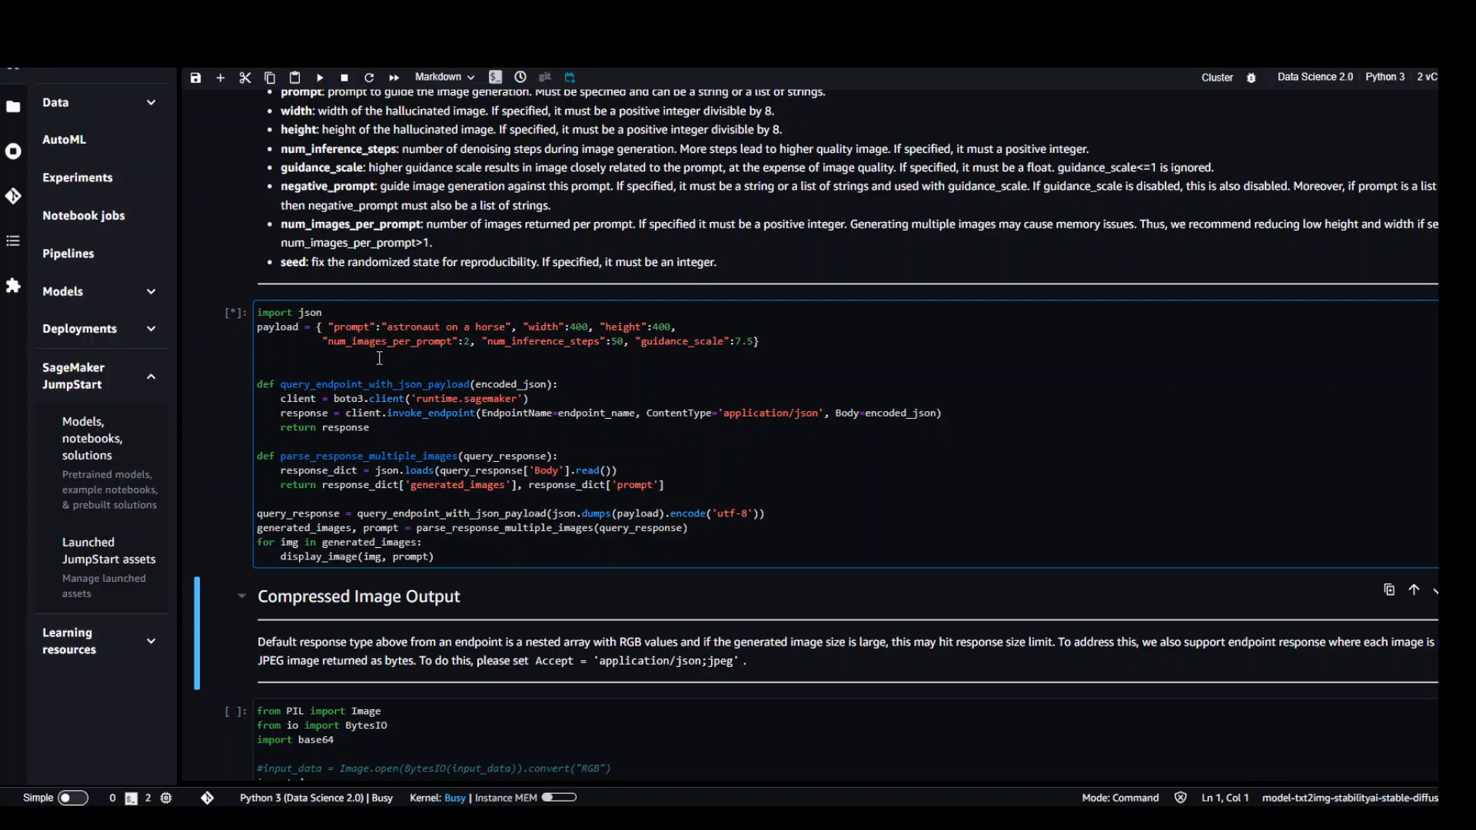
{"action": "mouse_move", "coordinate": [481, 356]}
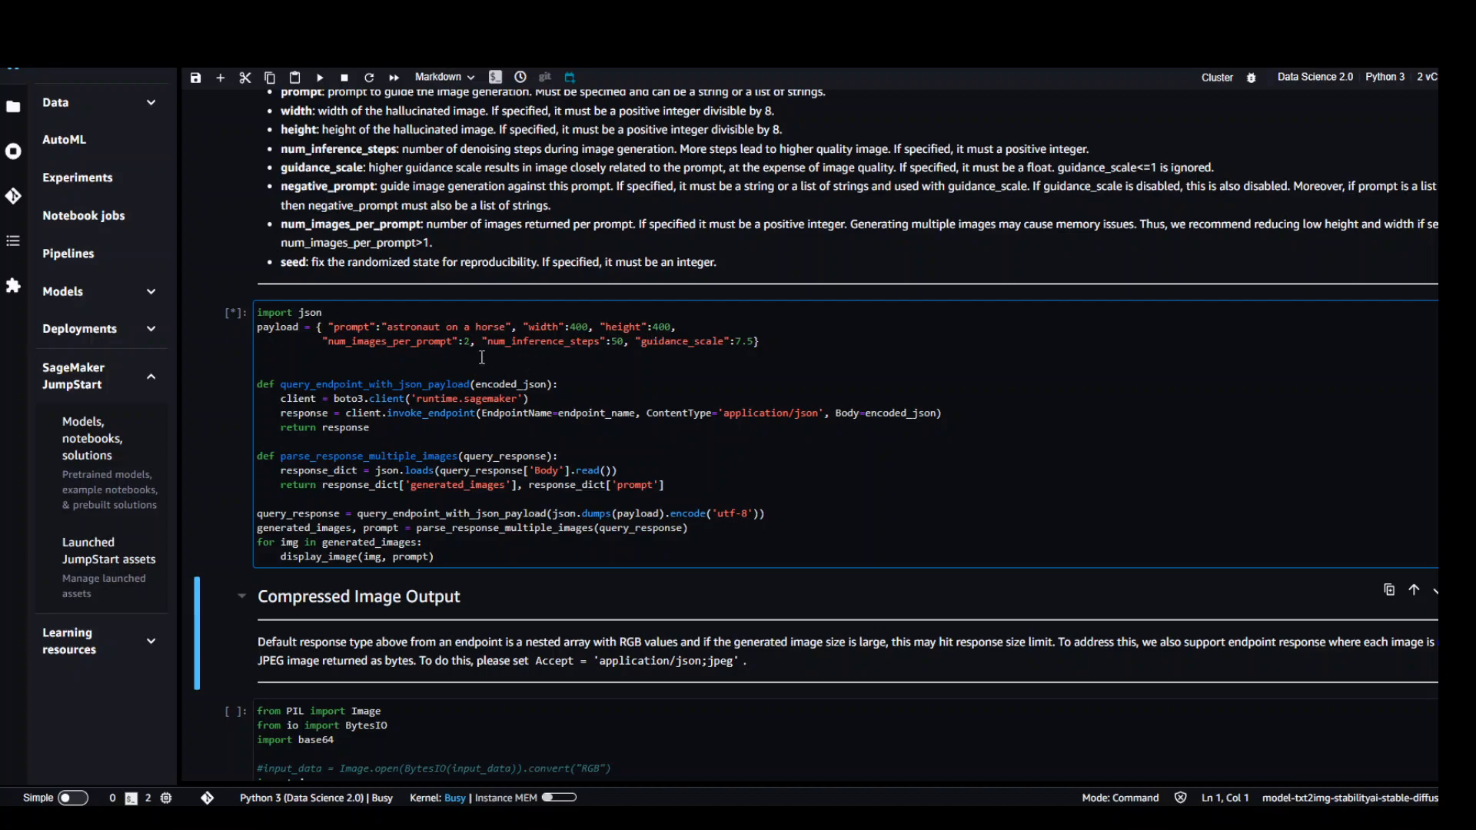
{"action": "mouse_move", "coordinate": [660, 375]}
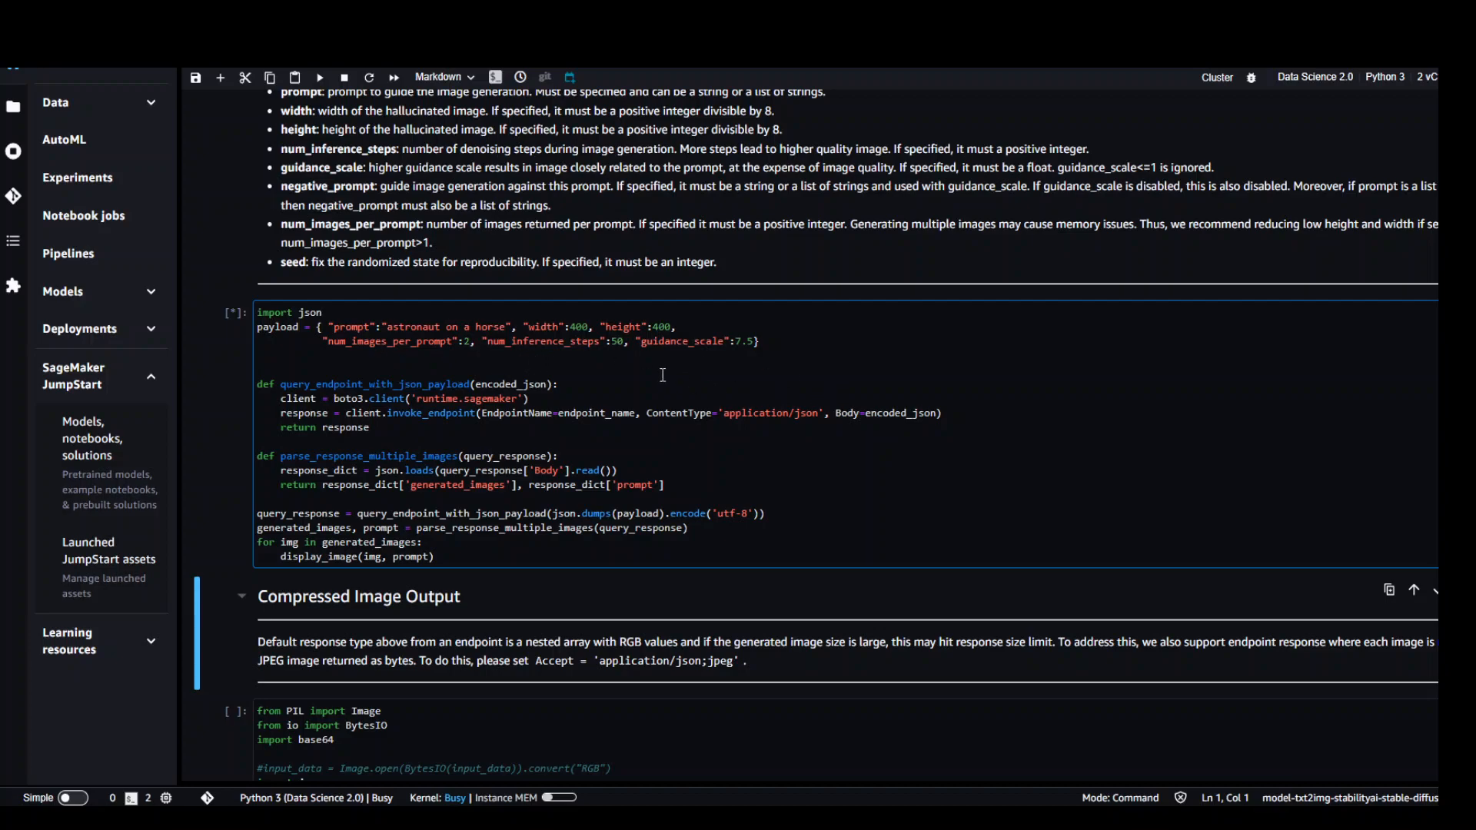
{"action": "mouse_move", "coordinate": [871, 425]}
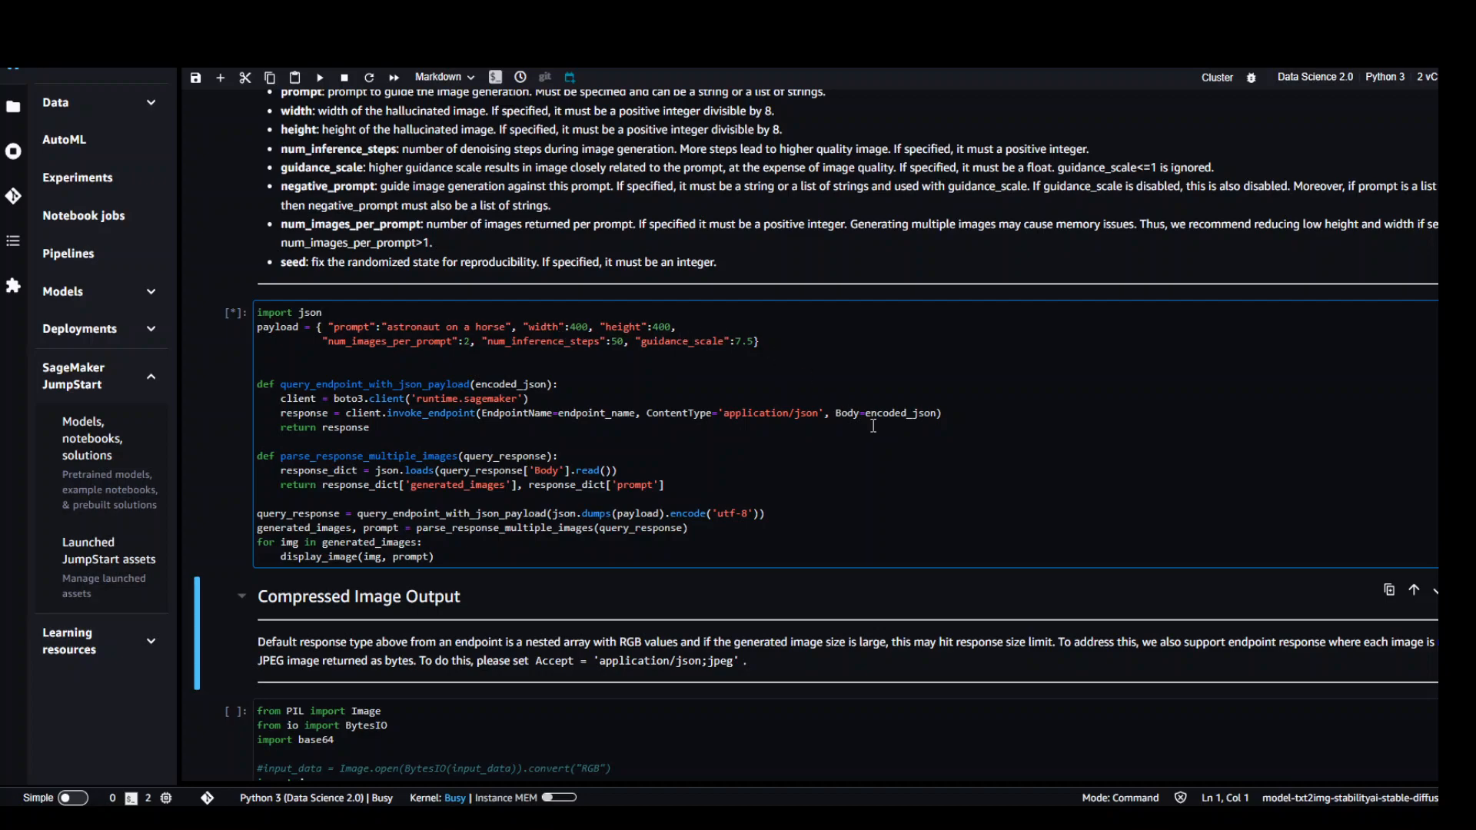
{"action": "mouse_move", "coordinate": [563, 464]}
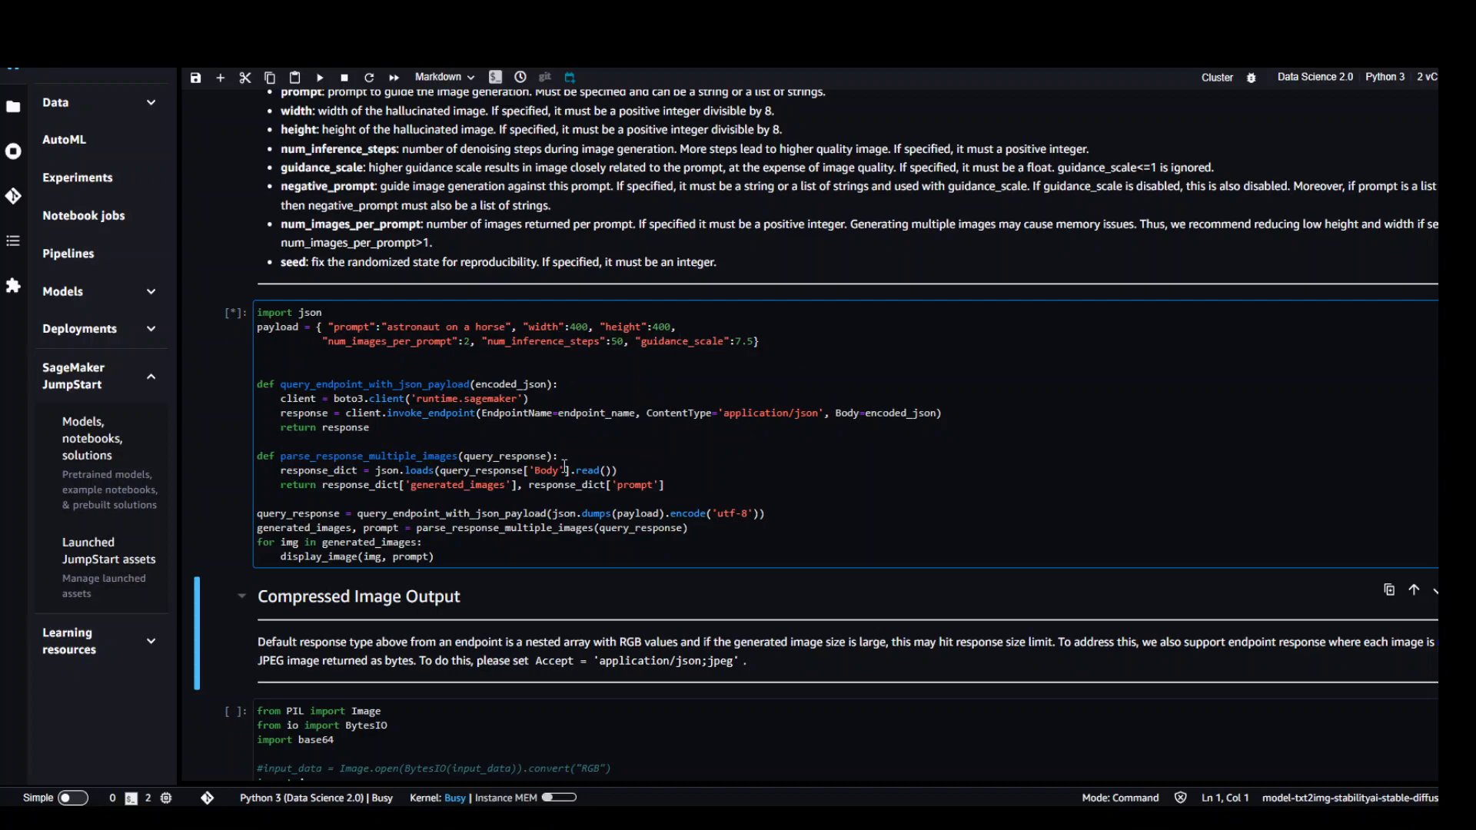
{"action": "mouse_move", "coordinate": [222, 362]}
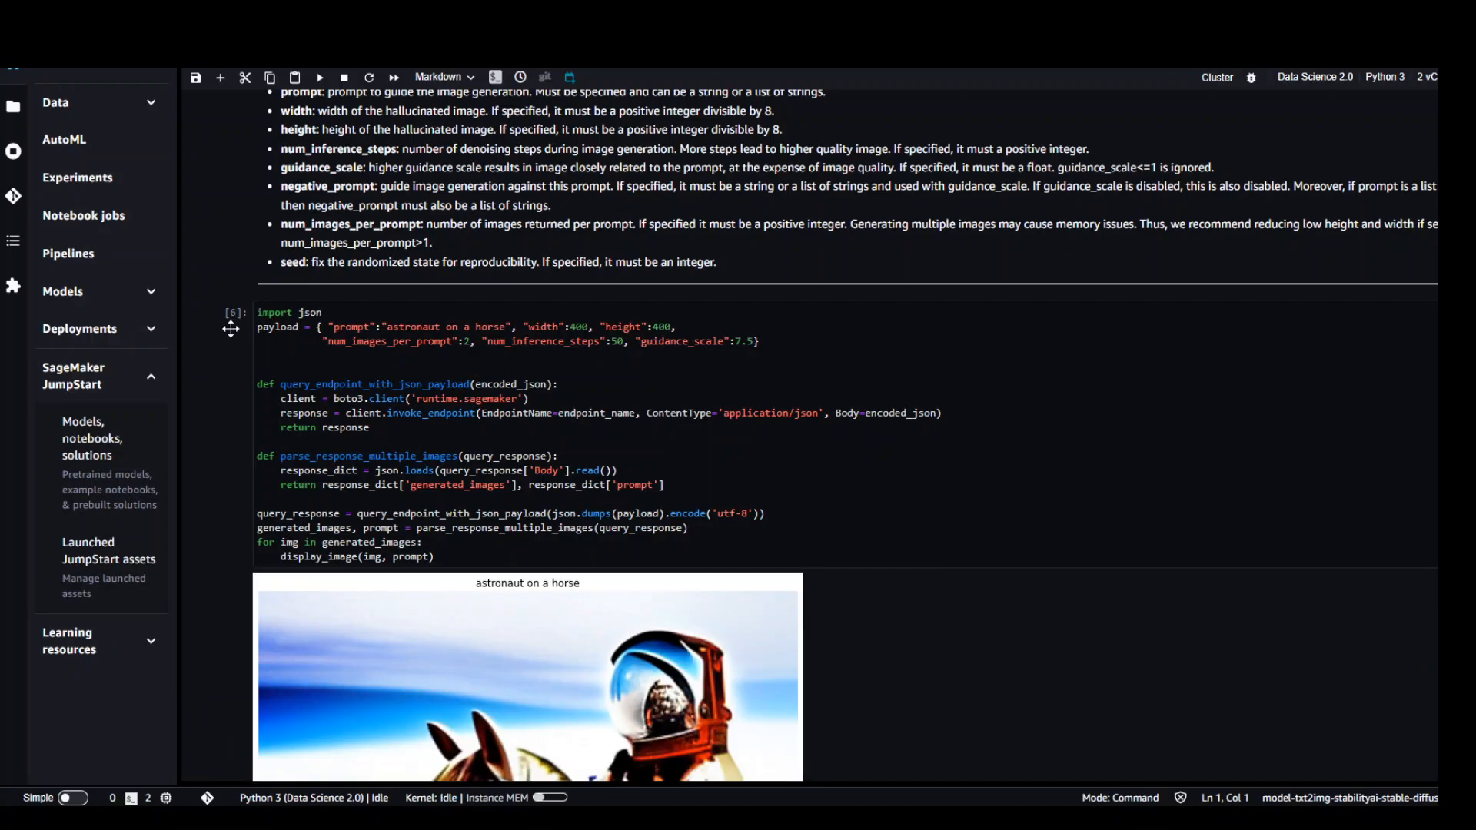
{"action": "scroll", "scroll_direction": "down", "scroll_amount": 3}
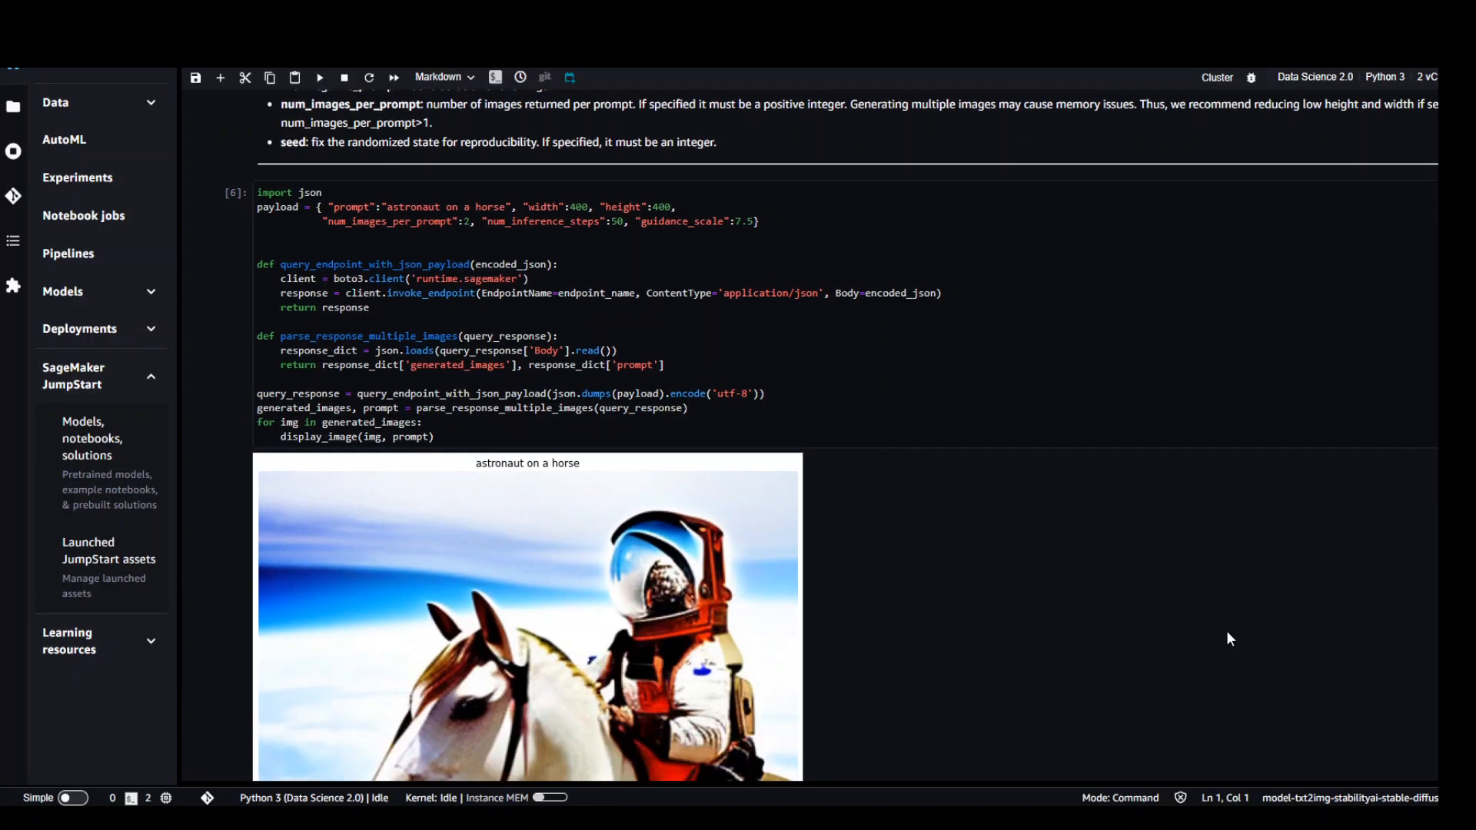
{"action": "scroll", "scroll_direction": "down", "scroll_amount": 3}
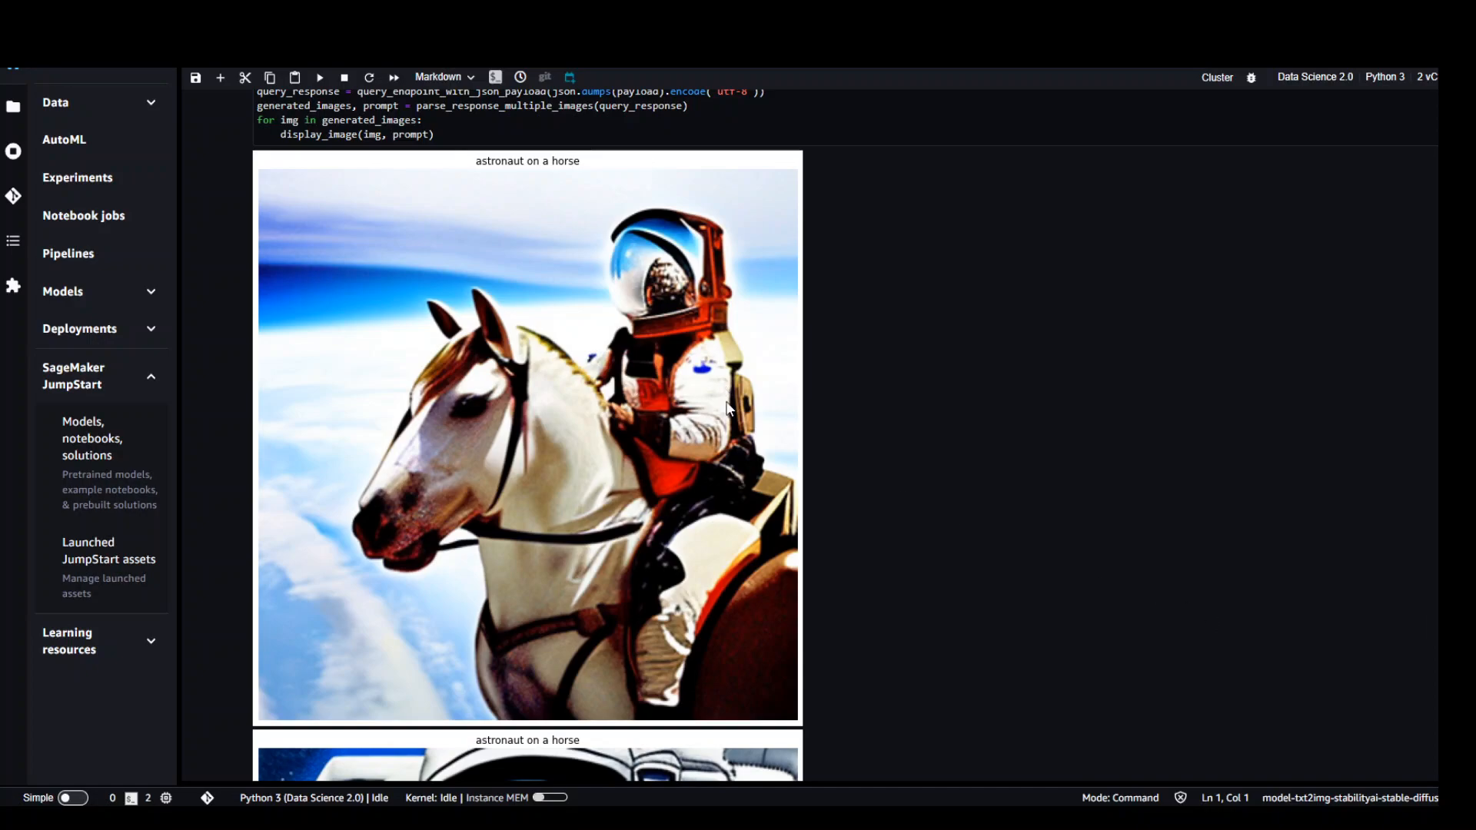
{"action": "scroll", "scroll_direction": "down", "scroll_amount": 3}
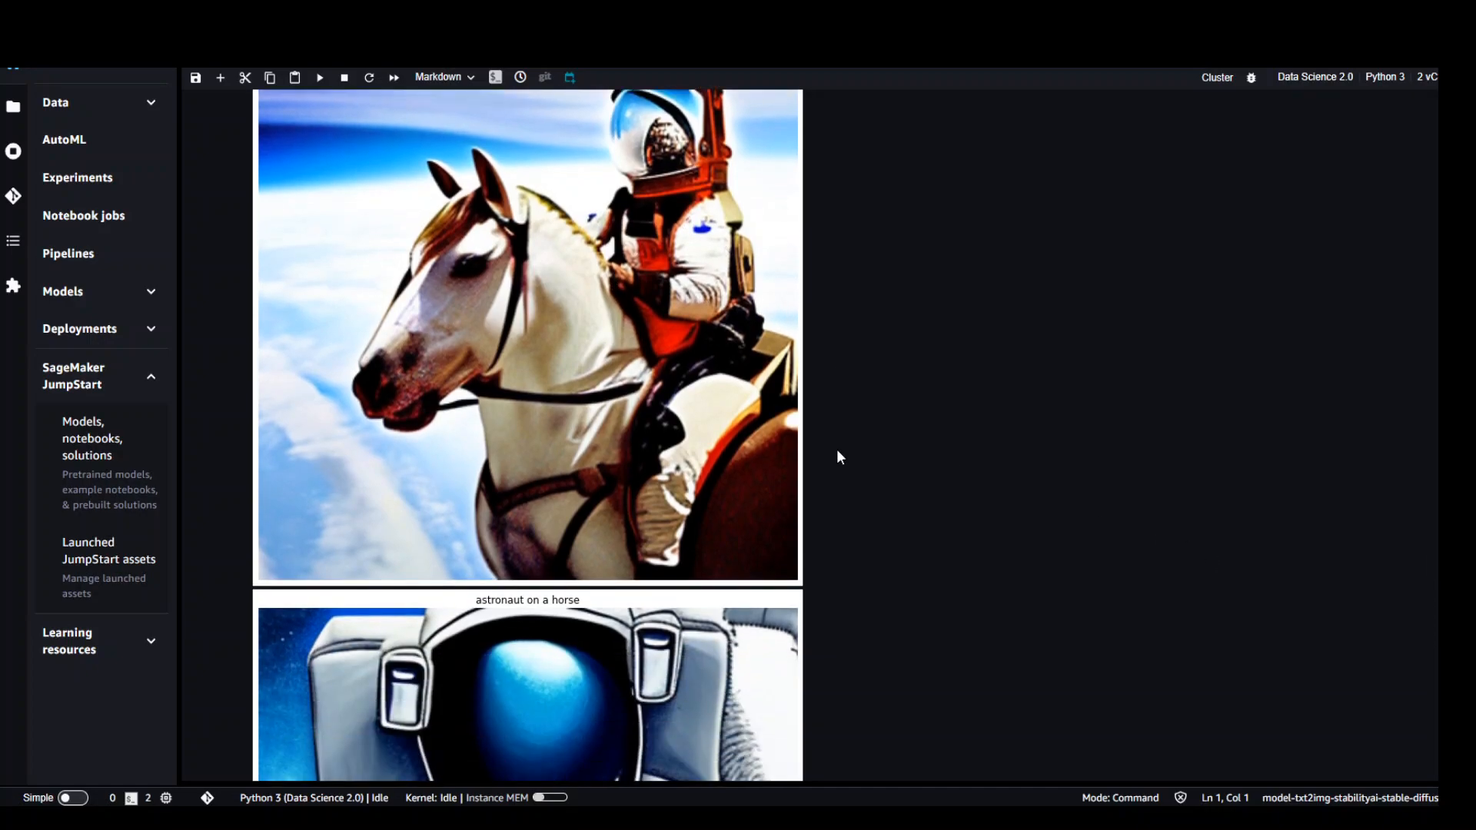
{"action": "scroll", "scroll_direction": "down", "scroll_amount": 3}
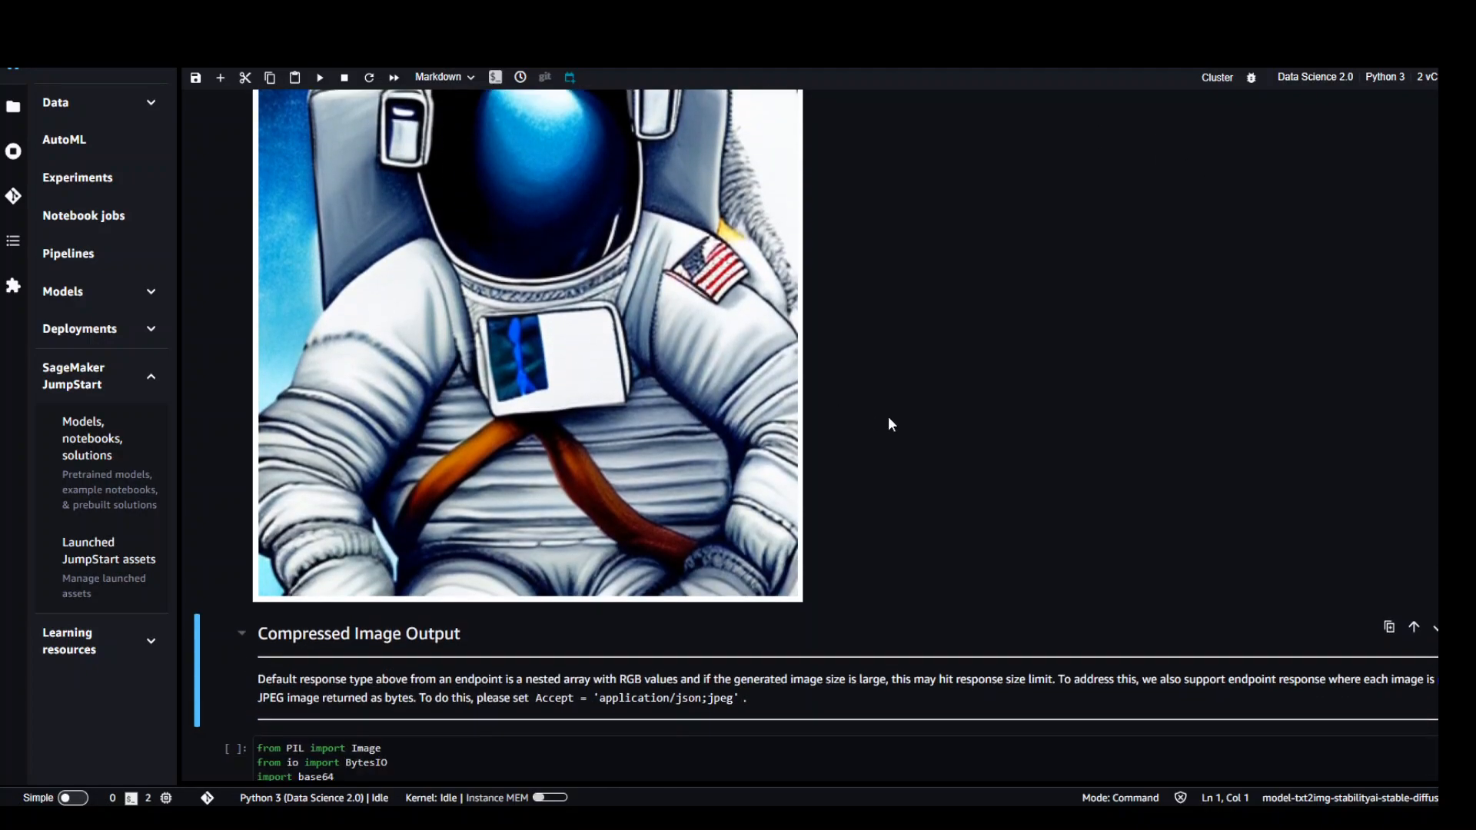
{"action": "scroll", "scroll_direction": "down", "scroll_amount": 3}
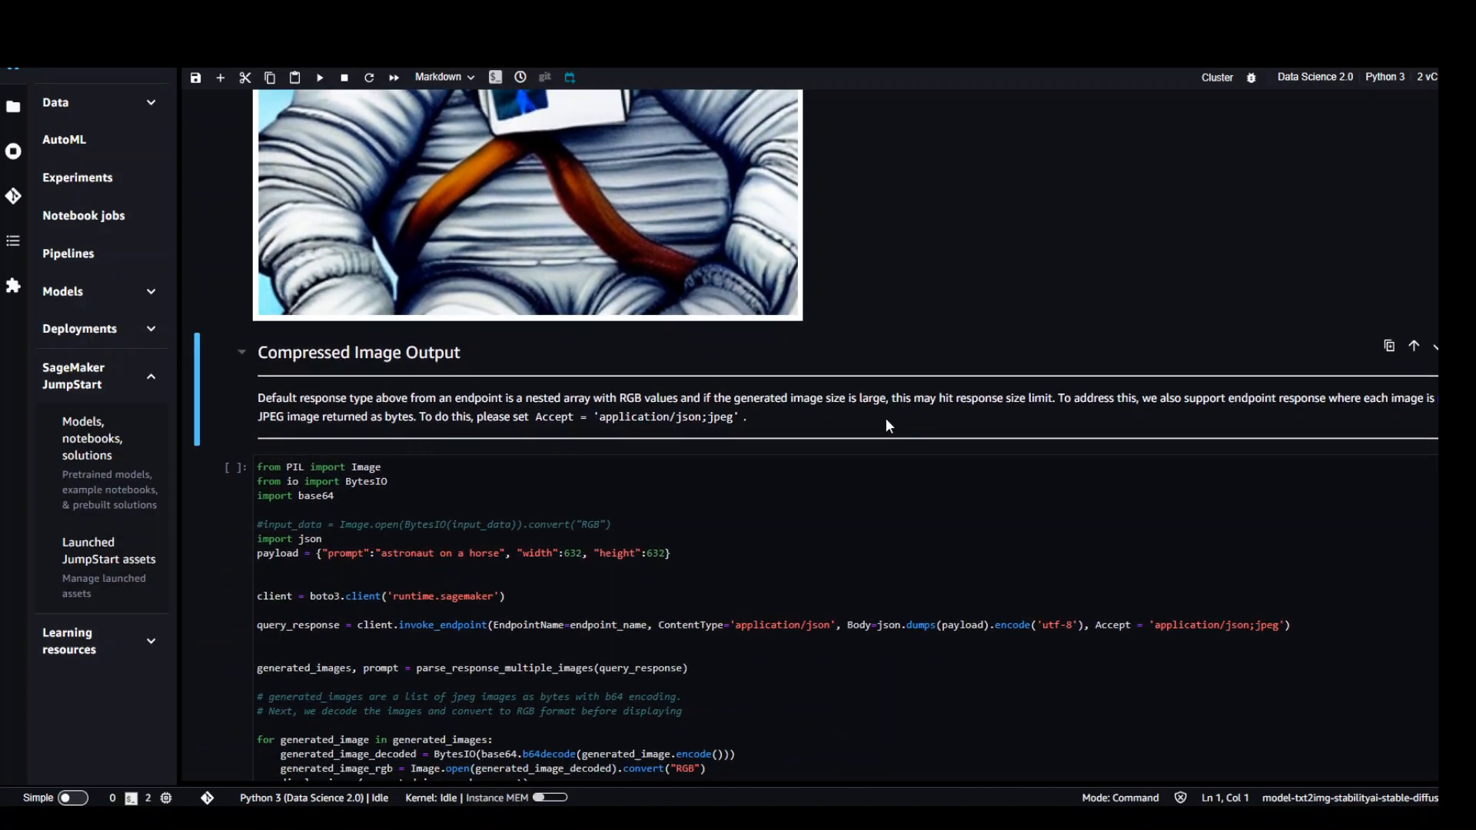
{"action": "scroll", "scroll_direction": "down", "scroll_amount": 3}
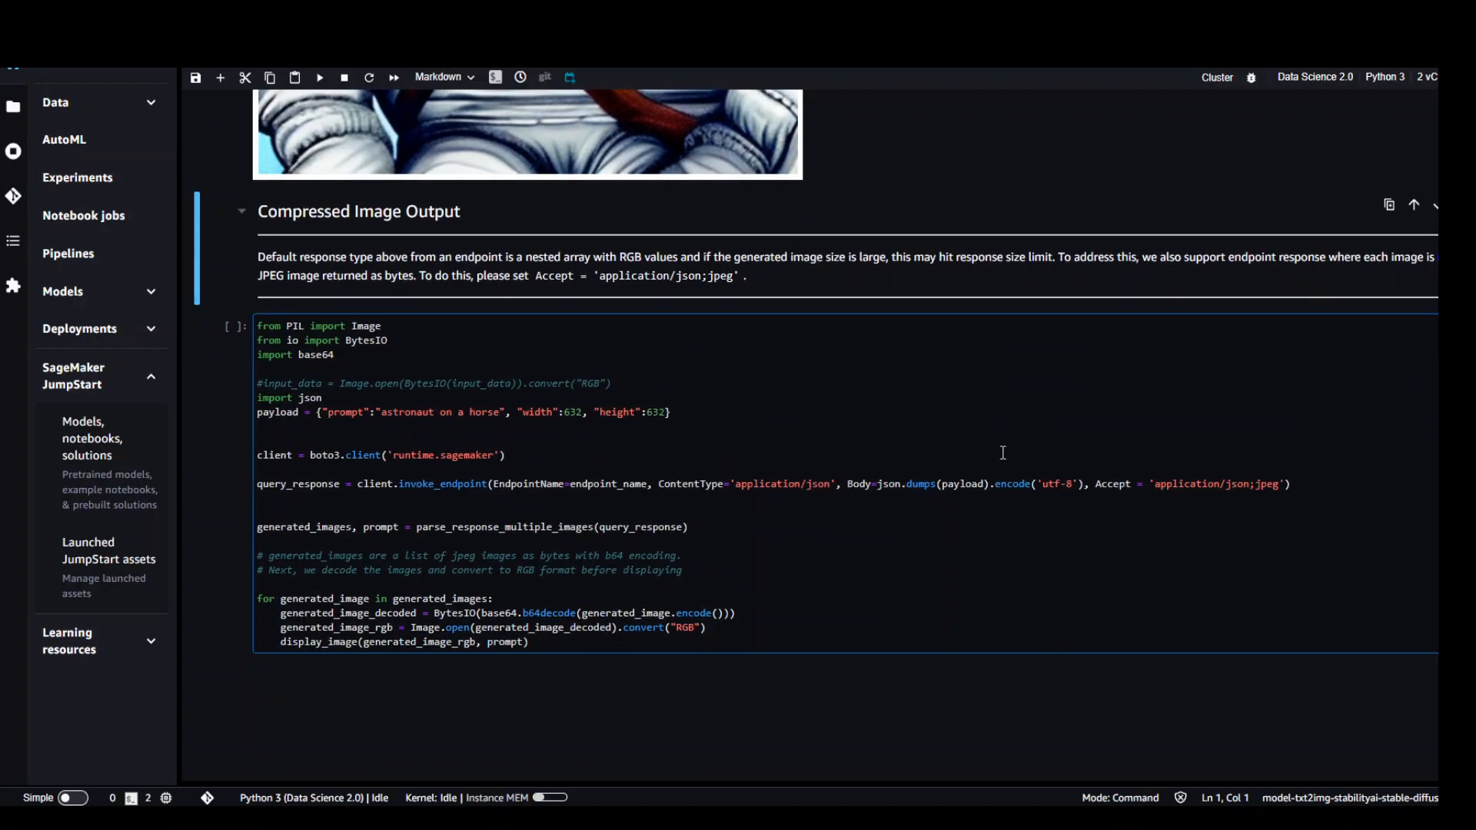
{"action": "mouse_move", "coordinate": [744, 445]}
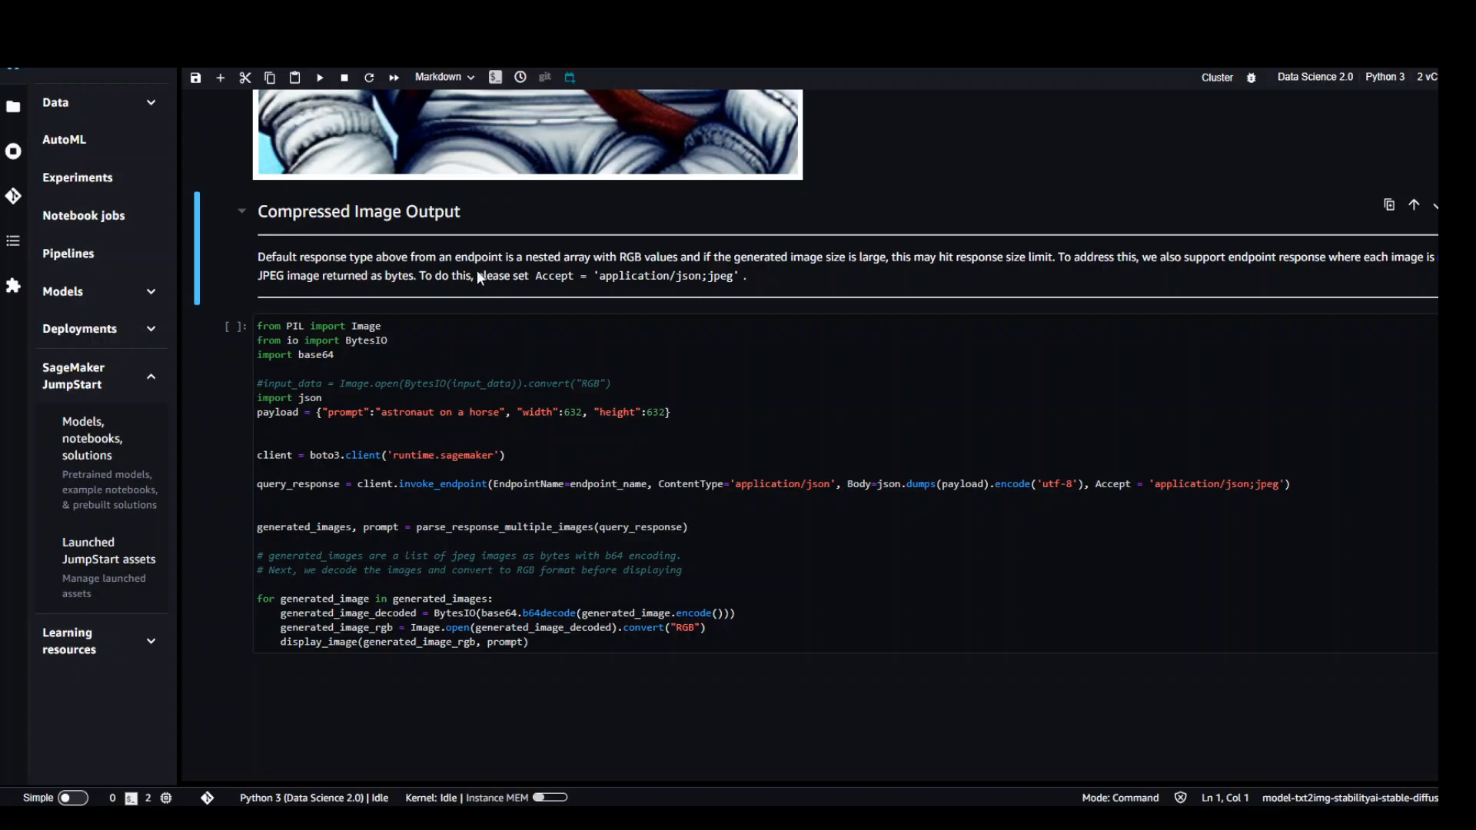
{"action": "mouse_move", "coordinate": [713, 275]}
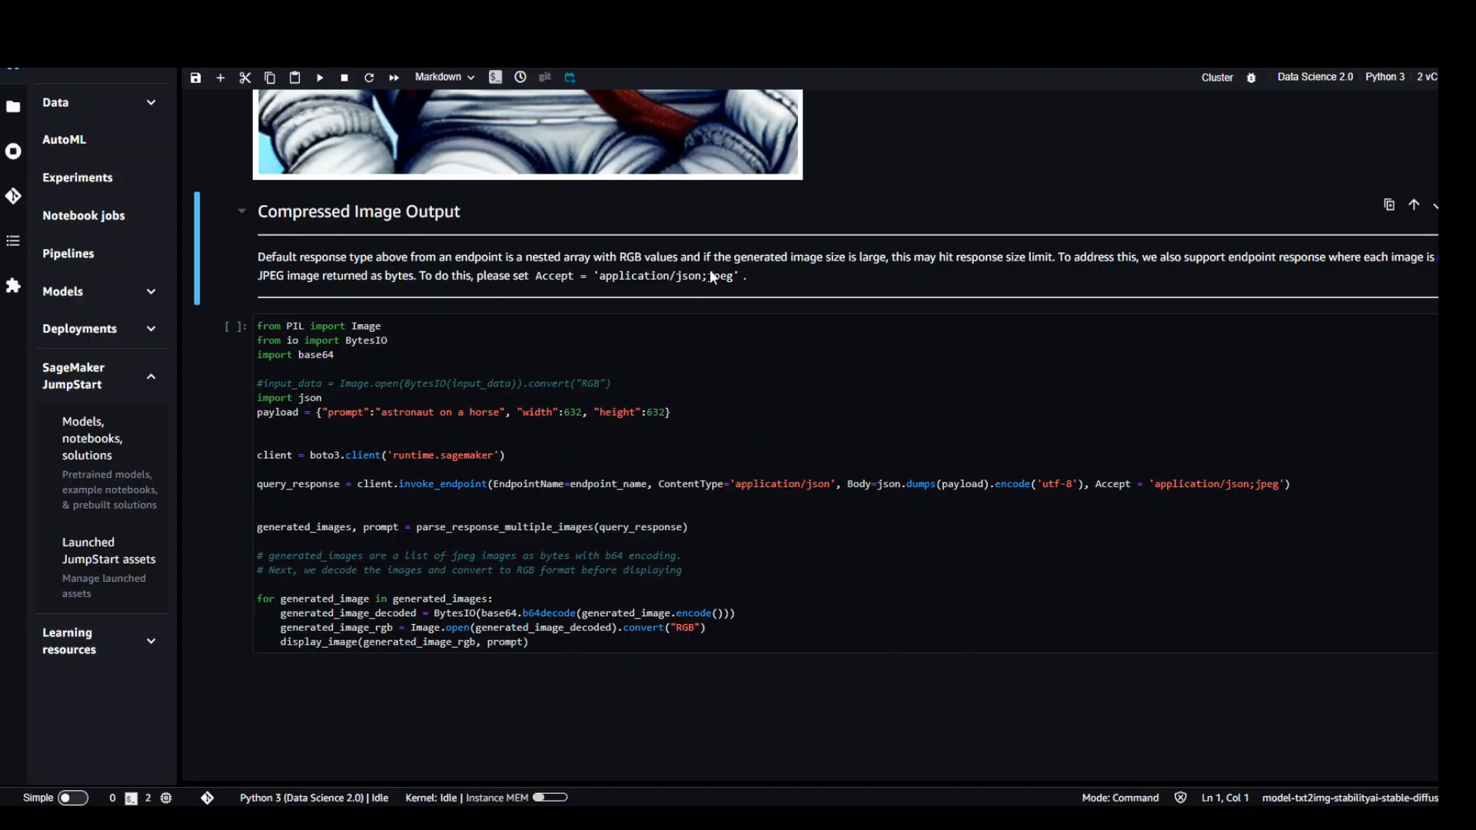
{"action": "mouse_move", "coordinate": [917, 285]}
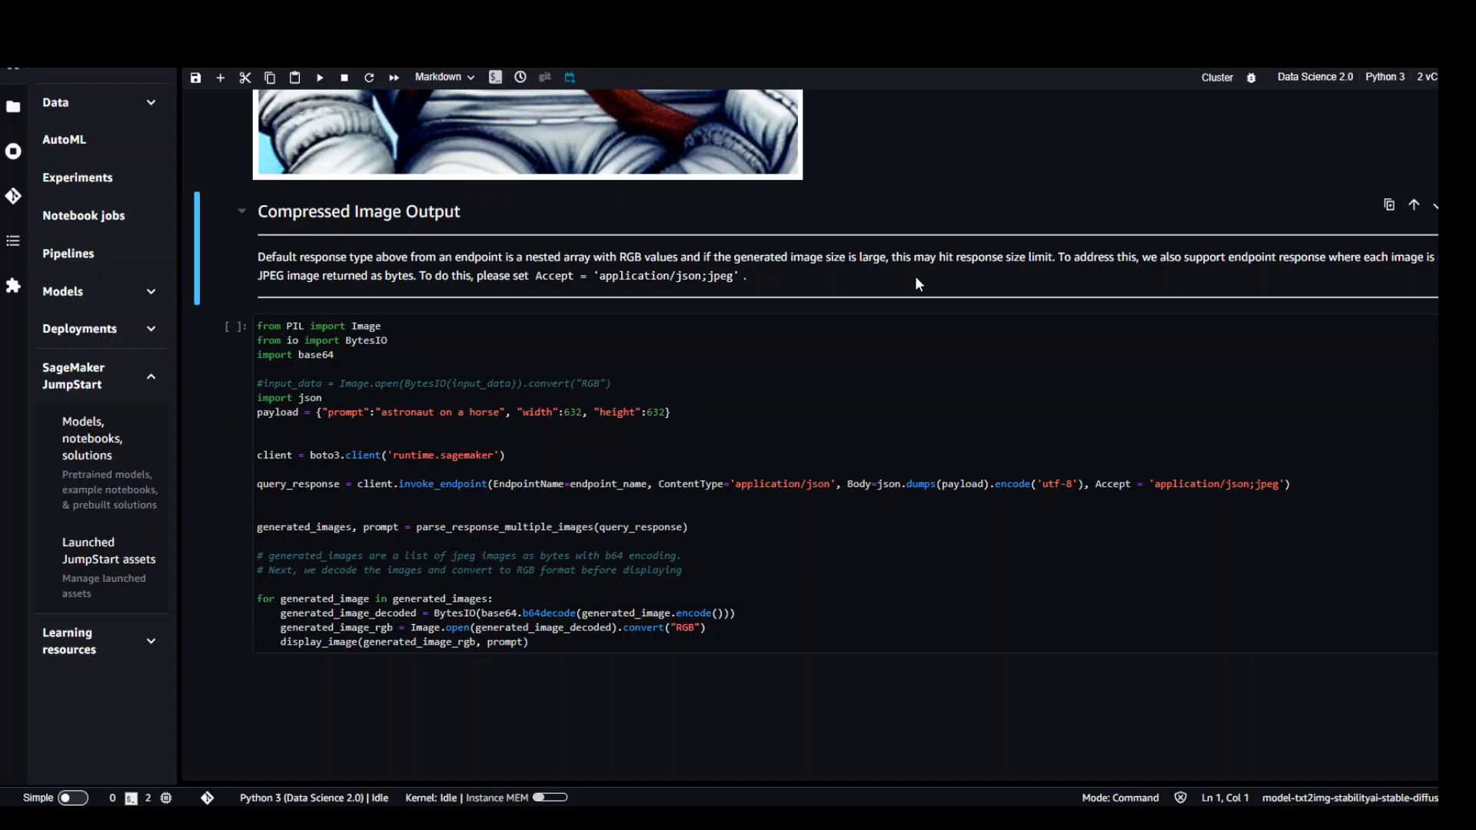
{"action": "mouse_move", "coordinate": [644, 160]}
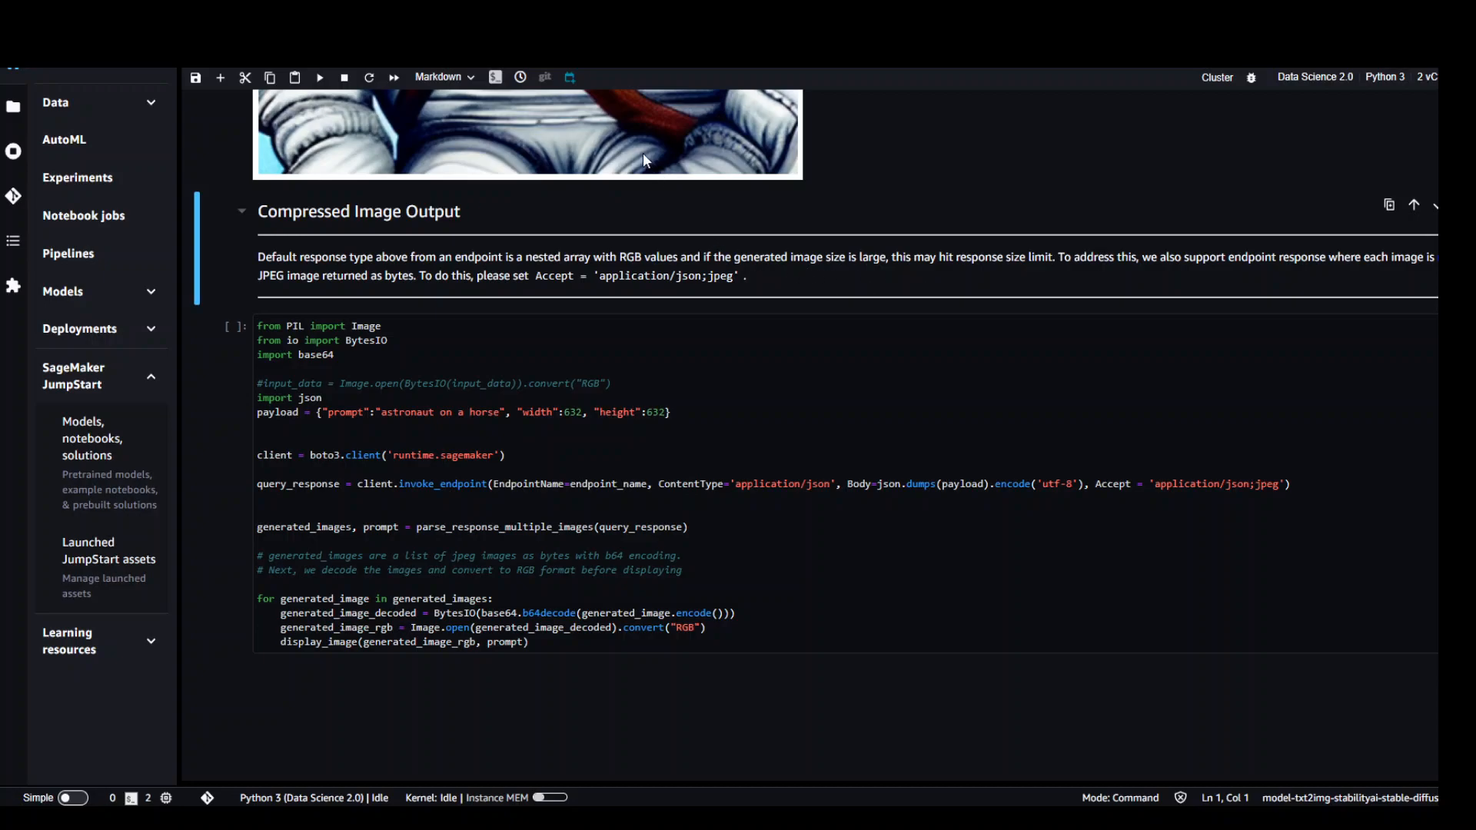
{"action": "left_click", "coordinate": [653, 326]}
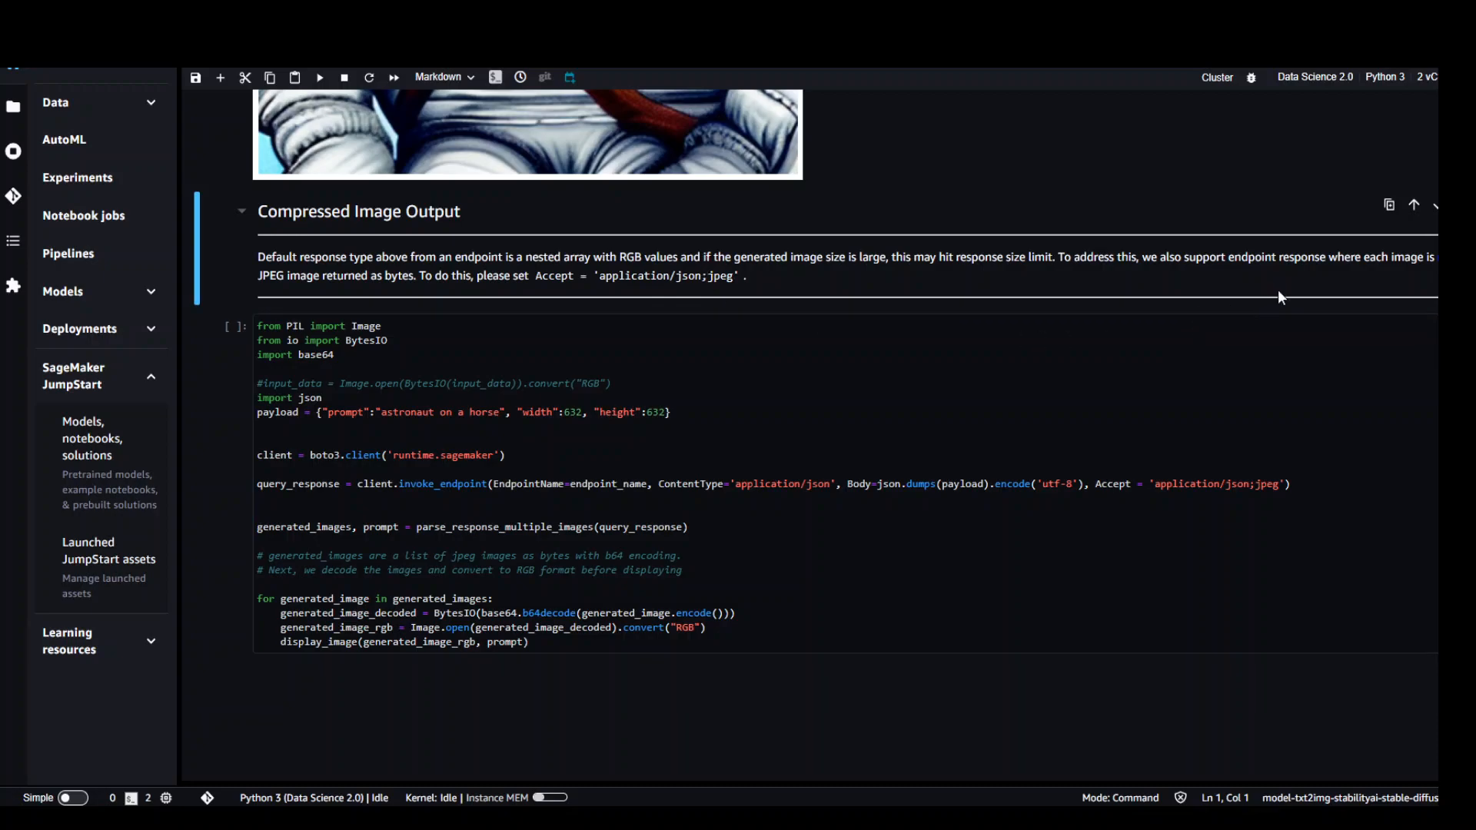
{"action": "left_click", "coordinate": [762, 549]}
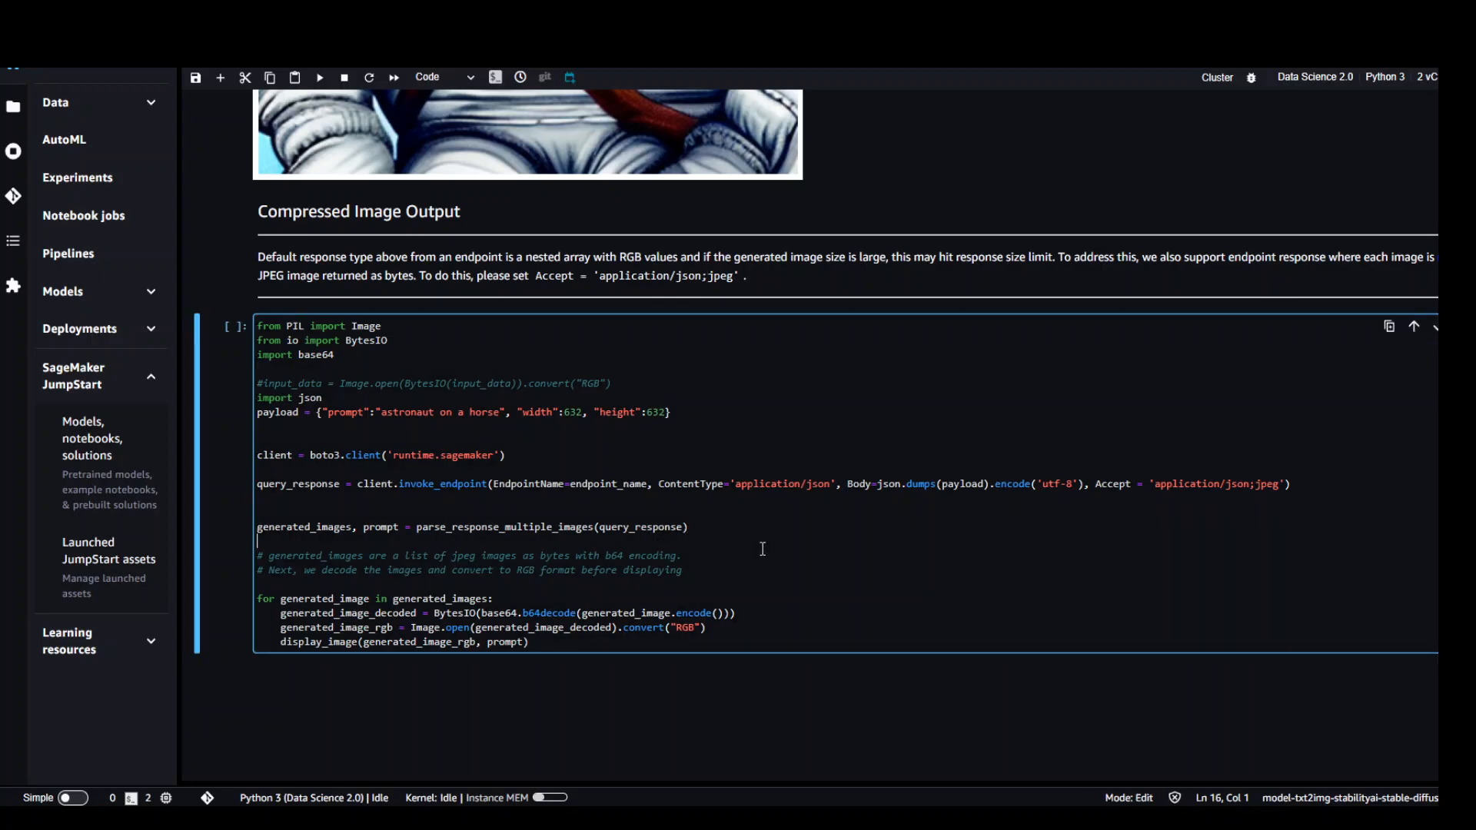
{"action": "scroll", "scroll_direction": "up", "scroll_amount": 3}
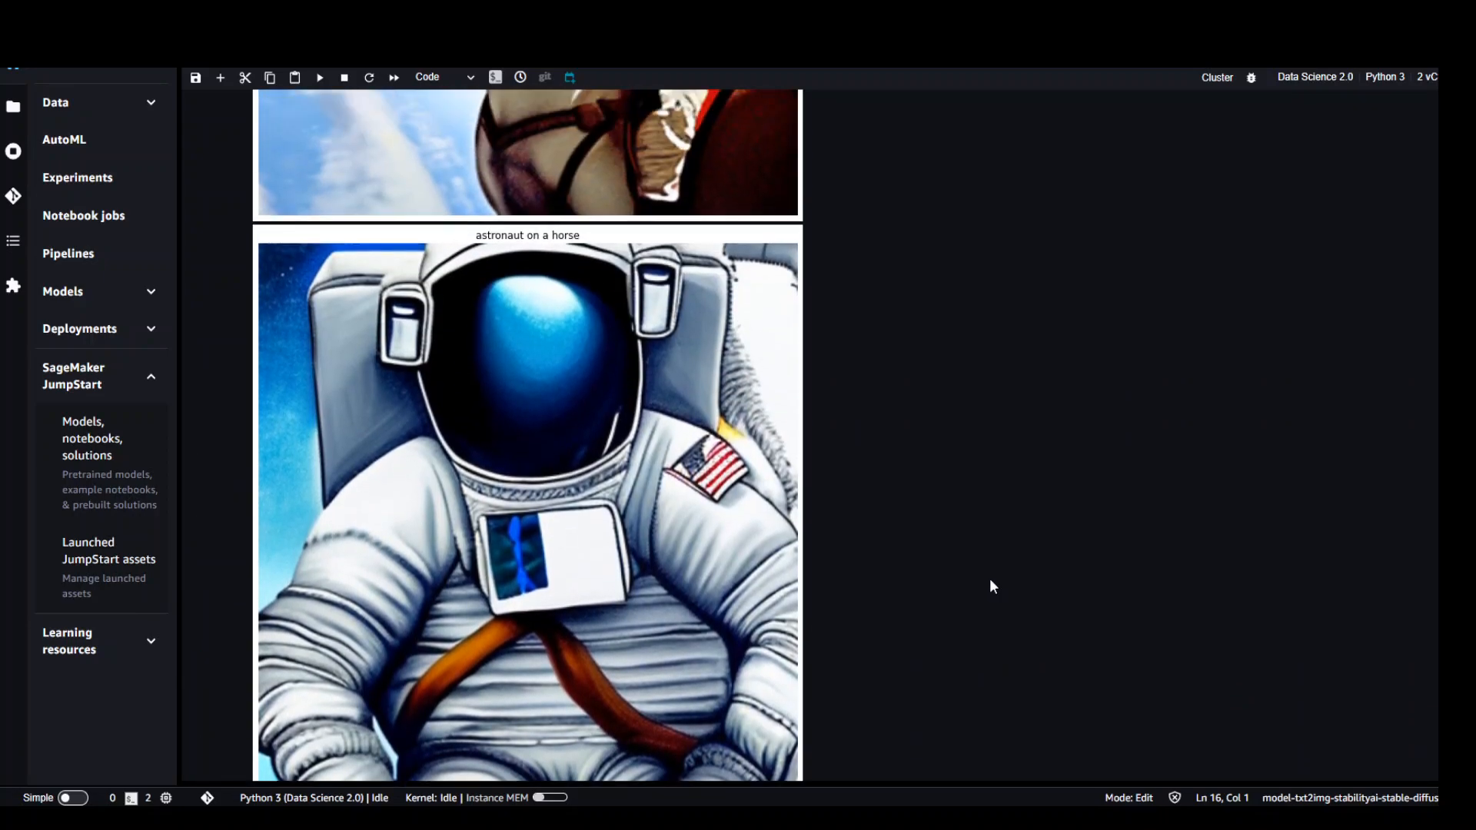
{"action": "scroll", "scroll_direction": "up", "scroll_amount": 3}
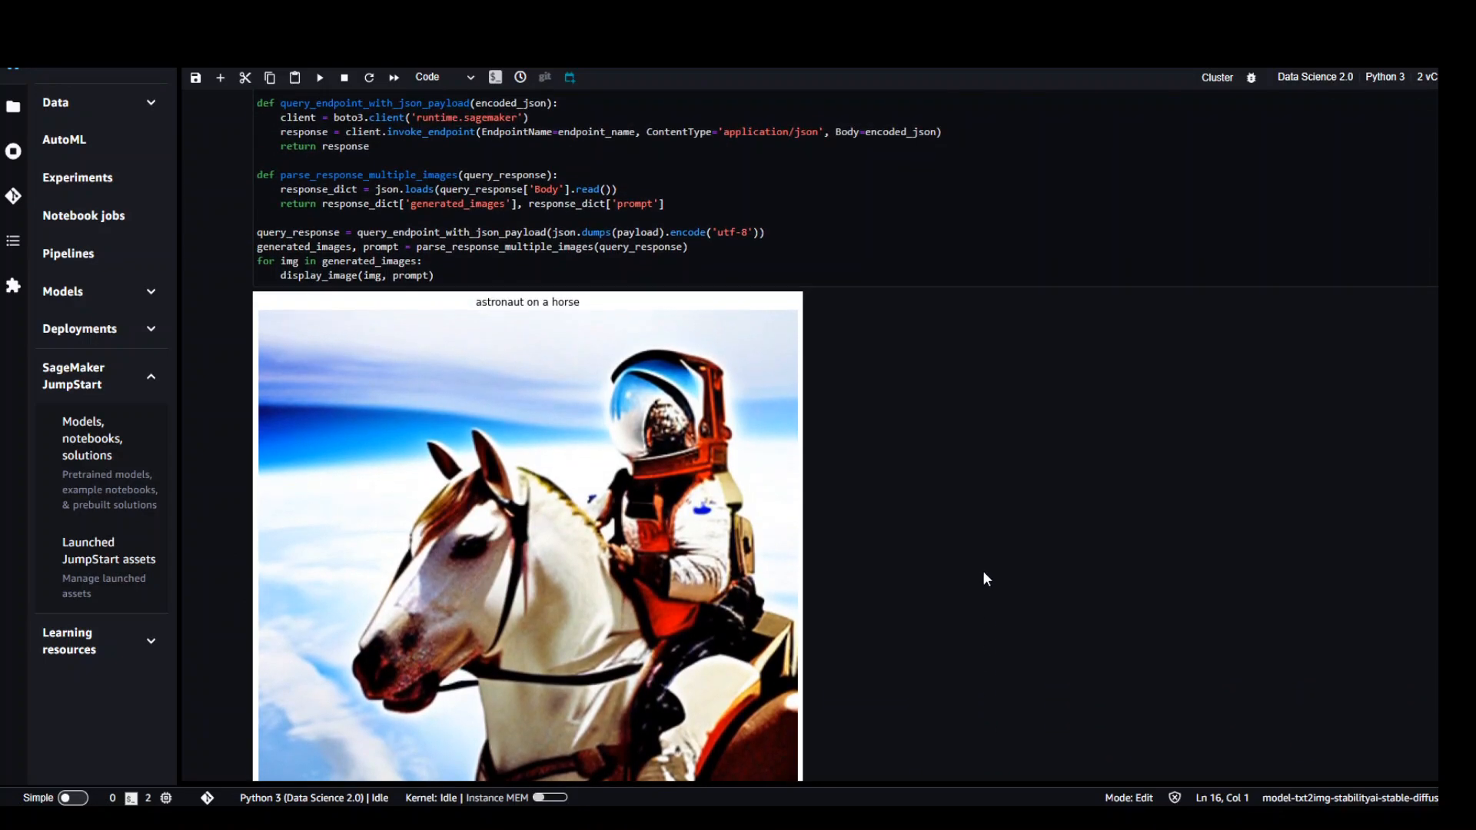
{"action": "scroll", "scroll_direction": "up", "scroll_amount": 3}
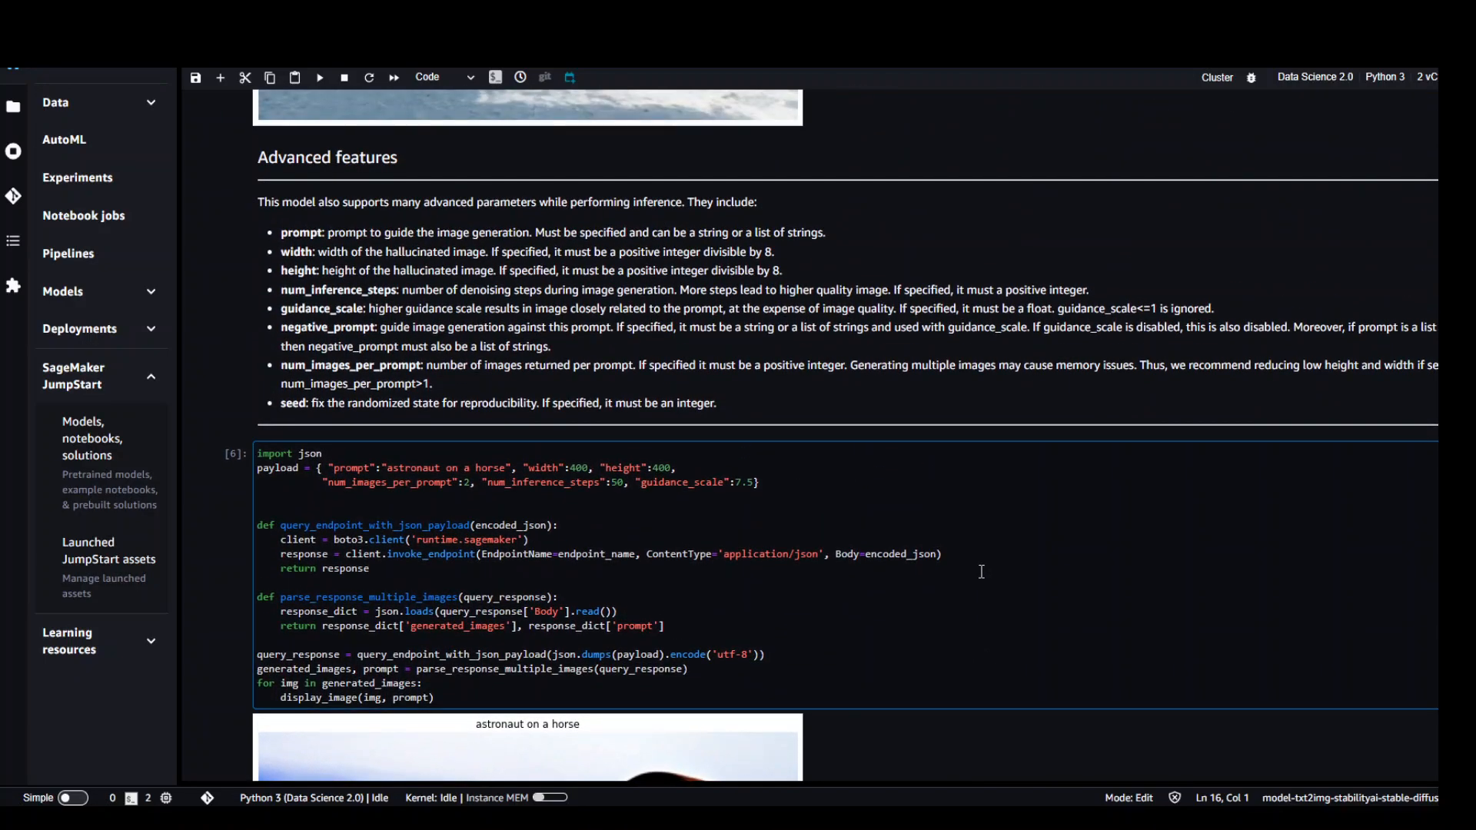